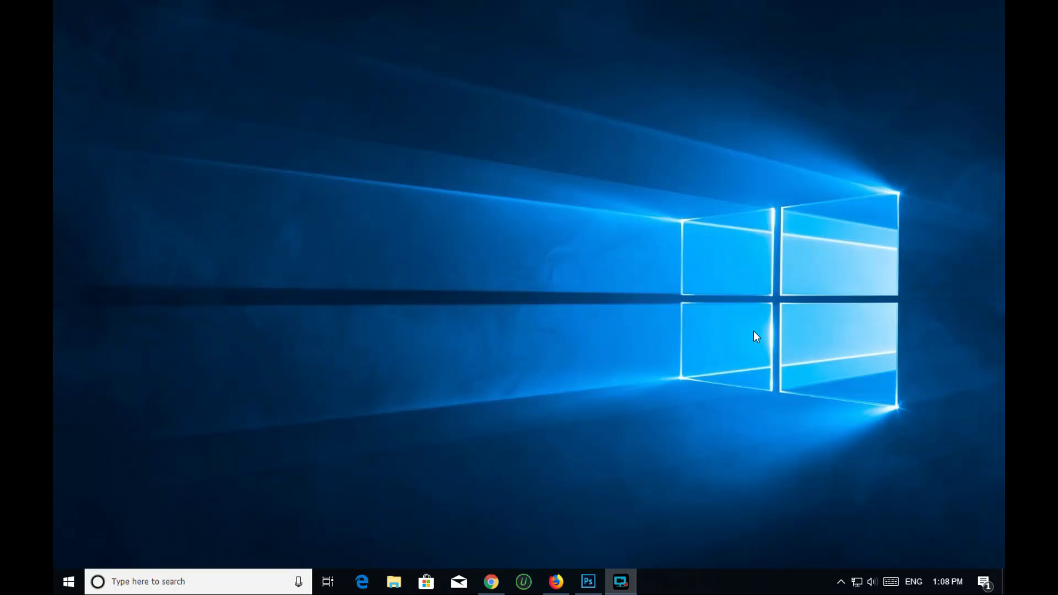
{"action": "mouse_move", "coordinate": [734, 336]}
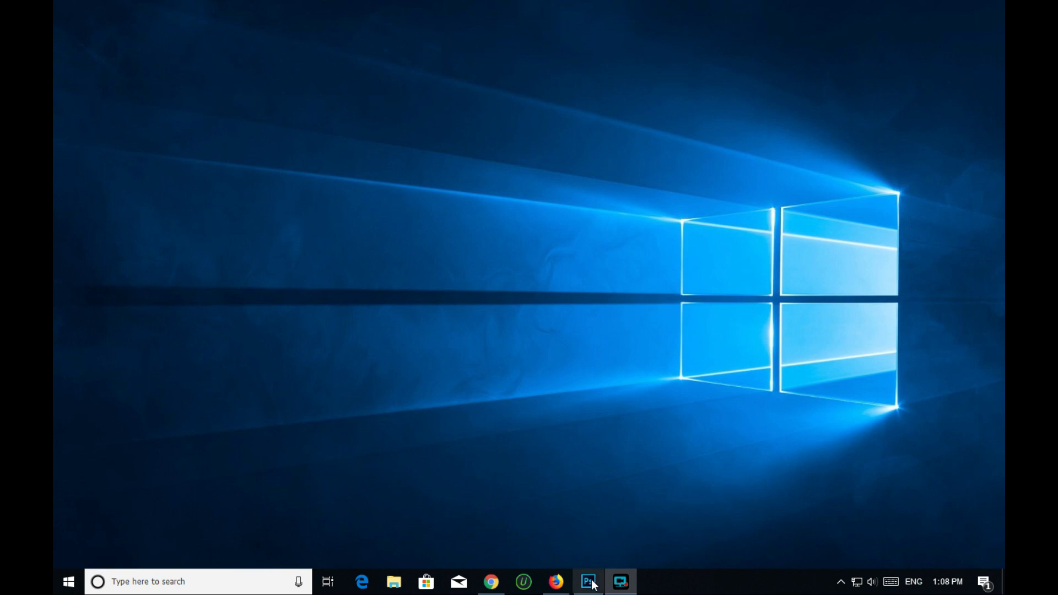
Step: Switch to Photoshop from the Windows taskbar
{"action": "left_click", "coordinate": [588, 581]}
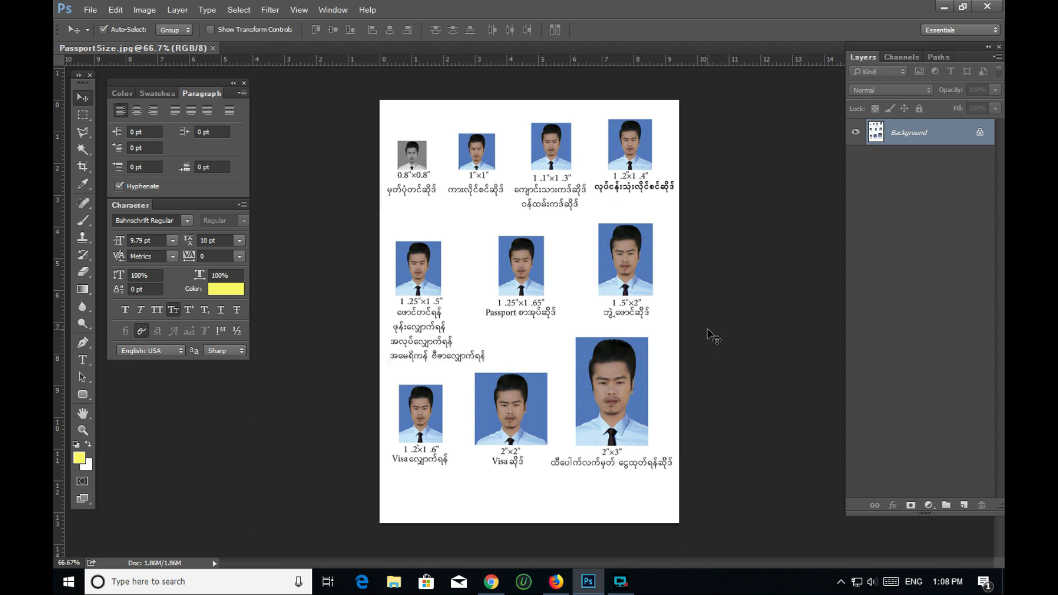
{"action": "mouse_move", "coordinate": [728, 338]}
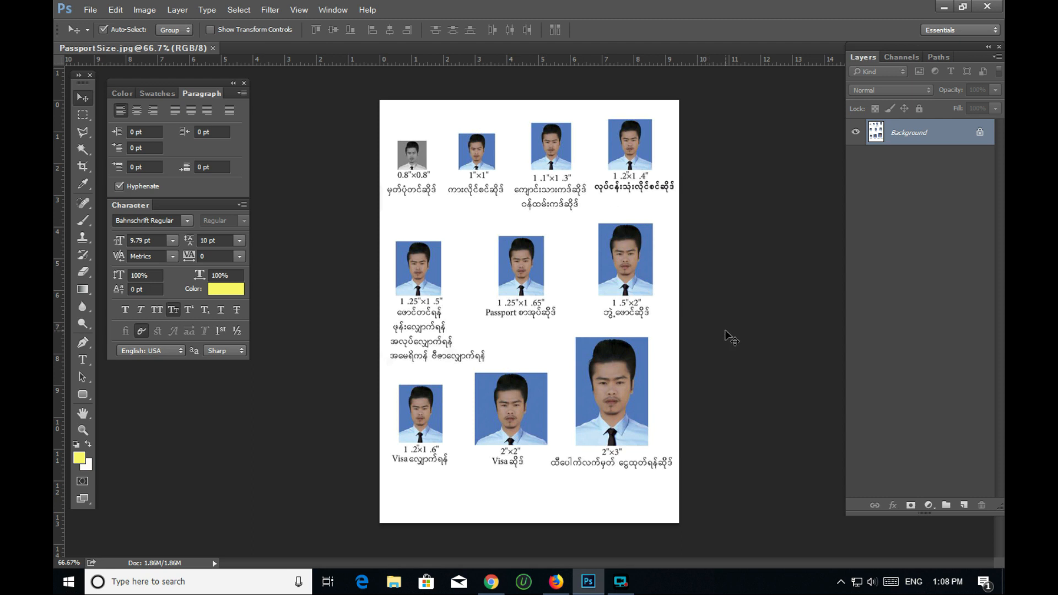
{"action": "mouse_move", "coordinate": [730, 333]}
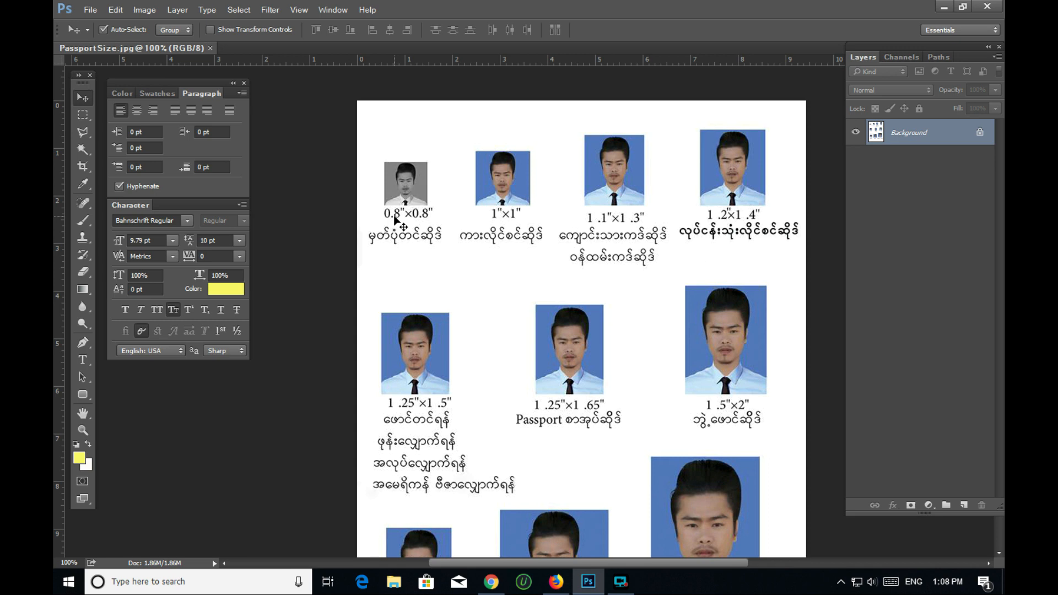
{"action": "mouse_move", "coordinate": [457, 262]}
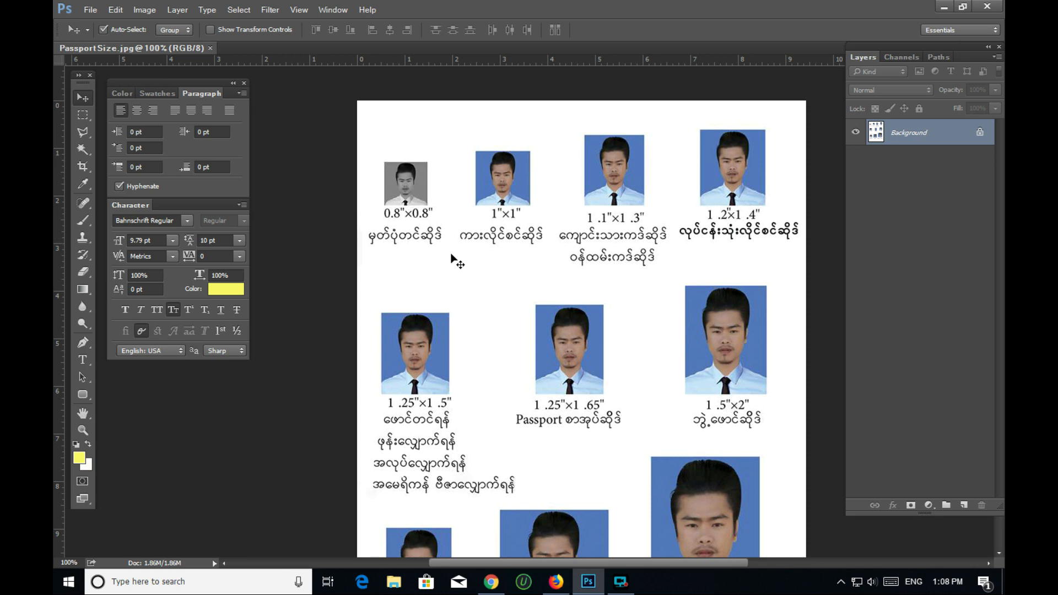
{"action": "mouse_move", "coordinate": [493, 250]}
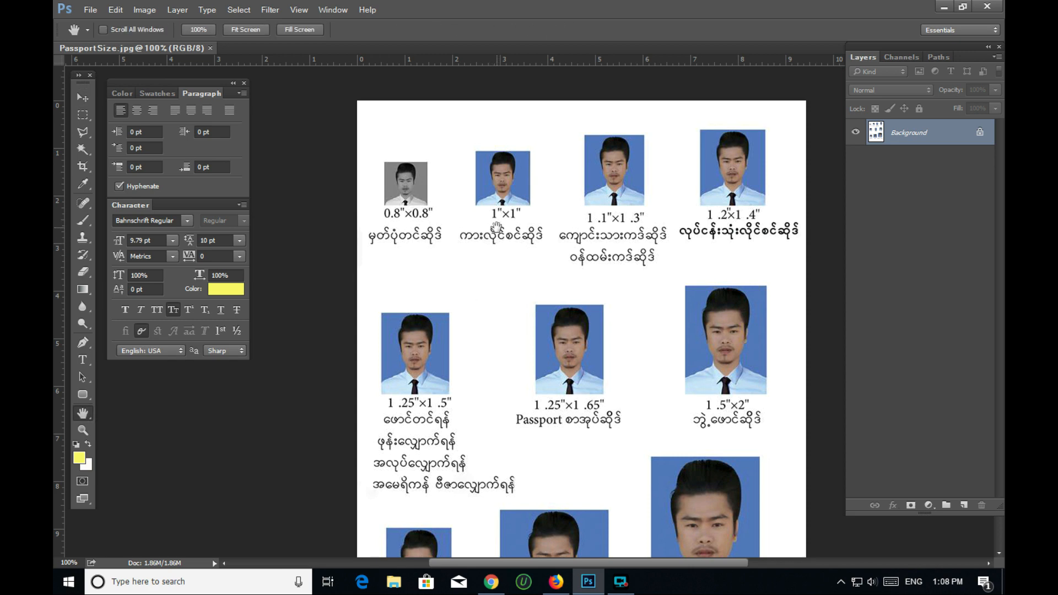
{"action": "mouse_move", "coordinate": [478, 241]}
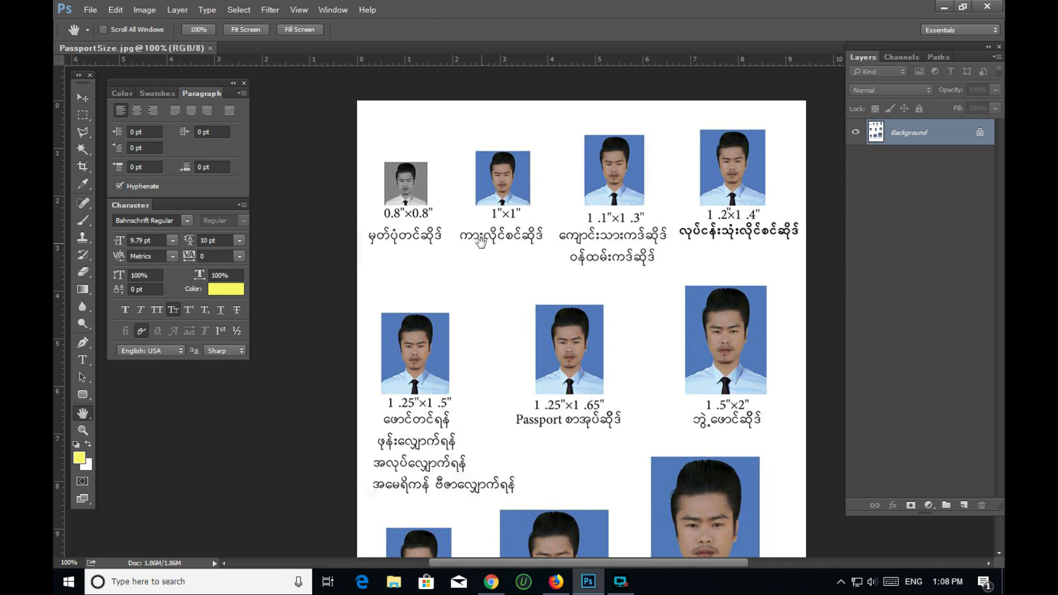
{"action": "mouse_move", "coordinate": [575, 251]}
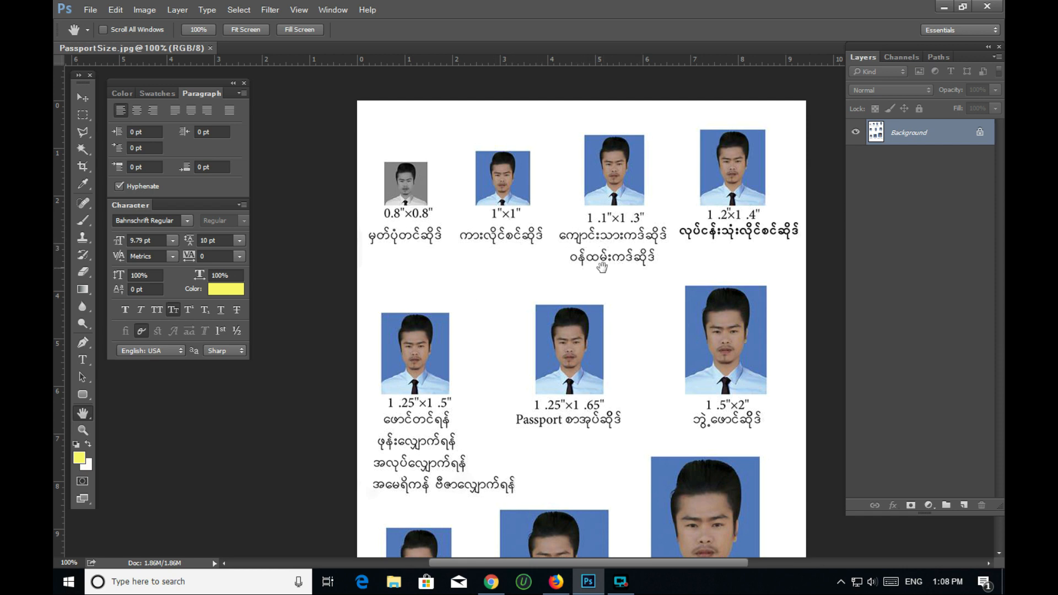
{"action": "mouse_move", "coordinate": [623, 253]}
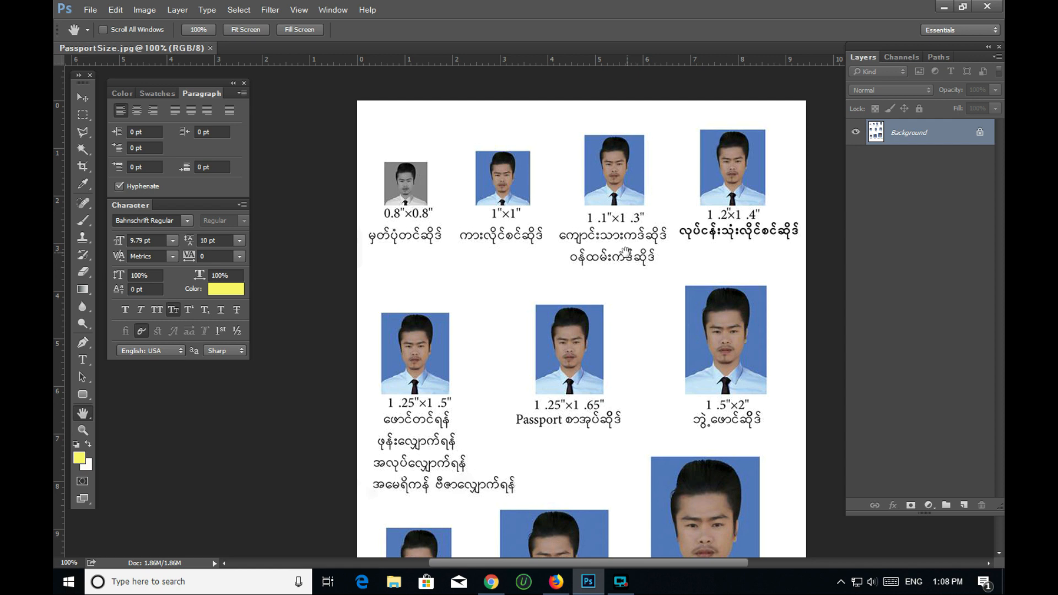
{"action": "mouse_move", "coordinate": [658, 298]}
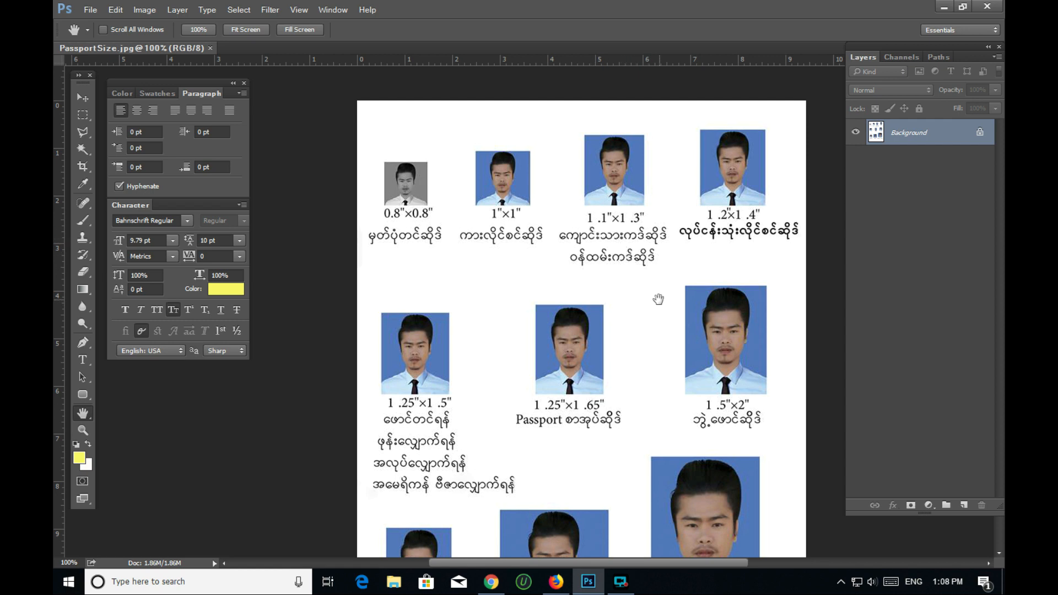
{"action": "mouse_move", "coordinate": [661, 298]}
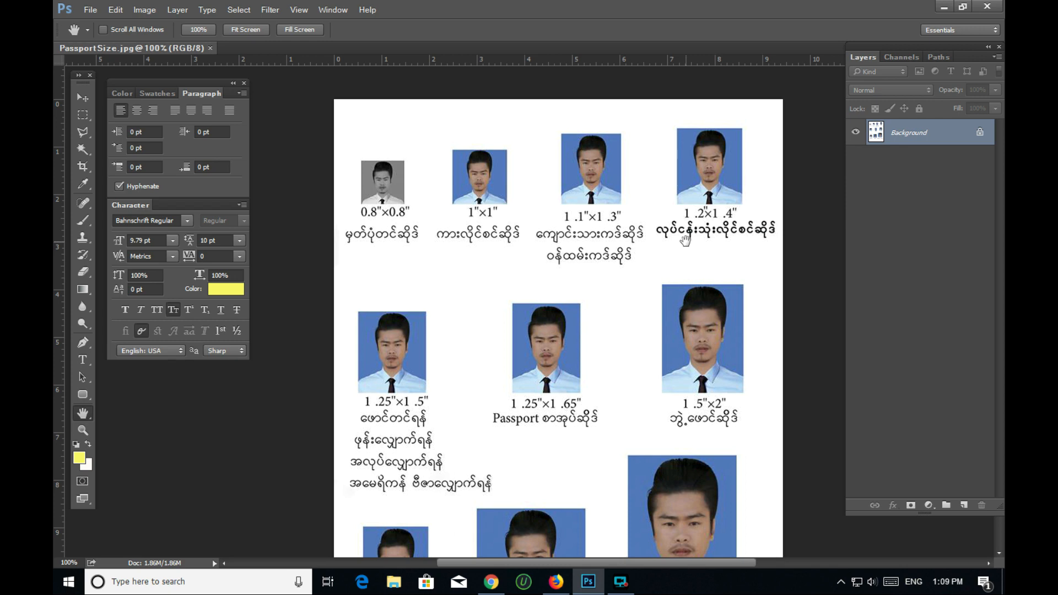
{"action": "mouse_move", "coordinate": [688, 255]}
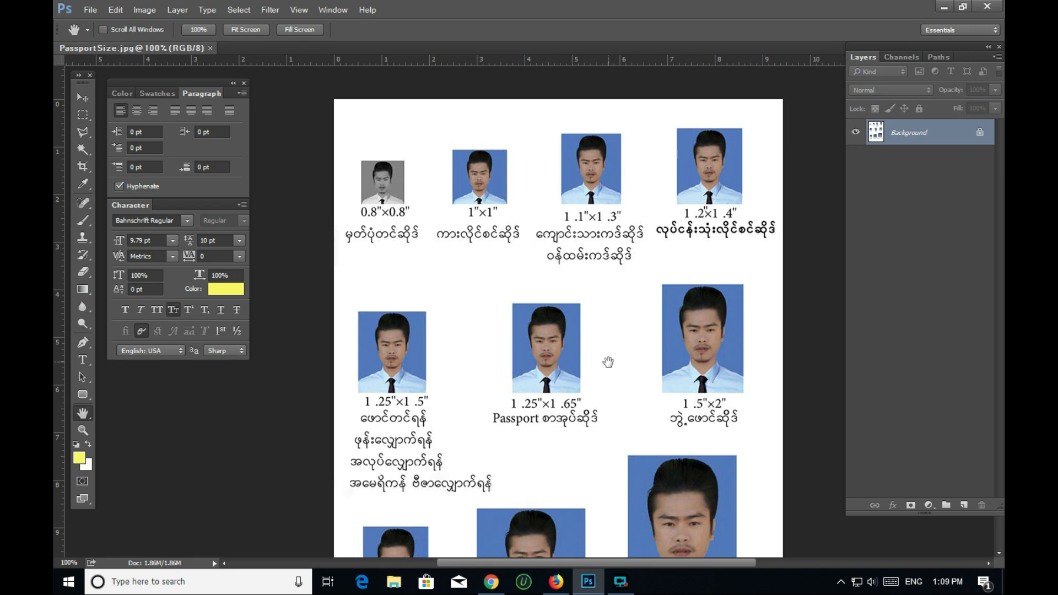
{"action": "scroll", "scroll_direction": "down", "scroll_amount": 3}
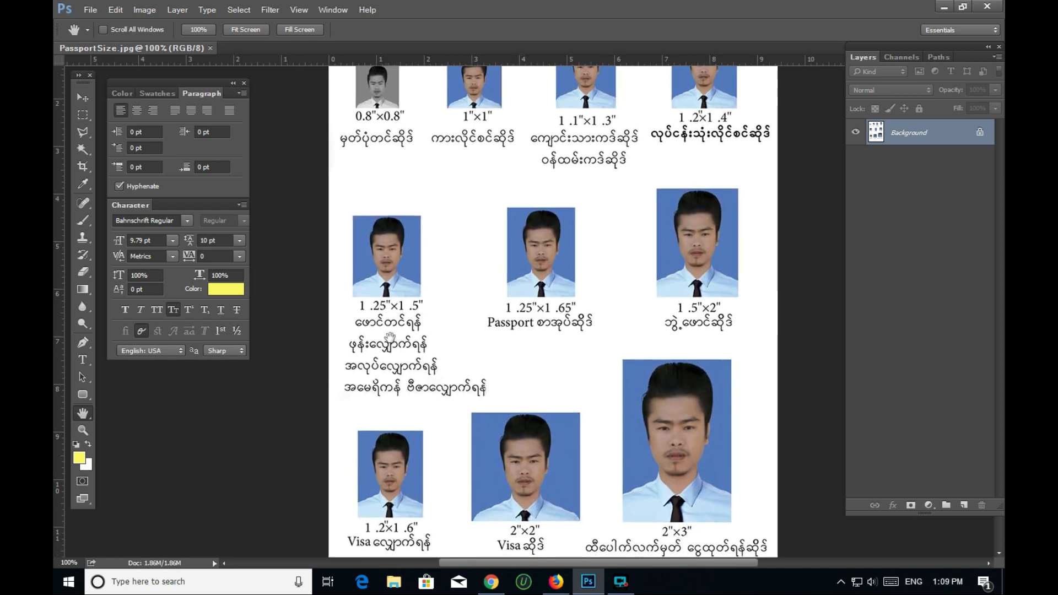
{"action": "mouse_move", "coordinate": [639, 348]}
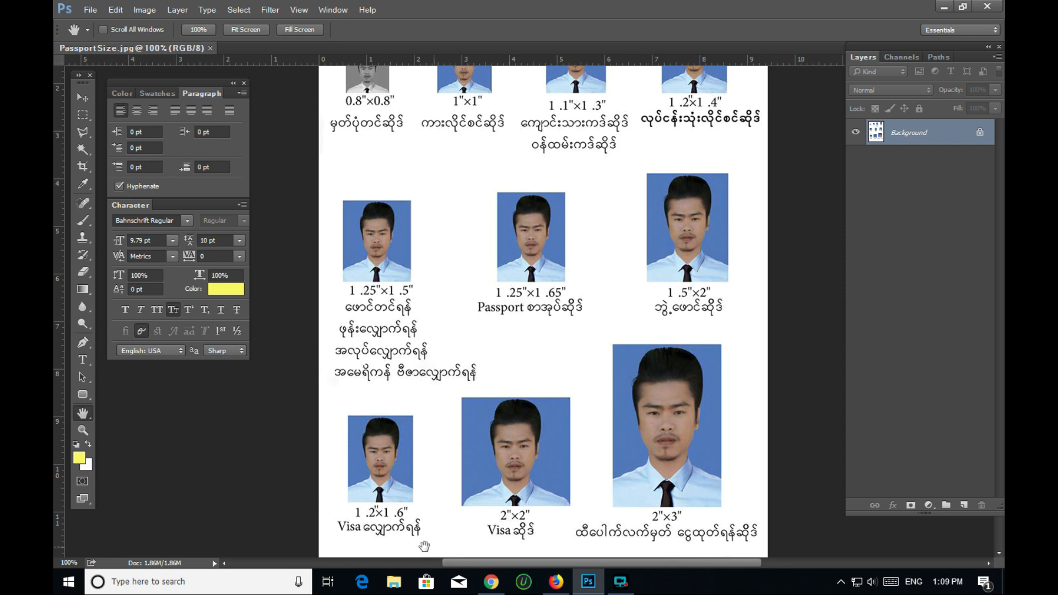
{"action": "mouse_move", "coordinate": [349, 291]}
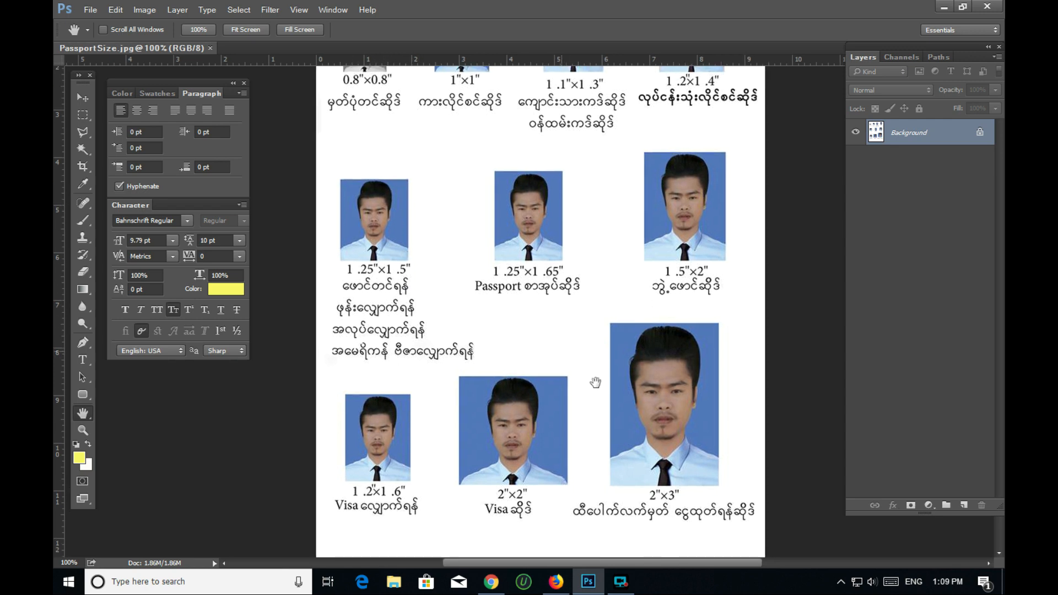
{"action": "mouse_move", "coordinate": [695, 519]}
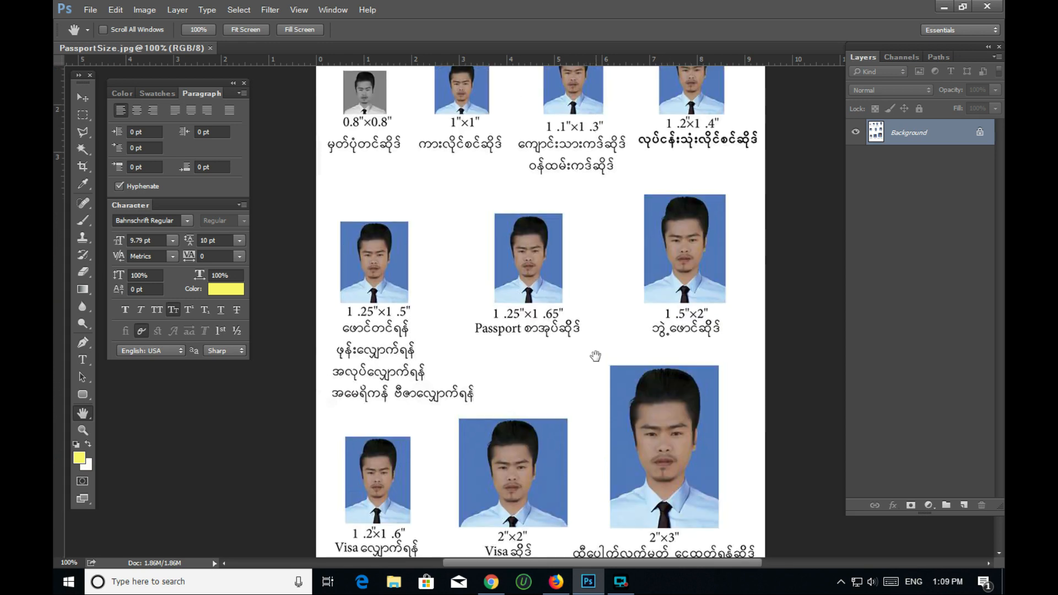
{"action": "scroll", "scroll_direction": "down", "scroll_amount": 3}
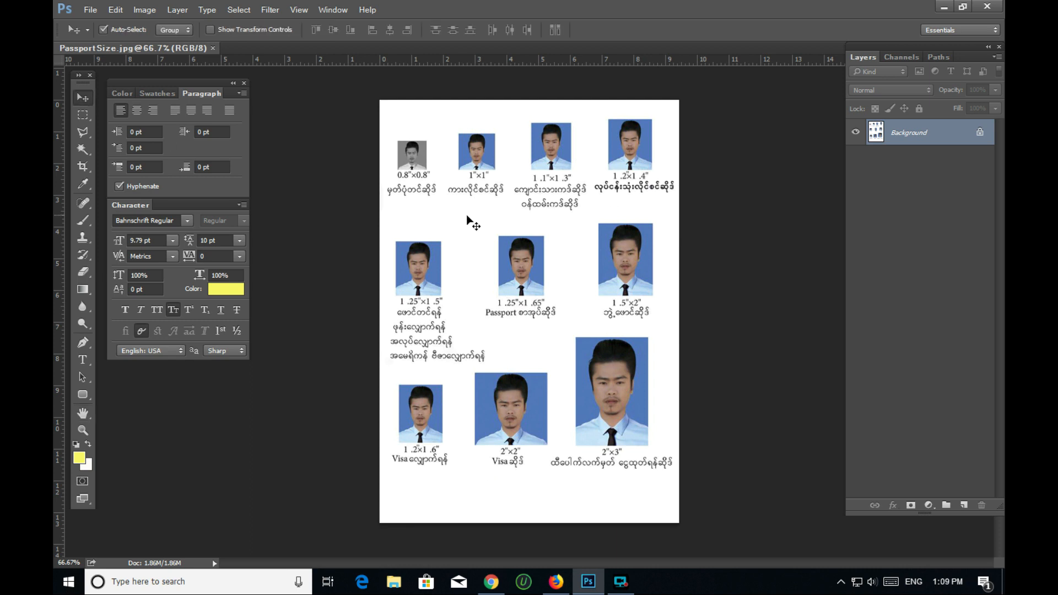
{"action": "mouse_move", "coordinate": [638, 290]}
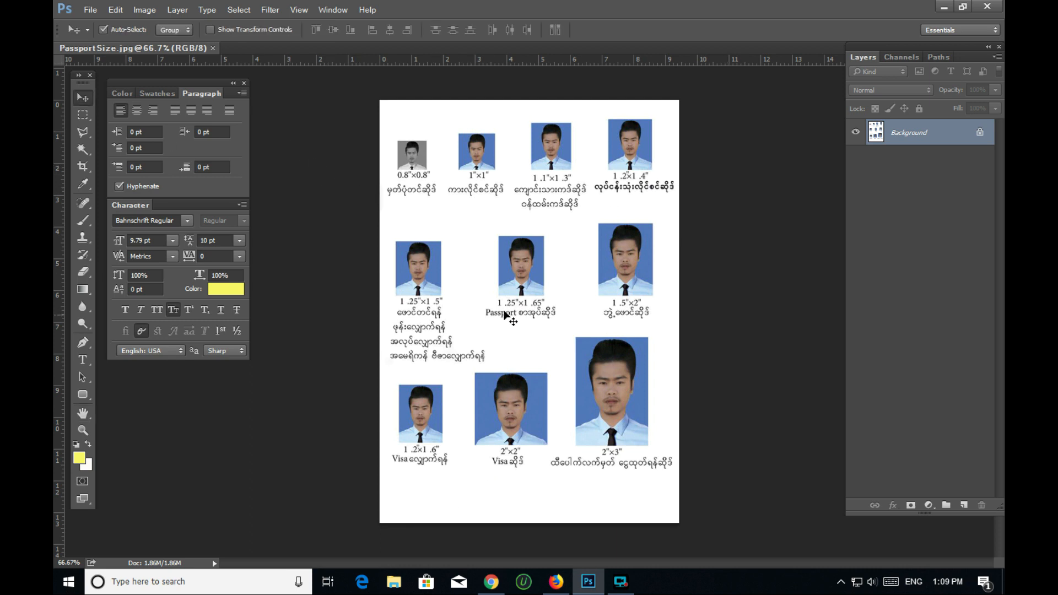
{"action": "mouse_move", "coordinate": [597, 401]}
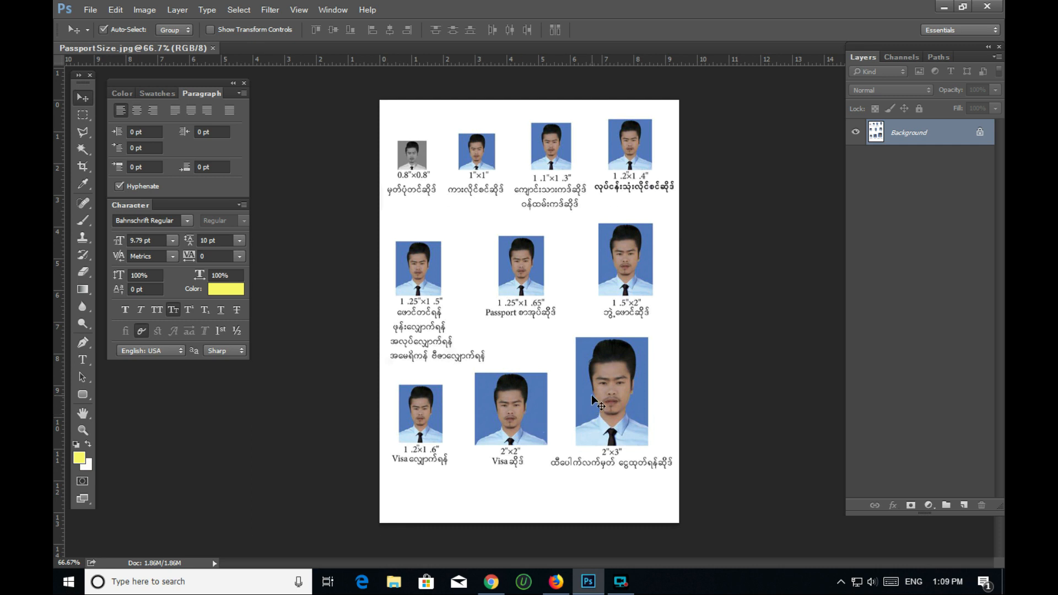
{"action": "mouse_move", "coordinate": [637, 404]}
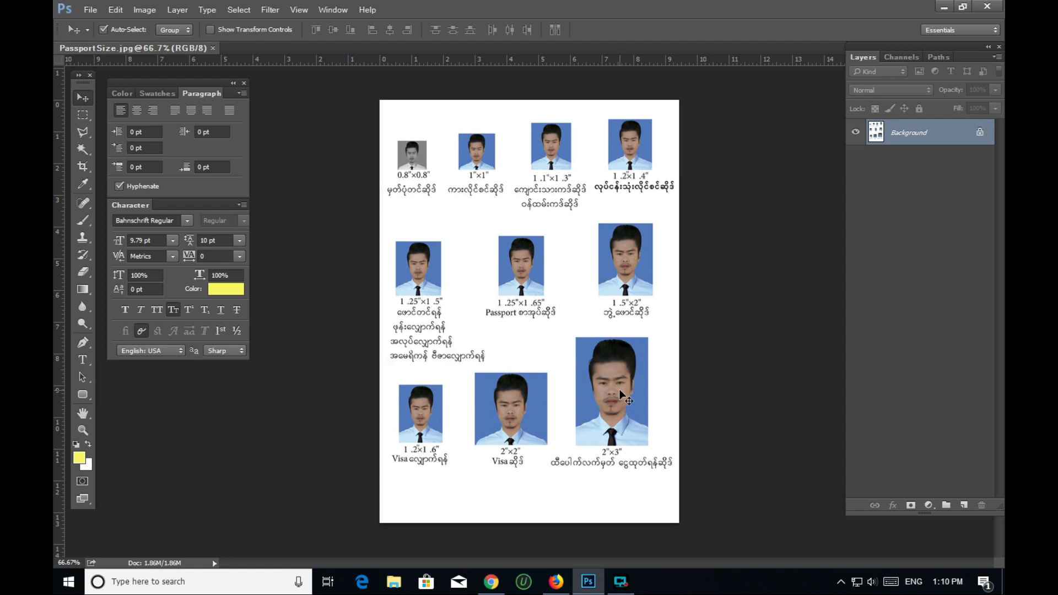
{"action": "mouse_move", "coordinate": [640, 444]}
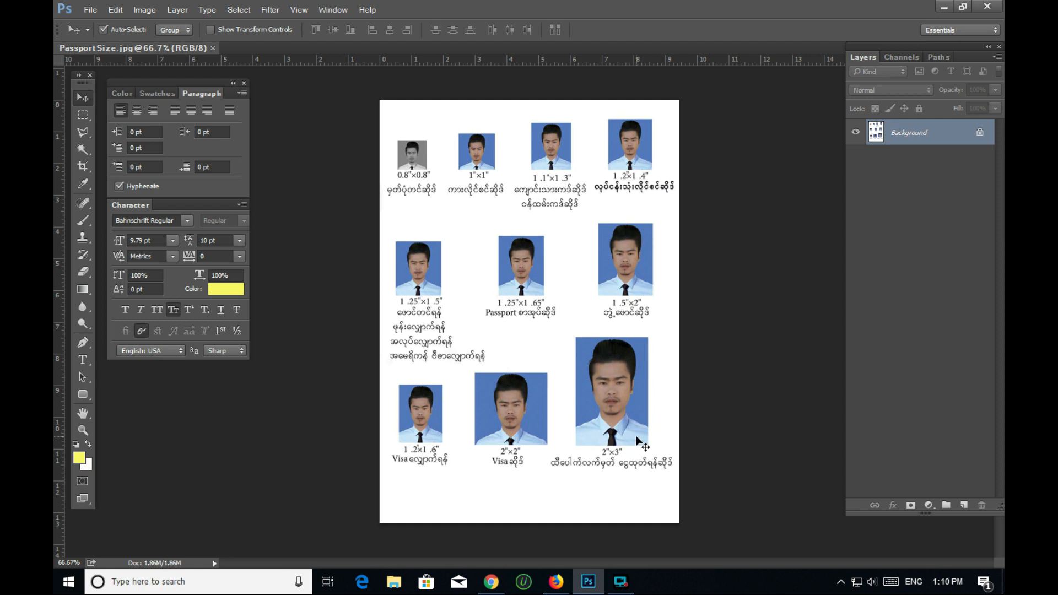
{"action": "mouse_move", "coordinate": [316, 211]}
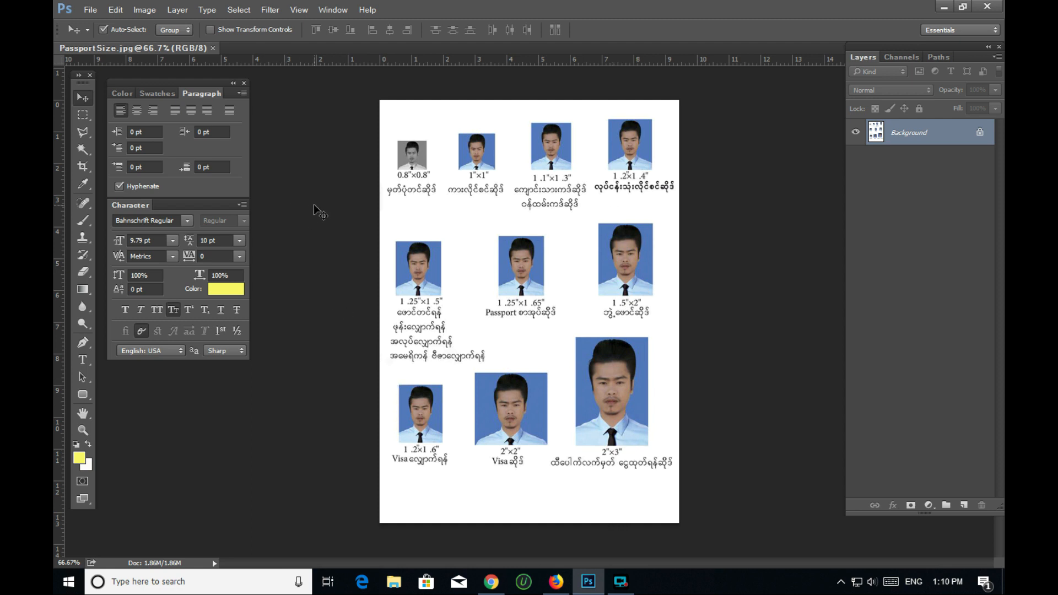
{"action": "mouse_move", "coordinate": [624, 227]}
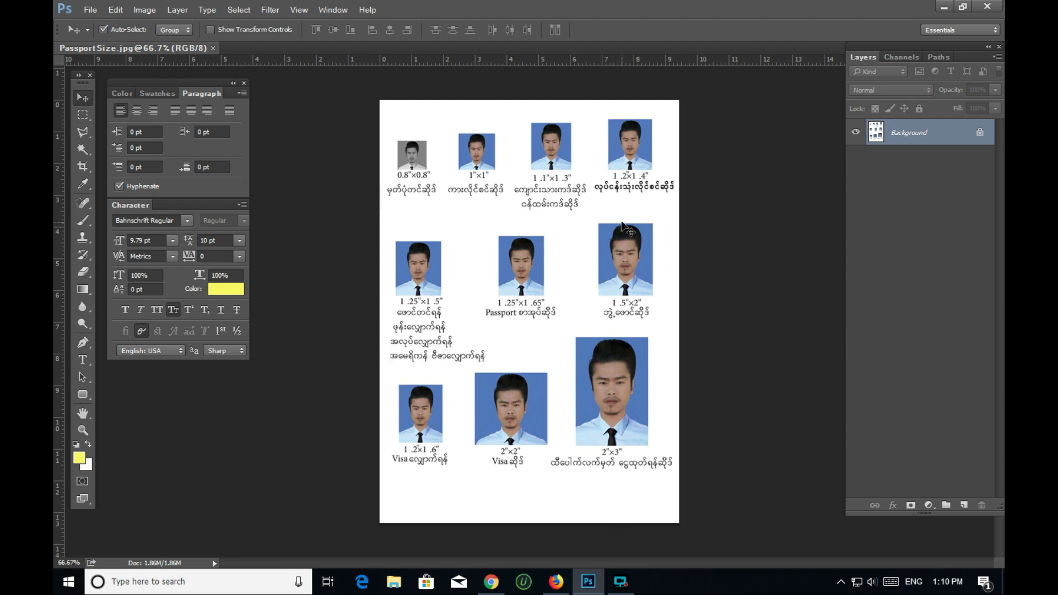
{"action": "mouse_move", "coordinate": [629, 237]}
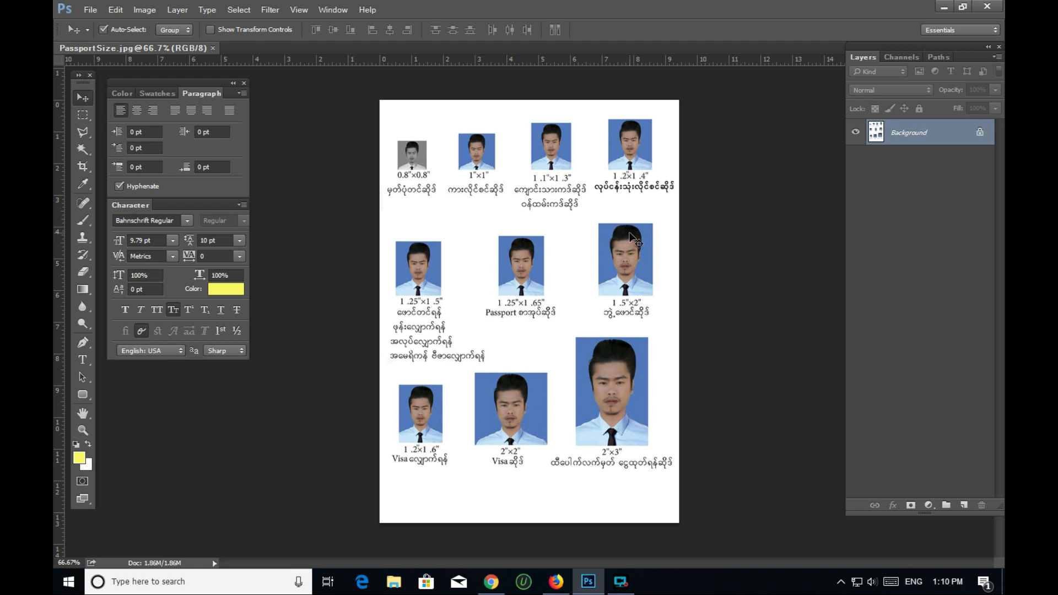
{"action": "mouse_move", "coordinate": [679, 237]}
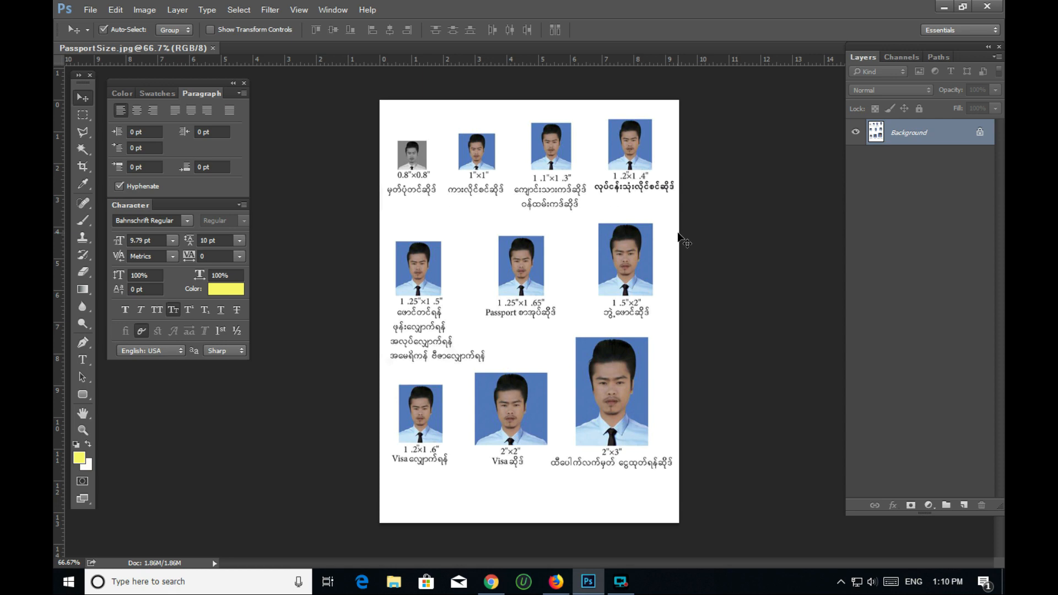
{"action": "mouse_move", "coordinate": [444, 217]}
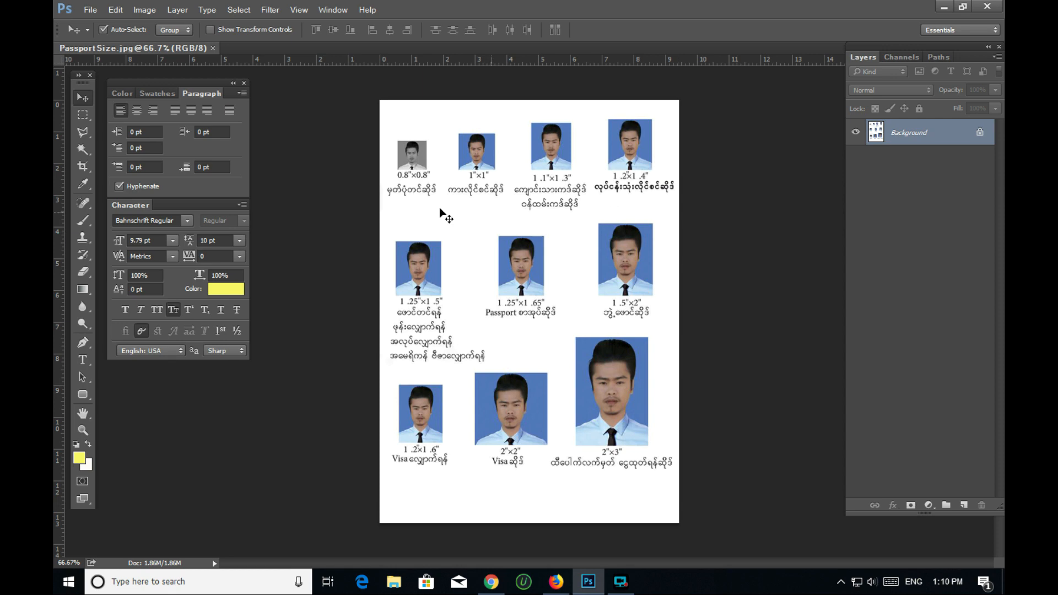
Step: Open passport.jpg from the Pictures folder
{"action": "left_click", "coordinate": [89, 9]}
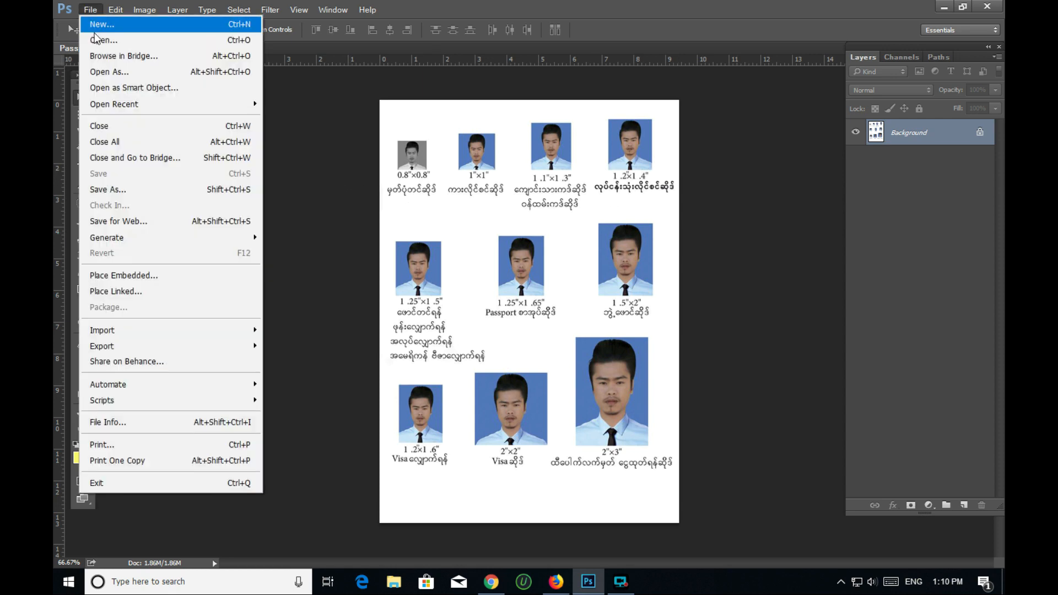
{"action": "left_click", "coordinate": [103, 39]}
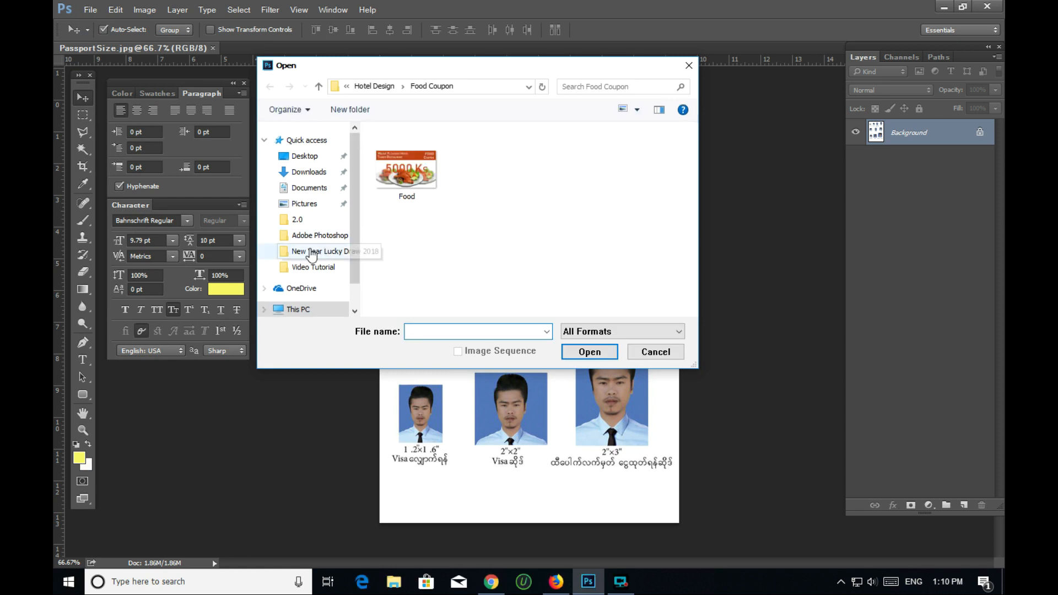
{"action": "left_click", "coordinate": [304, 203]}
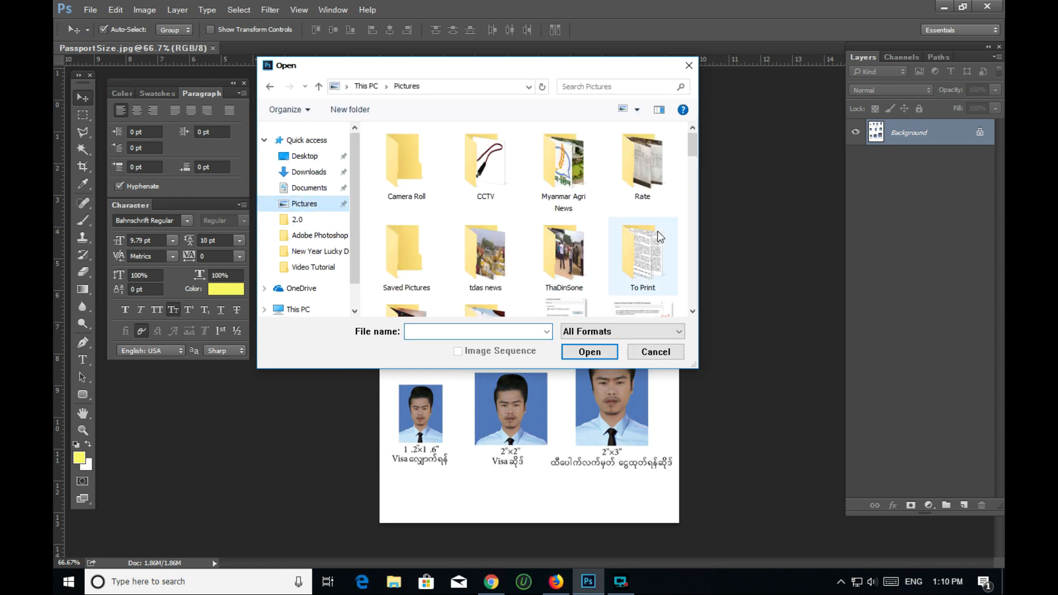
{"action": "scroll", "scroll_direction": "down", "scroll_amount": 3}
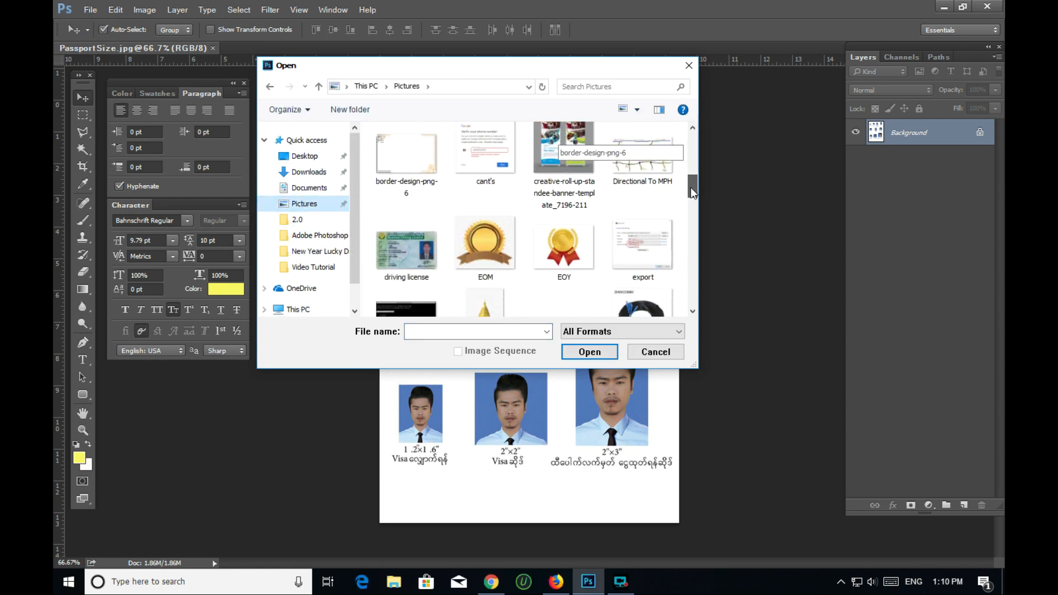
{"action": "scroll", "scroll_direction": "down", "scroll_amount": 3}
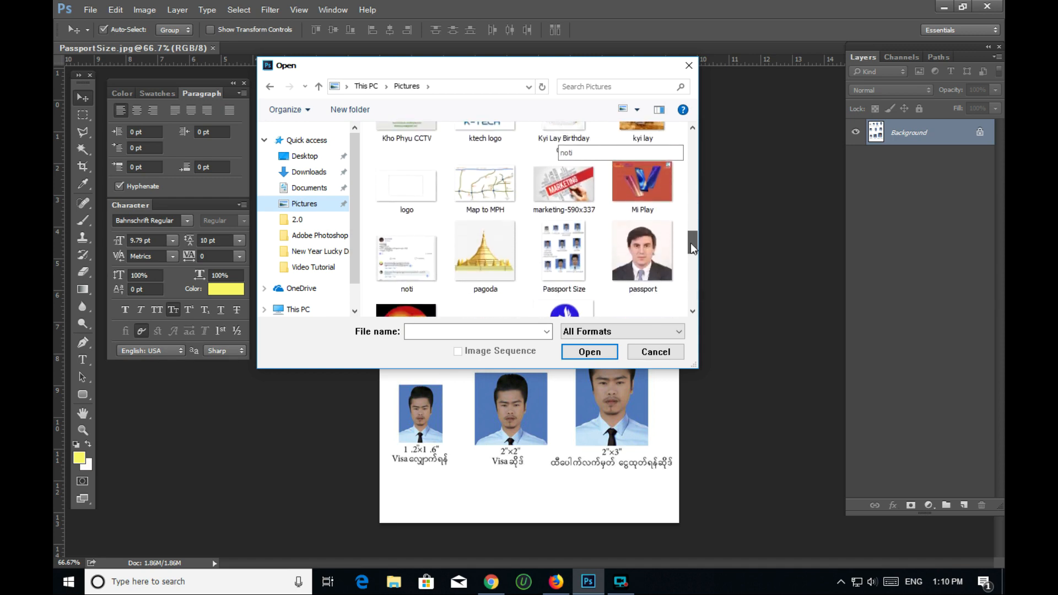
{"action": "double_click", "coordinate": [642, 250]}
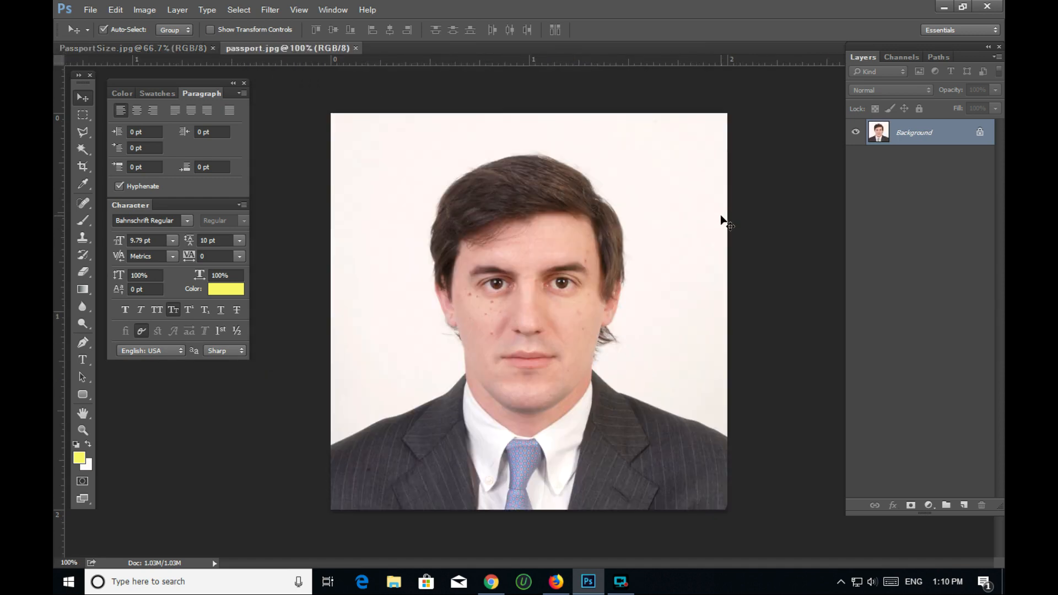
{"action": "mouse_move", "coordinate": [459, 232]}
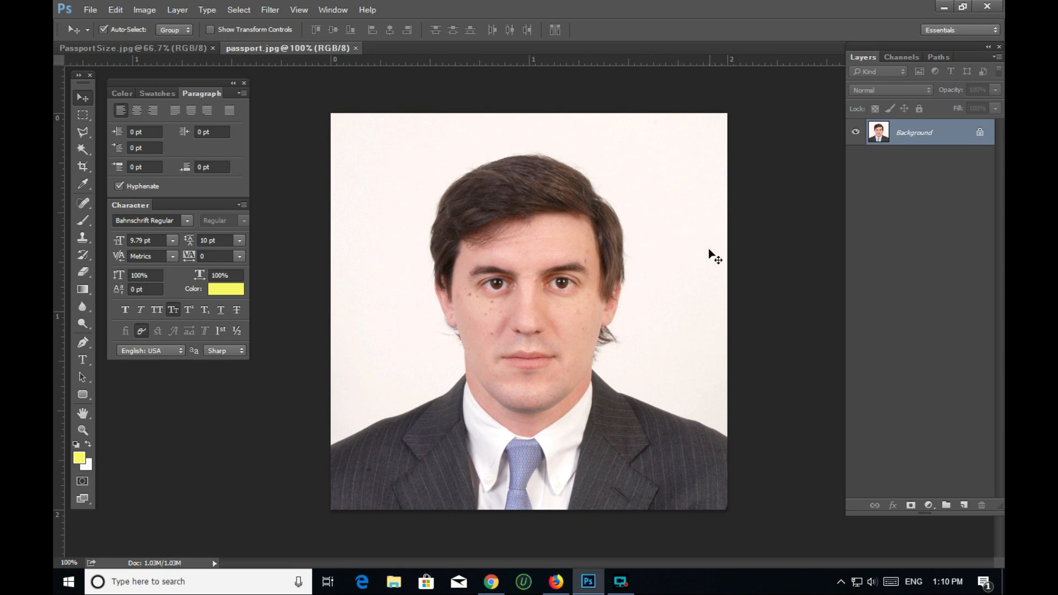
{"action": "mouse_move", "coordinate": [662, 301]}
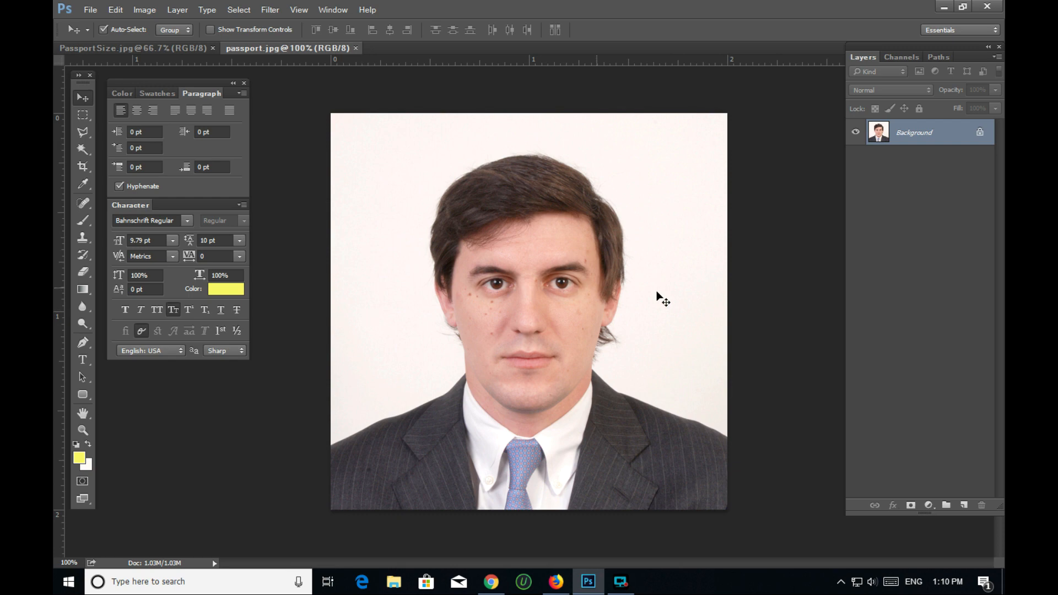
{"action": "mouse_move", "coordinate": [597, 160]}
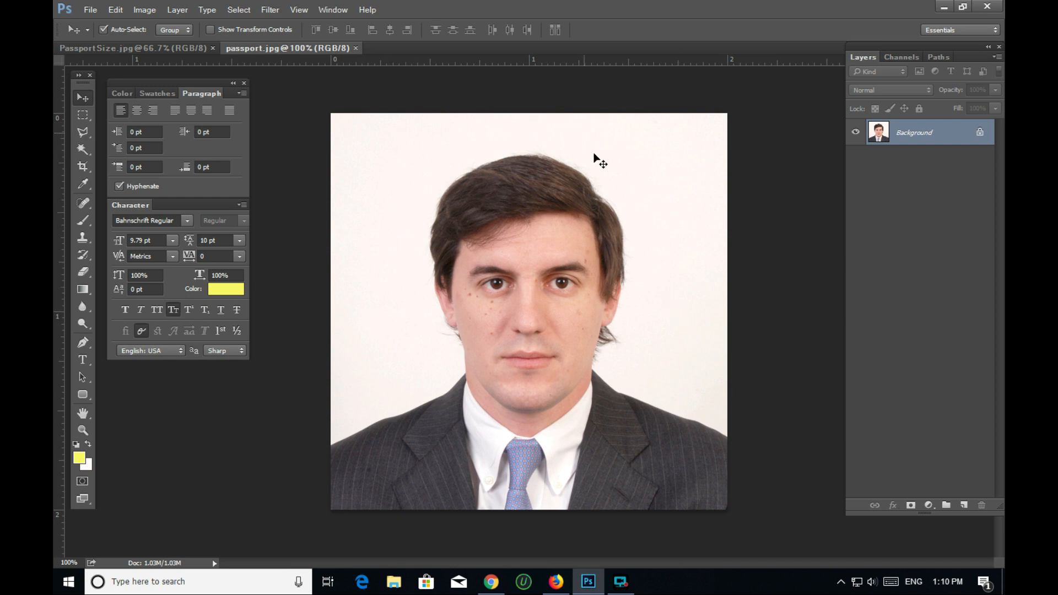
{"action": "mouse_move", "coordinate": [459, 156]}
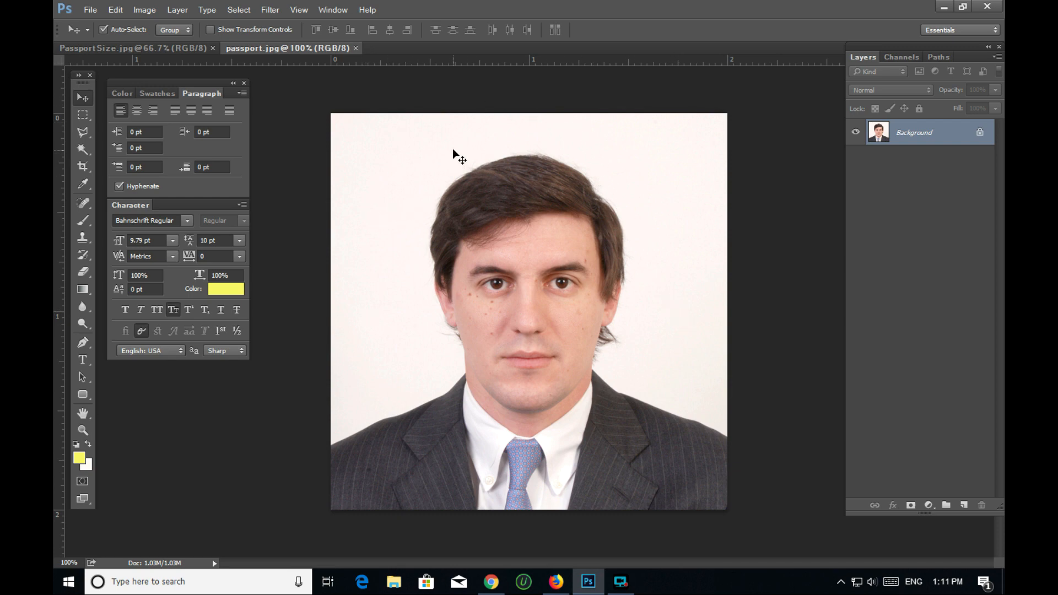
{"action": "mouse_move", "coordinate": [661, 264]}
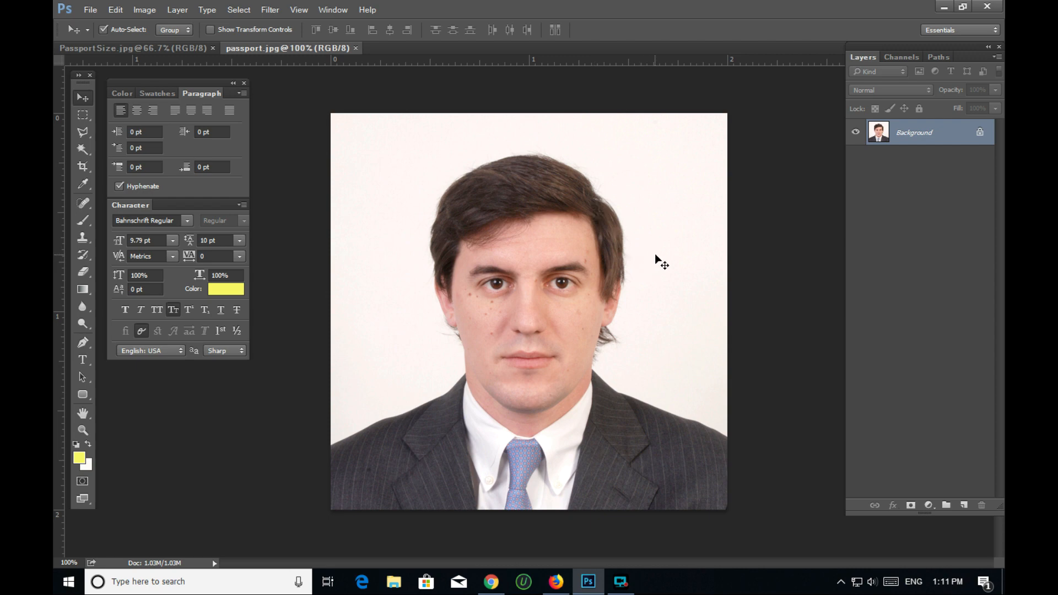
{"action": "mouse_move", "coordinate": [661, 451]}
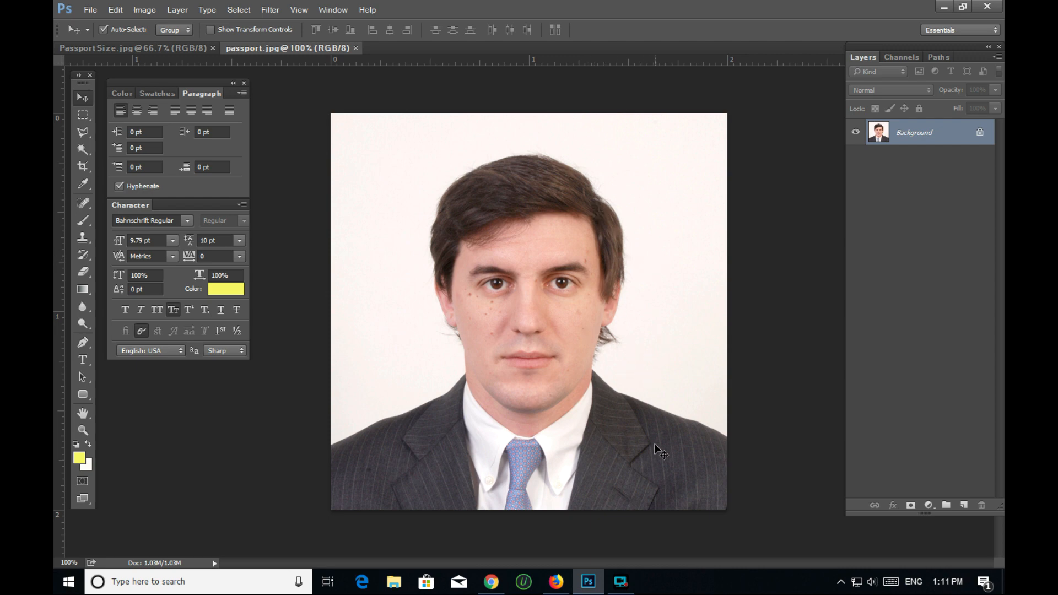
{"action": "mouse_move", "coordinate": [651, 366]}
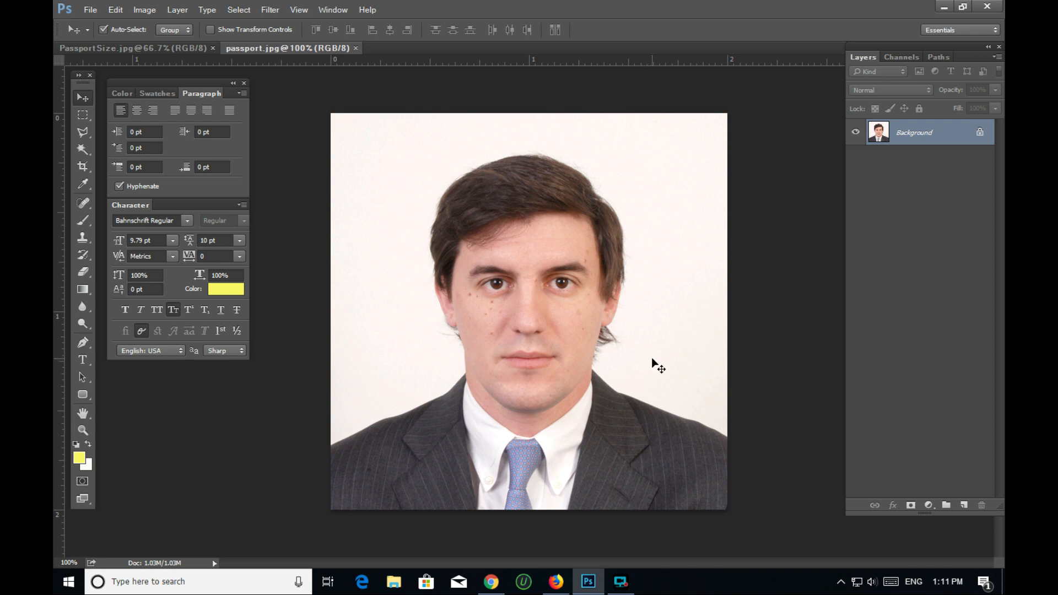
{"action": "mouse_move", "coordinate": [690, 330]}
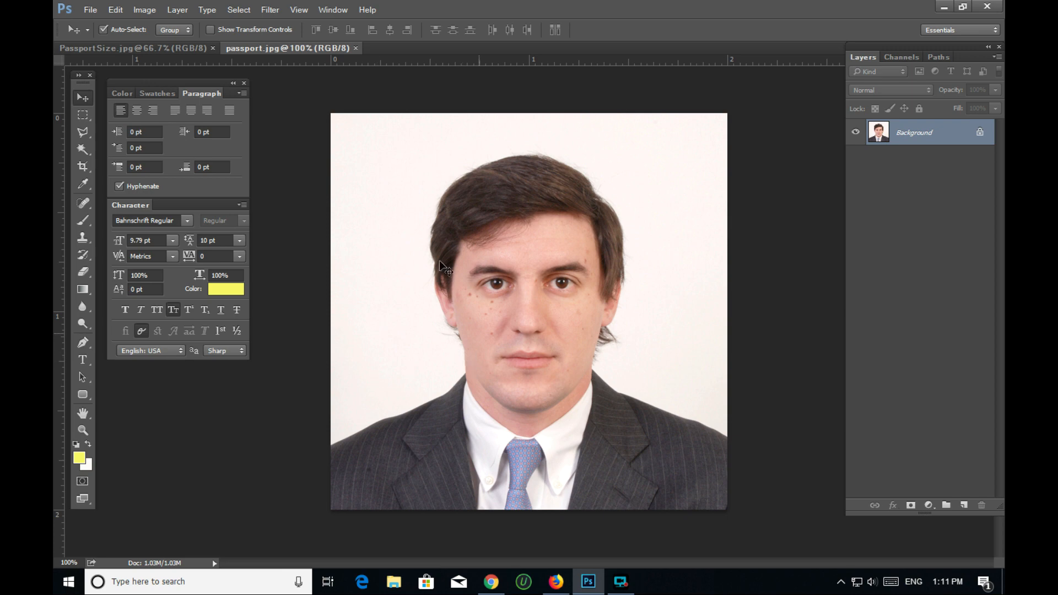
{"action": "mouse_move", "coordinate": [513, 277]}
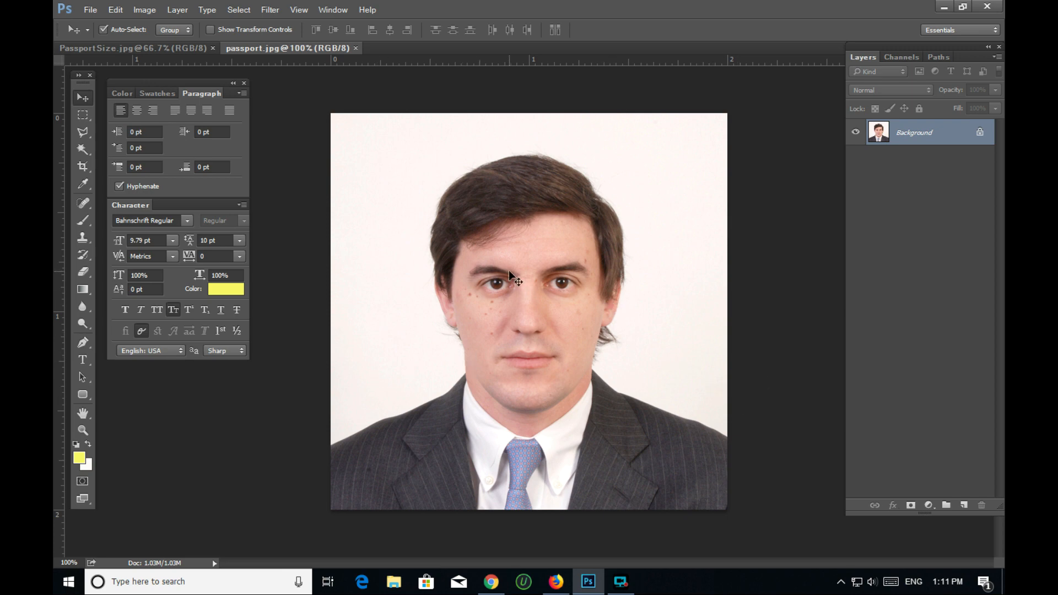
{"action": "mouse_move", "coordinate": [370, 237]}
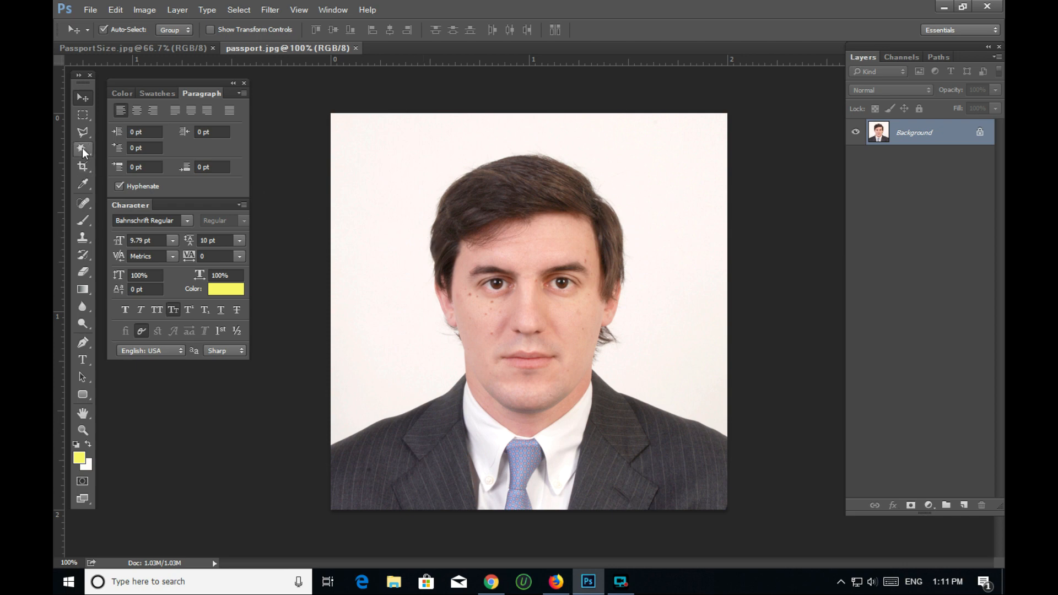
{"action": "left_click", "coordinate": [82, 149]}
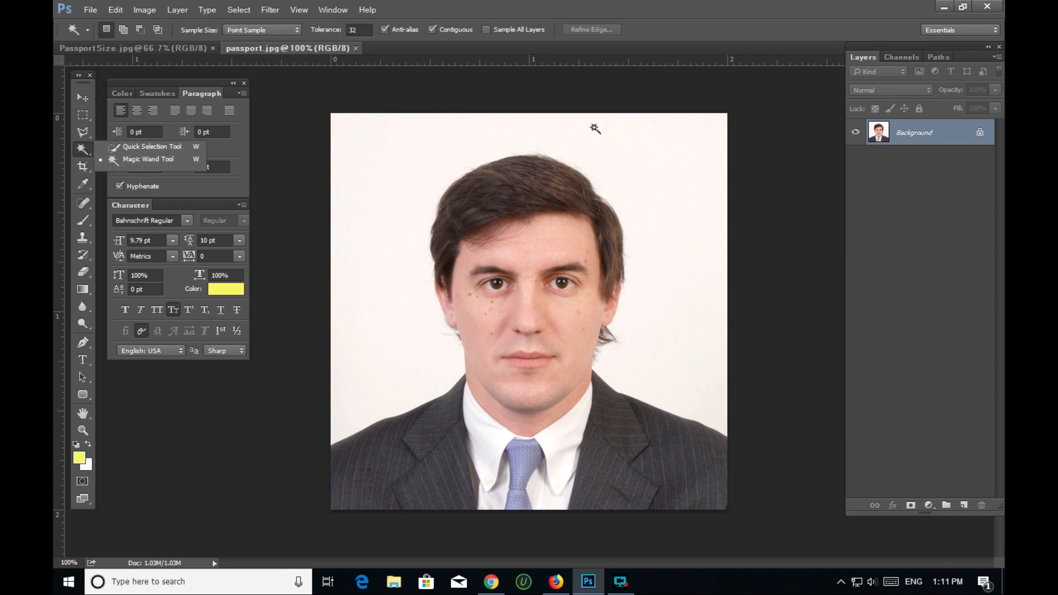
{"action": "mouse_move", "coordinate": [82, 148]}
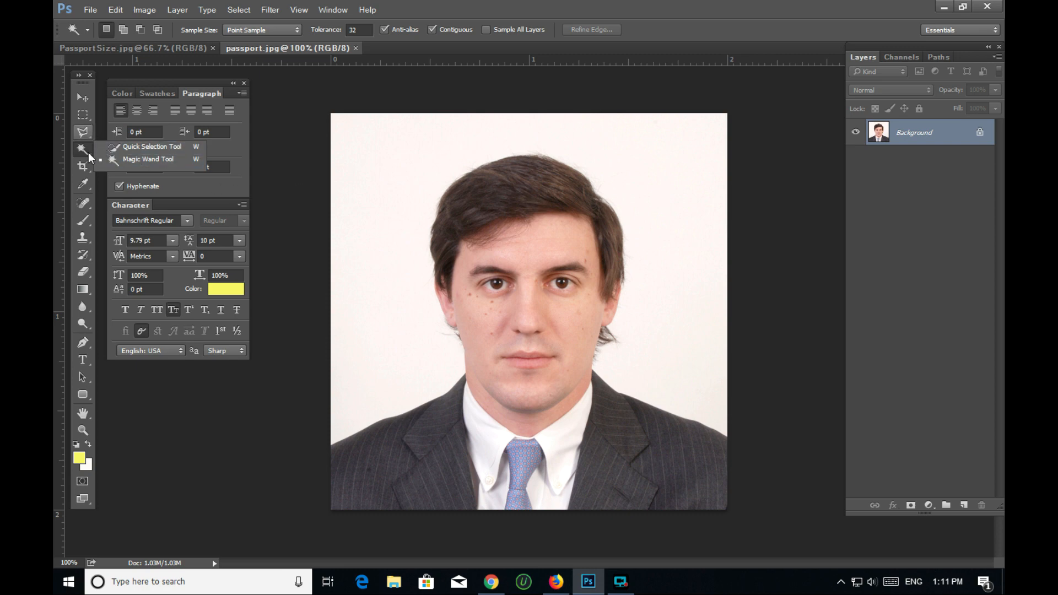
{"action": "left_click", "coordinate": [82, 97]}
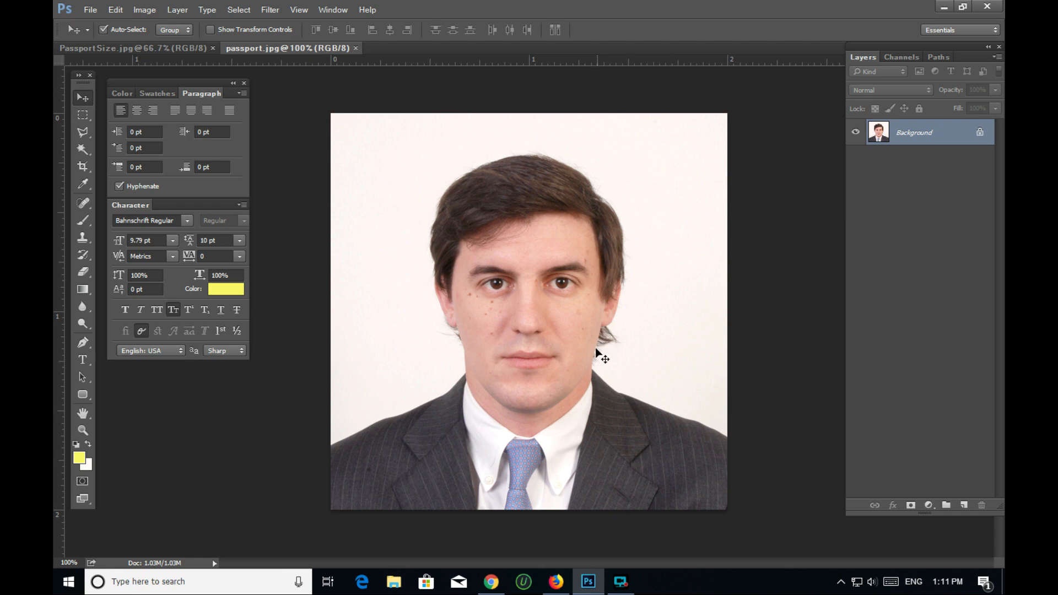
{"action": "mouse_move", "coordinate": [701, 422]}
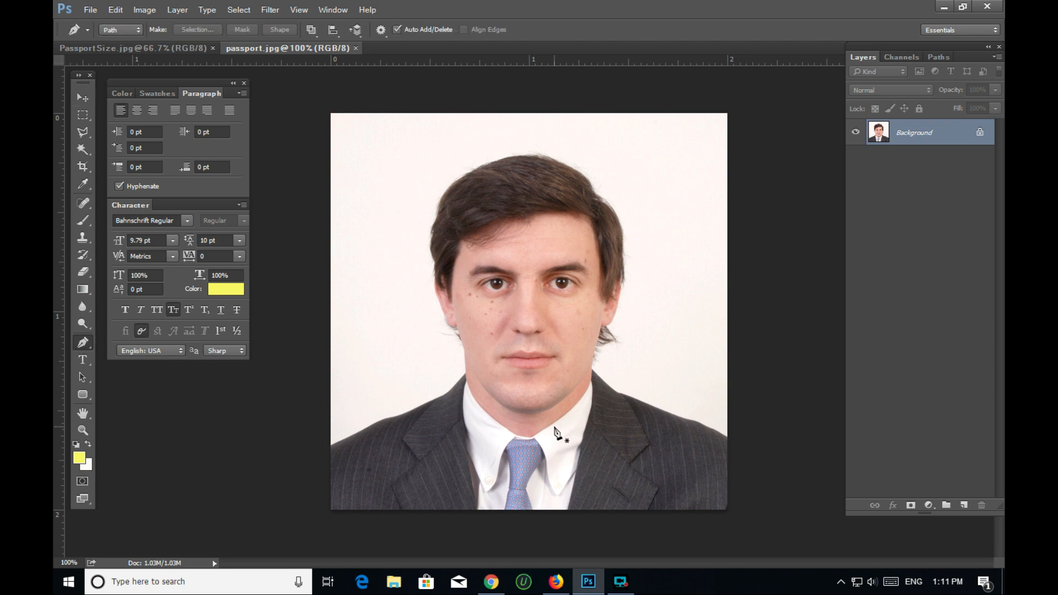
{"action": "mouse_move", "coordinate": [368, 462]}
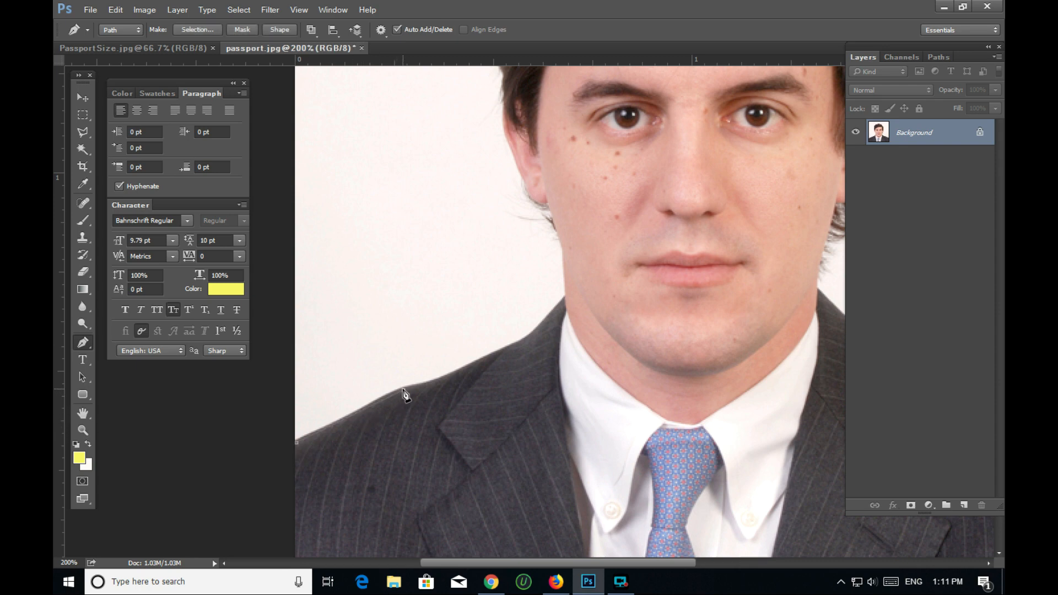
Step: Place pen anchor points along the man's shoulders, neck, jaw and ear
{"action": "left_click_drag", "start_coordinate": [405, 395], "coordinate": [507, 355]}
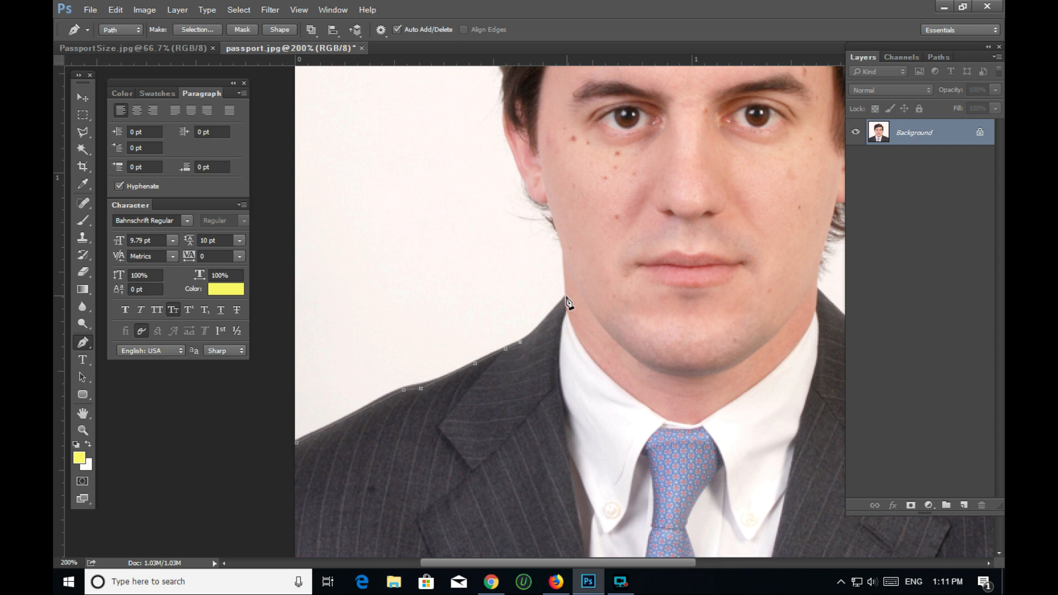
{"action": "left_click", "coordinate": [568, 286]}
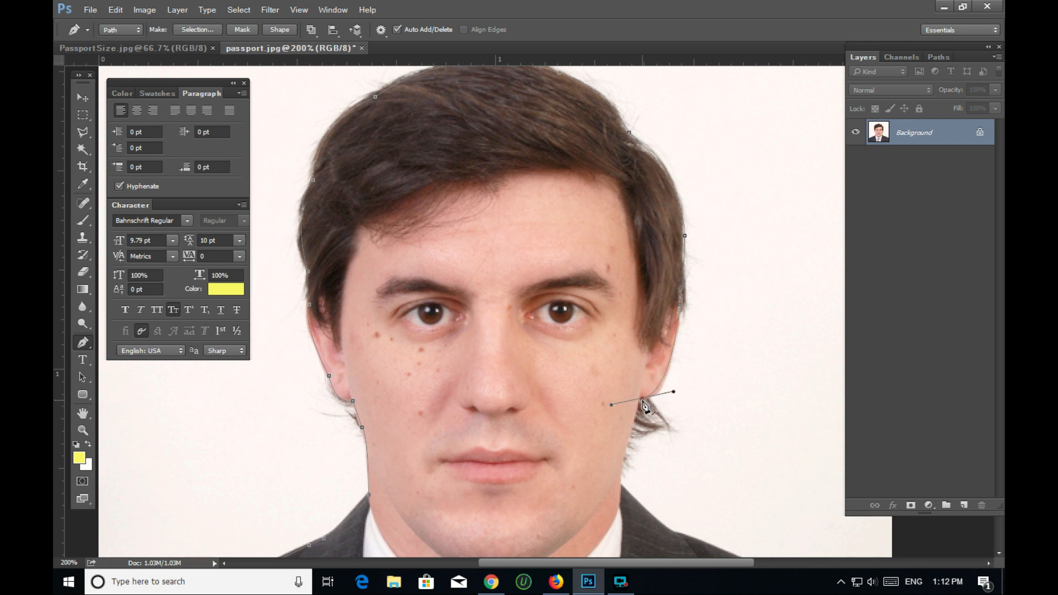
{"action": "left_click_drag", "start_coordinate": [671, 392], "coordinate": [622, 494]}
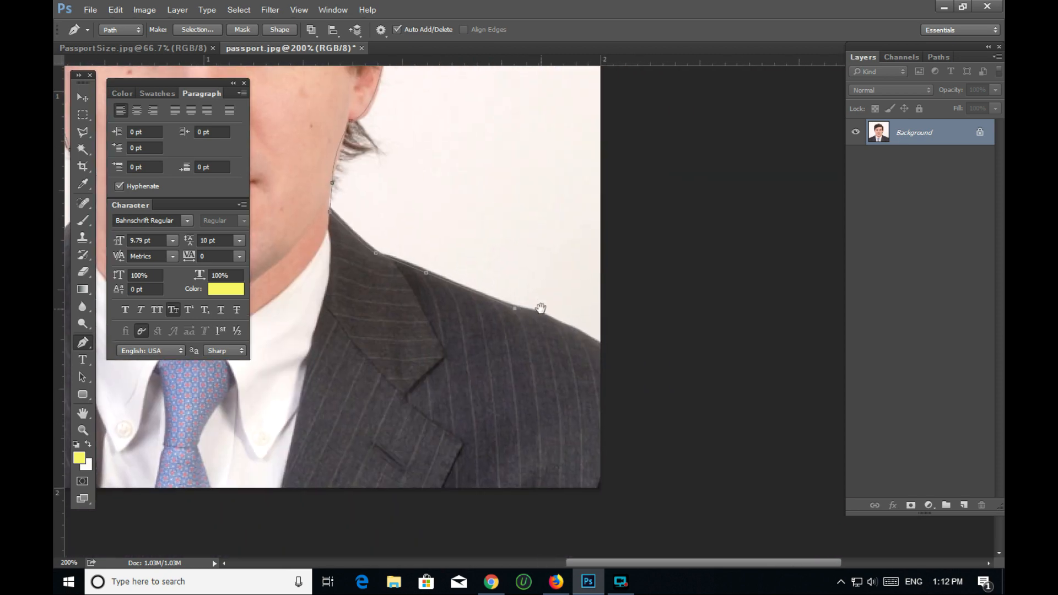
{"action": "left_click", "coordinate": [583, 336]}
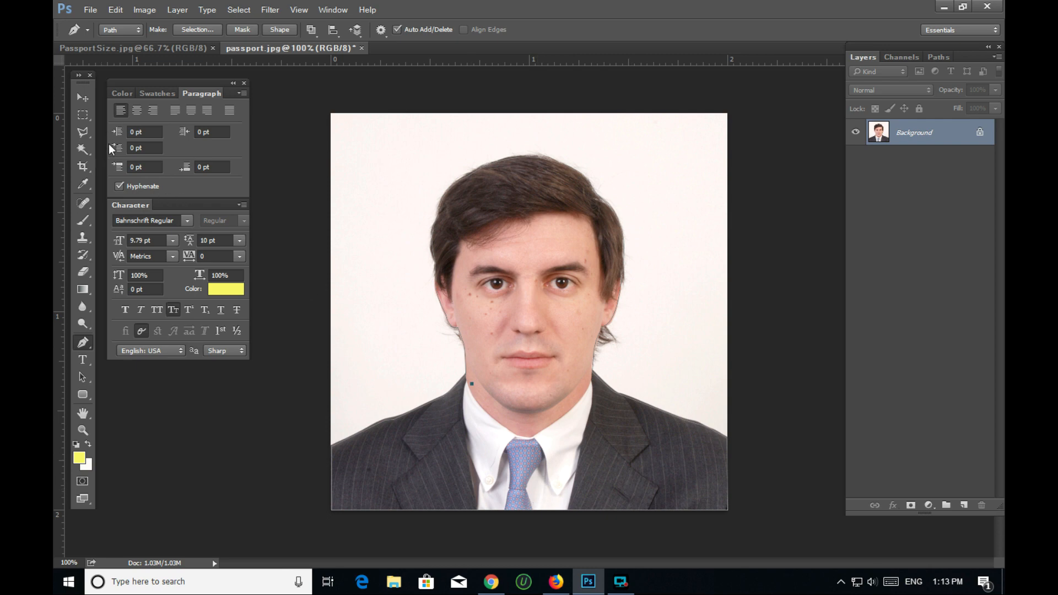
{"action": "mouse_move", "coordinate": [222, 198]}
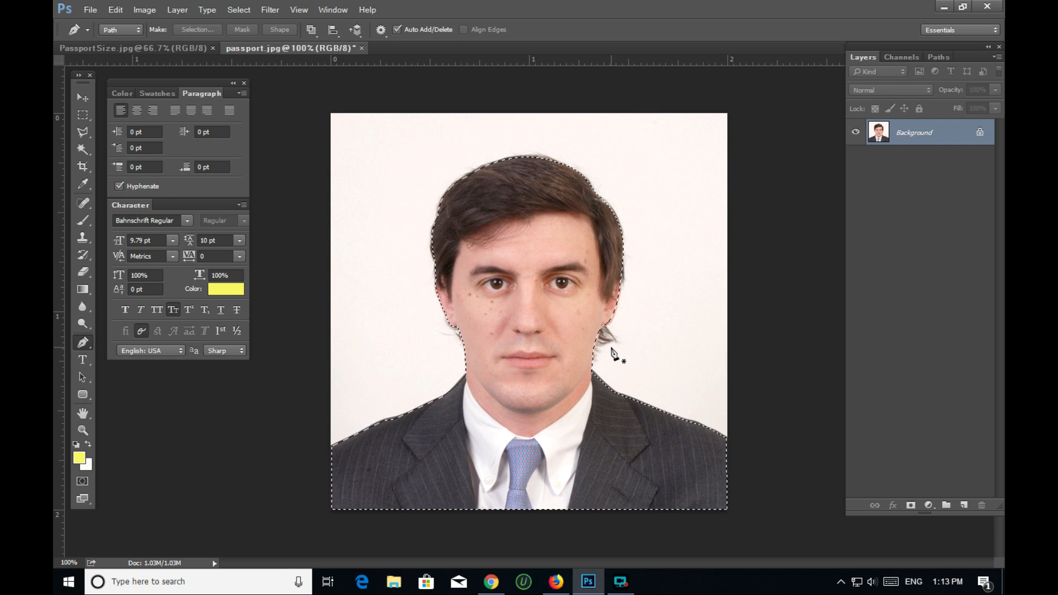
{"action": "mouse_move", "coordinate": [439, 300]}
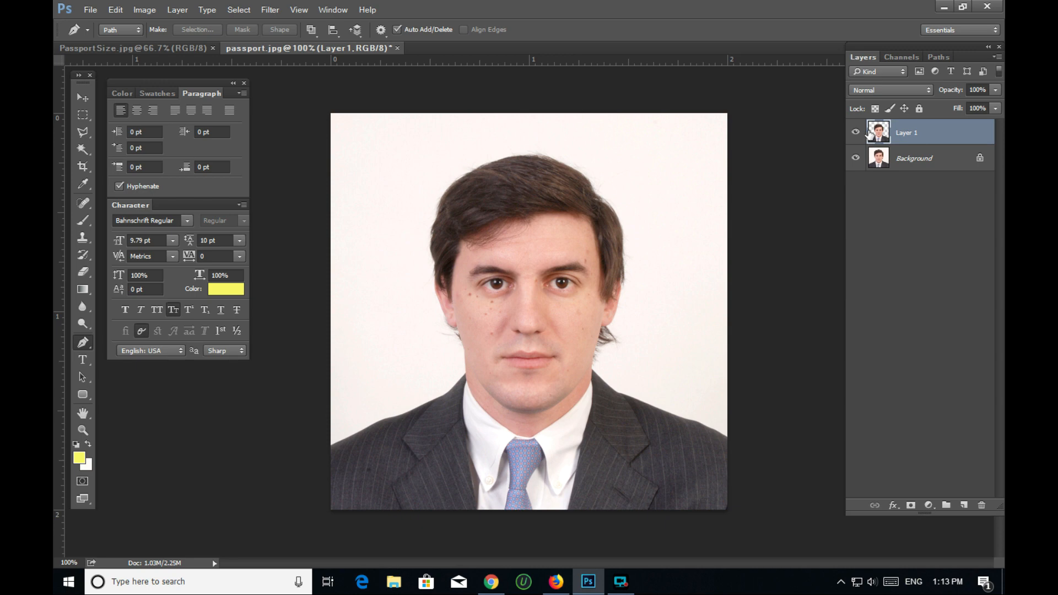
Step: Switch to the Move tool with the man copied onto Layer 1
{"action": "left_click", "coordinate": [81, 98]}
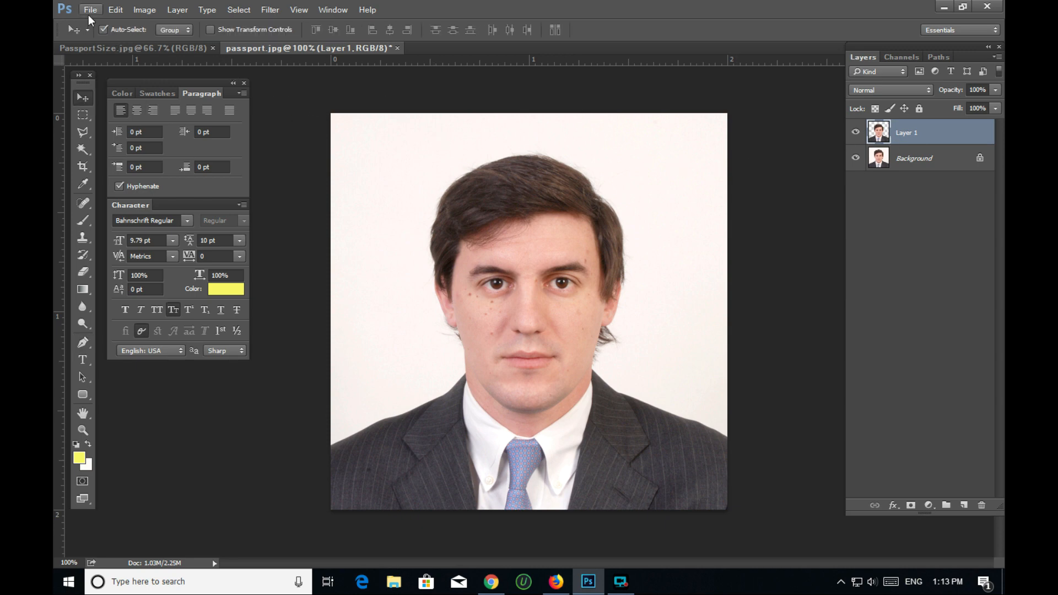
Step: Create a new Photo preset document at landscape 4x6 inches
{"action": "left_click", "coordinate": [90, 9]}
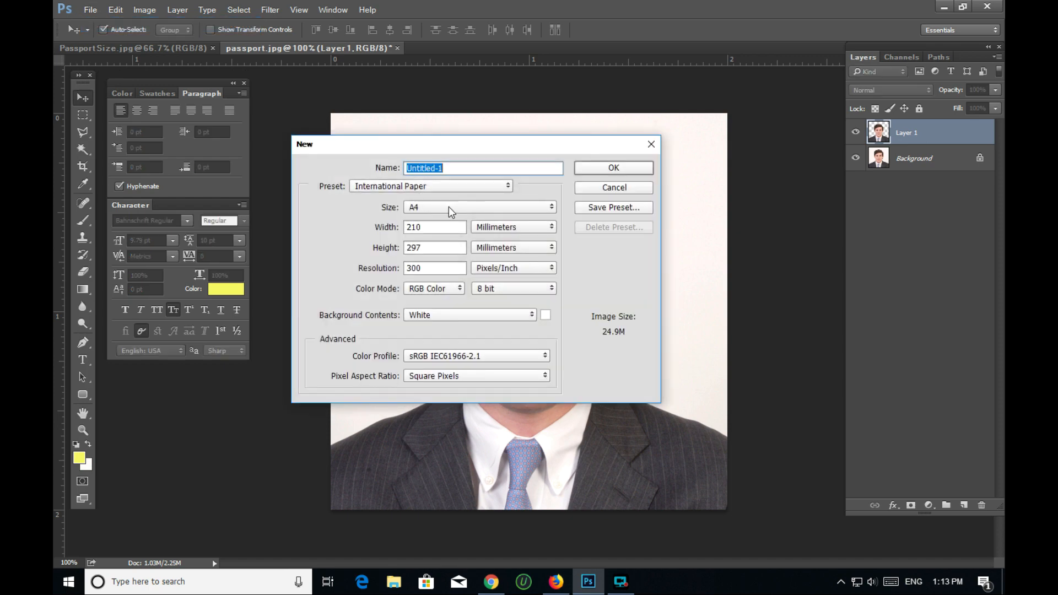
{"action": "left_click", "coordinate": [432, 185]}
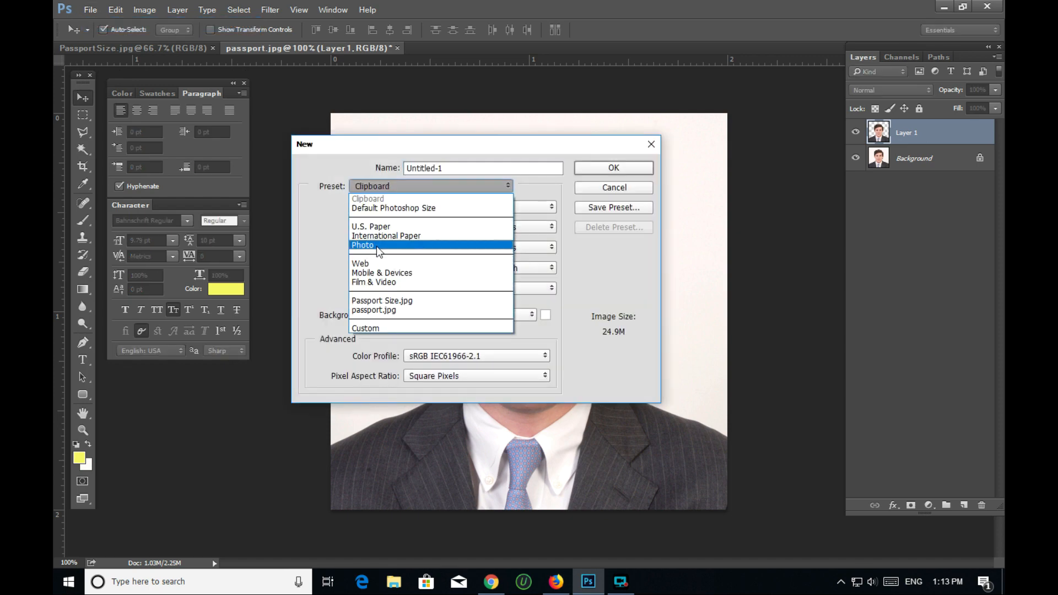
{"action": "left_click", "coordinate": [363, 245]}
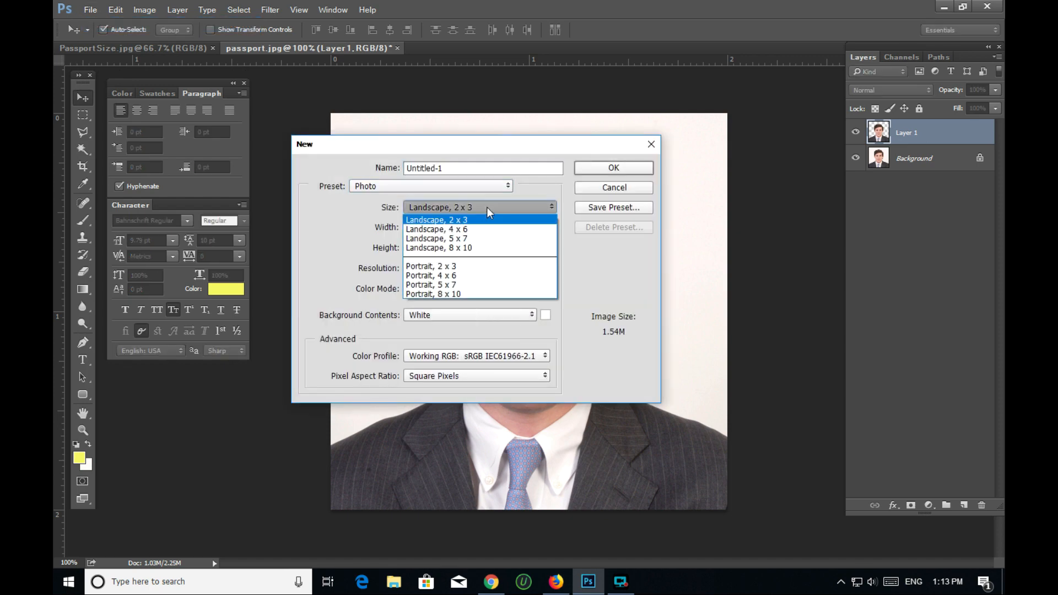
{"action": "left_click", "coordinate": [436, 228]}
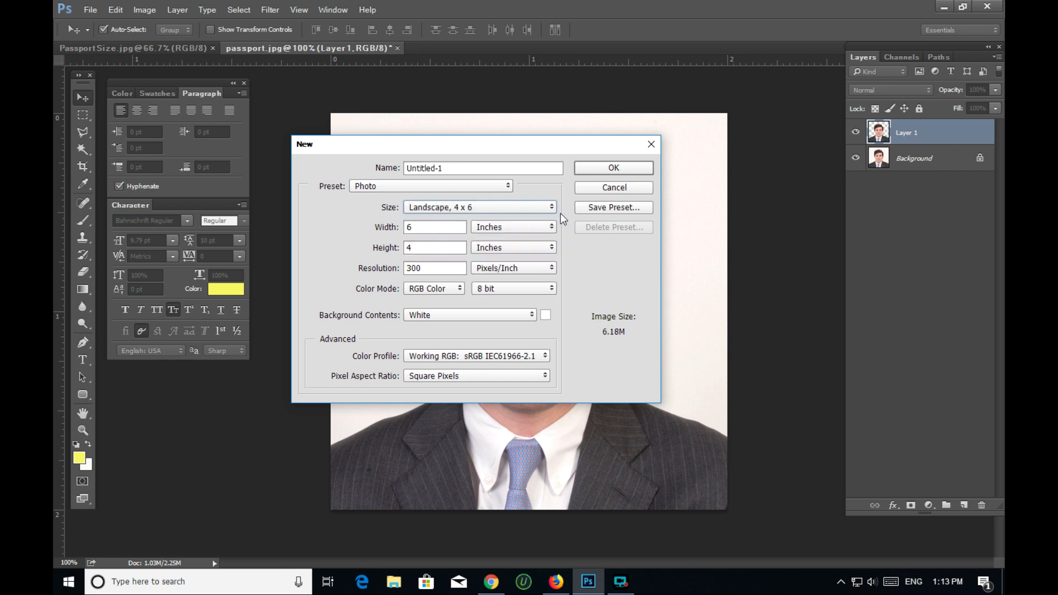
{"action": "left_click", "coordinate": [612, 167]}
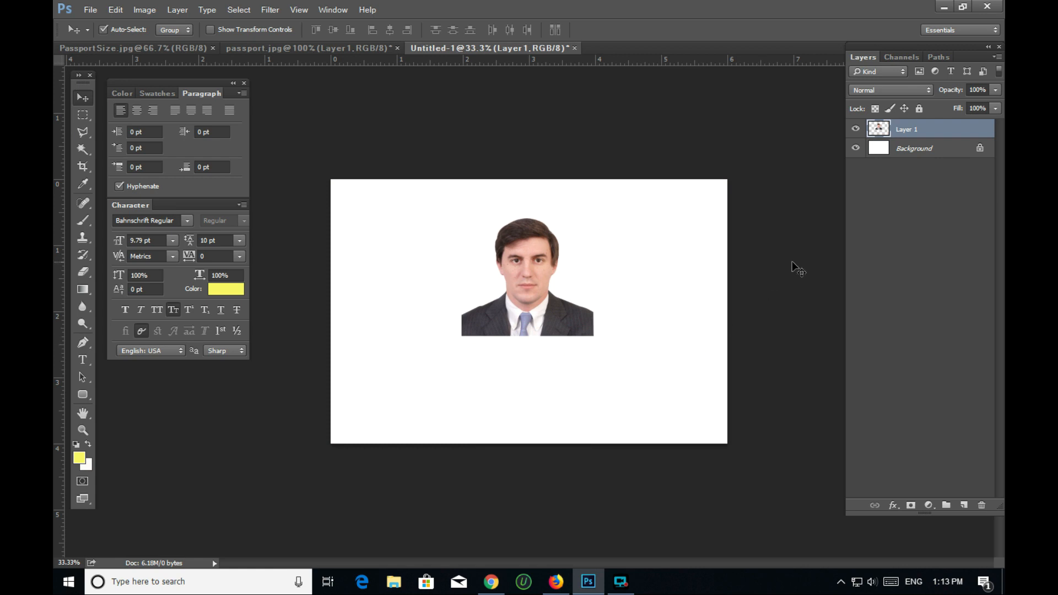
Step: Select the Background layer and set blue as the background colour
{"action": "left_click", "coordinate": [914, 147]}
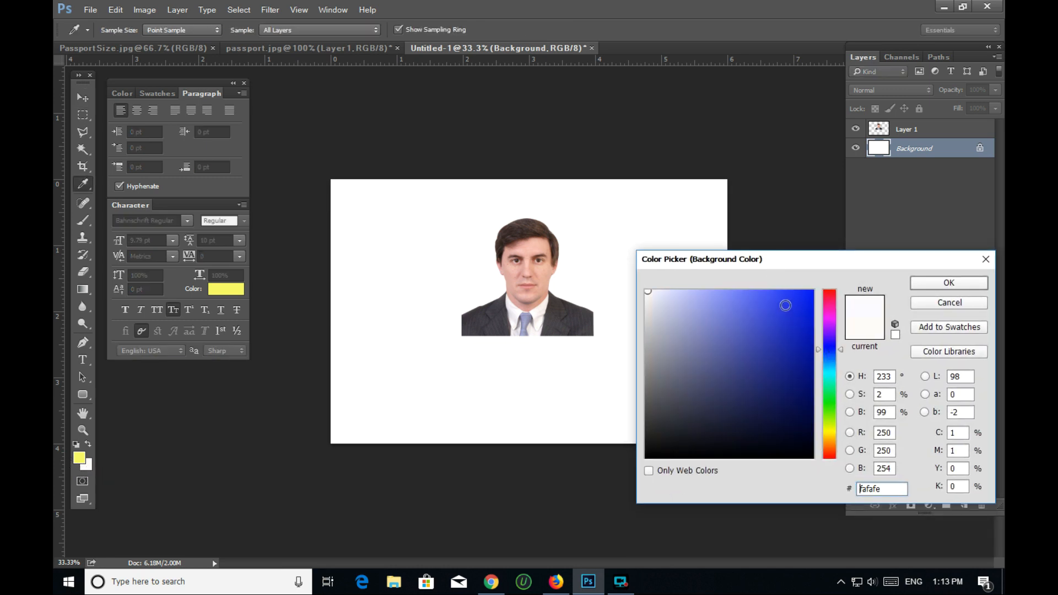
{"action": "left_click", "coordinate": [787, 298]}
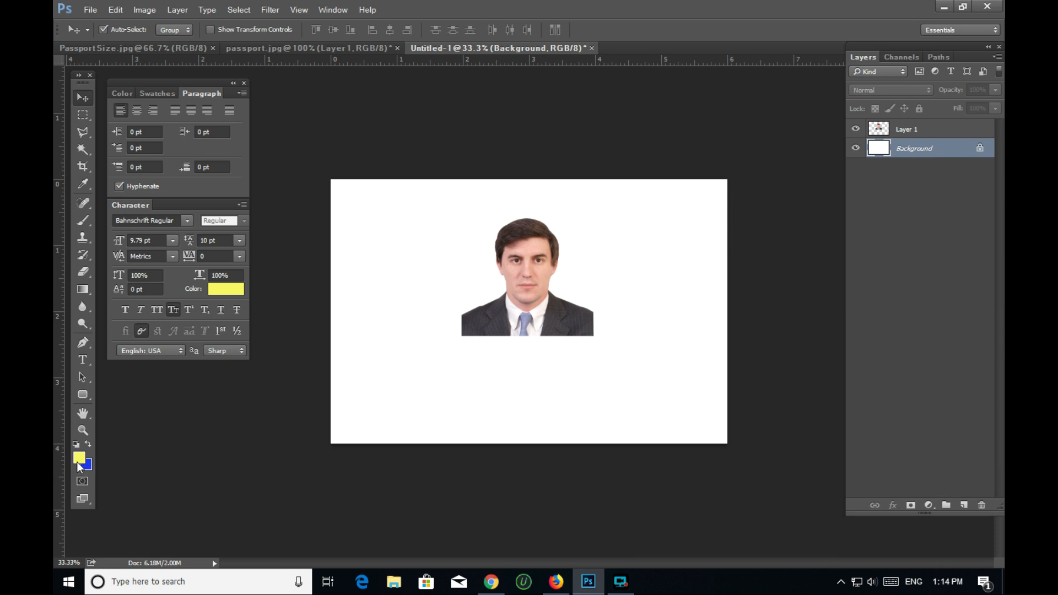
{"action": "mouse_move", "coordinate": [79, 463]}
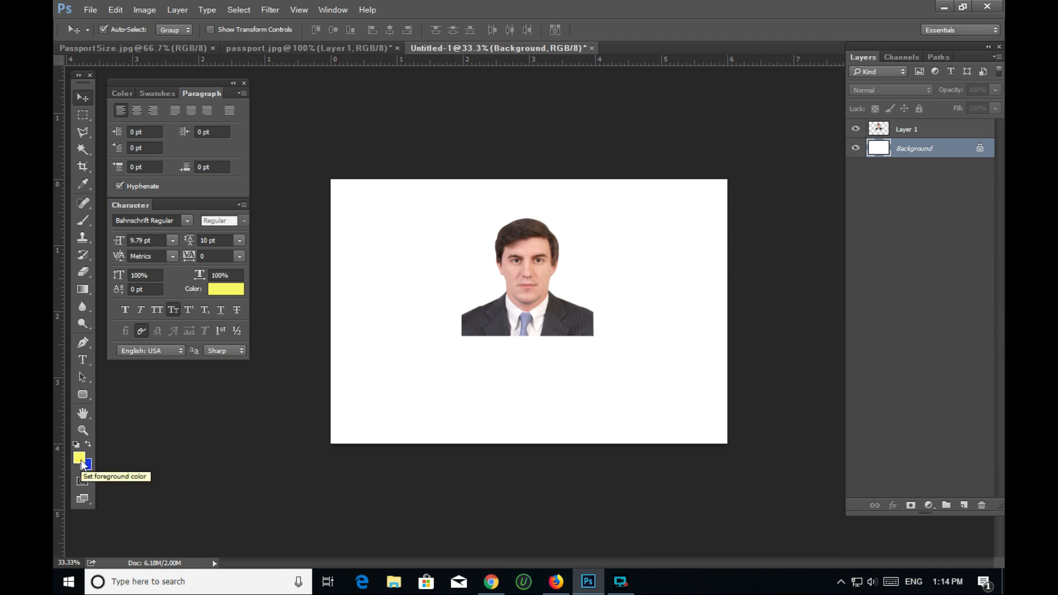
{"action": "mouse_move", "coordinate": [88, 468]}
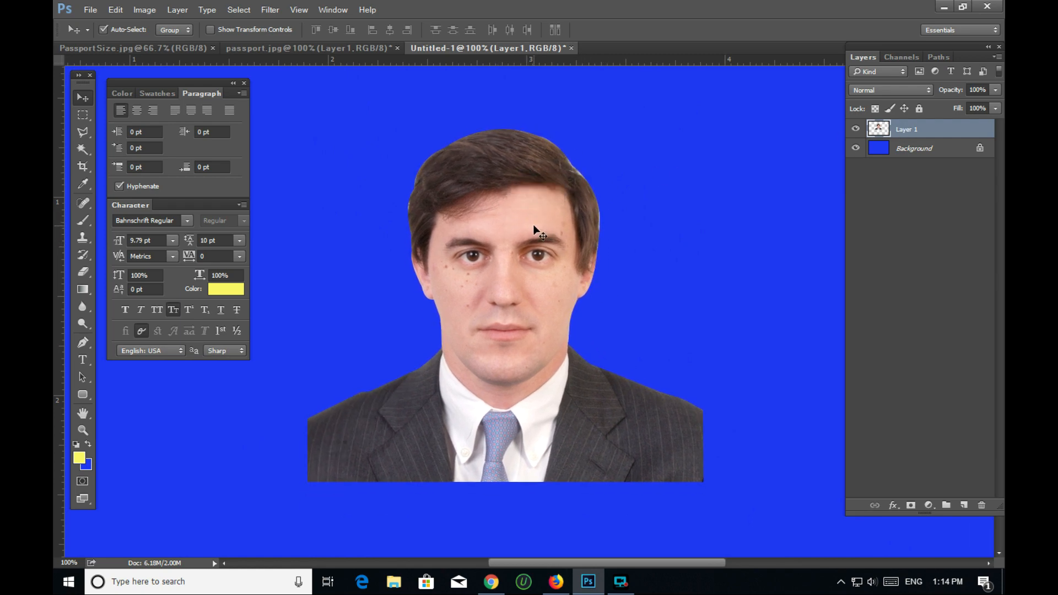
Step: Select the standard Eraser and reduce its brush size to 20 px
{"action": "left_click", "coordinate": [82, 271]}
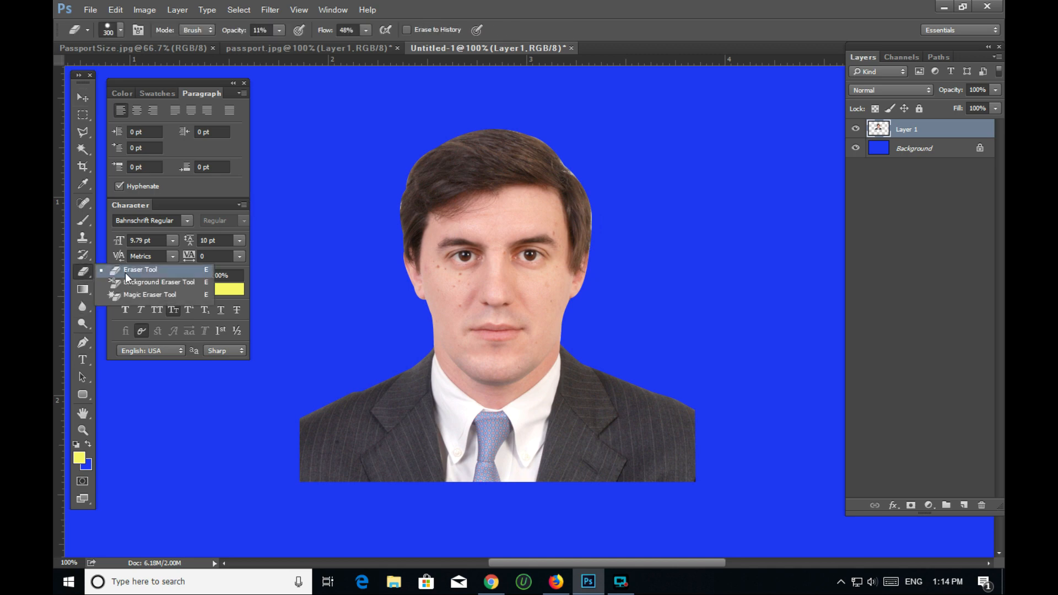
{"action": "left_click", "coordinate": [140, 270]}
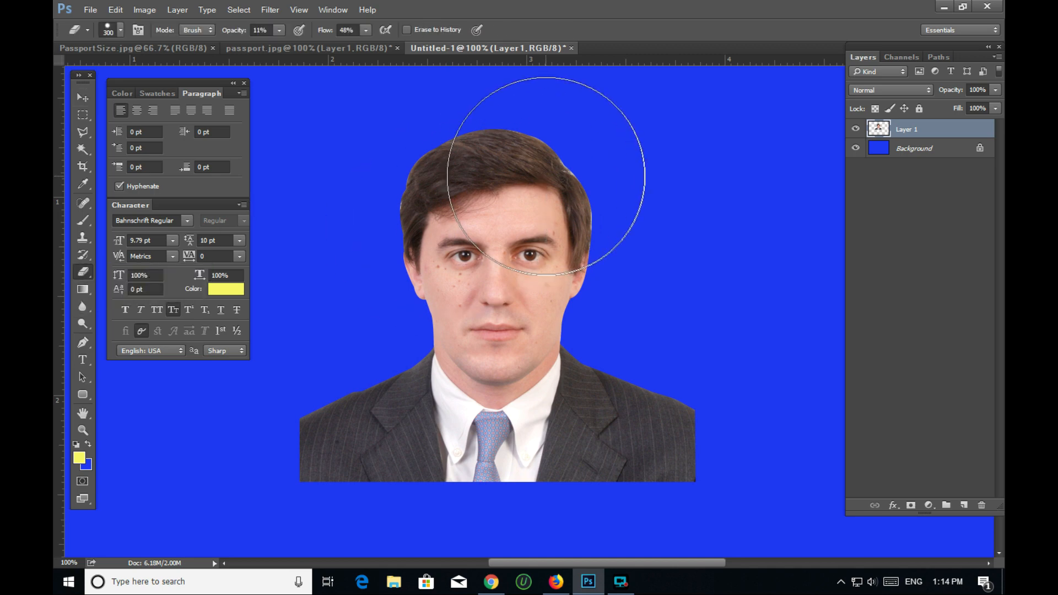
{"action": "mouse_move", "coordinate": [580, 218]}
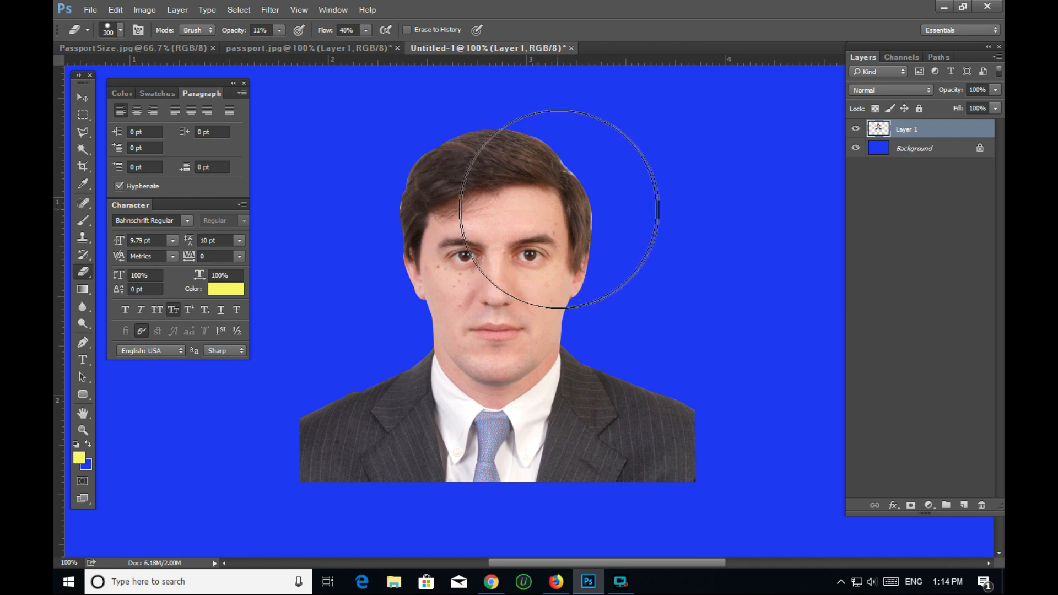
{"action": "mouse_move", "coordinate": [574, 212]}
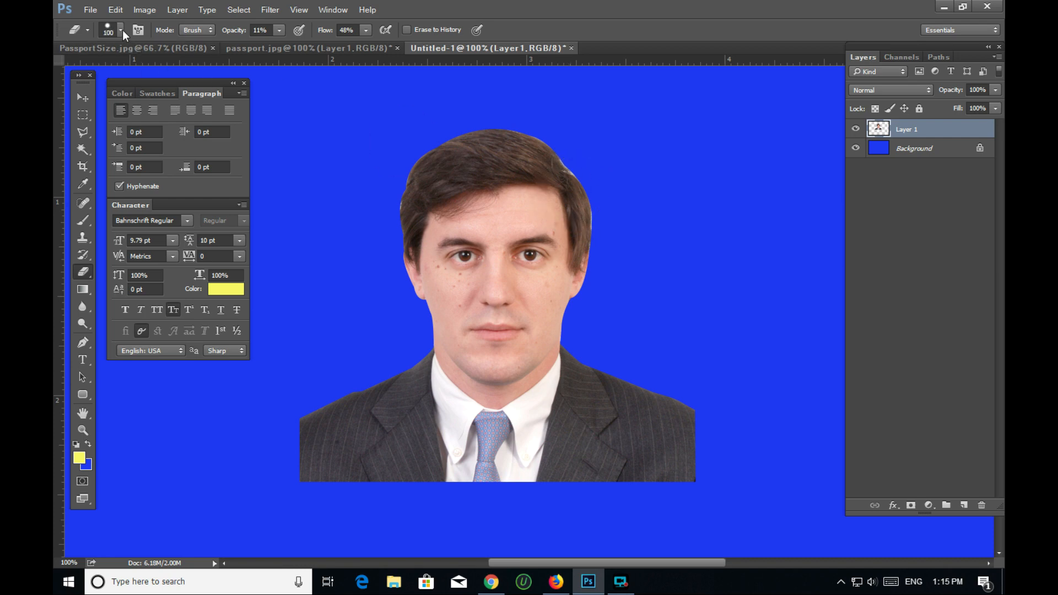
{"action": "left_click", "coordinate": [118, 29]}
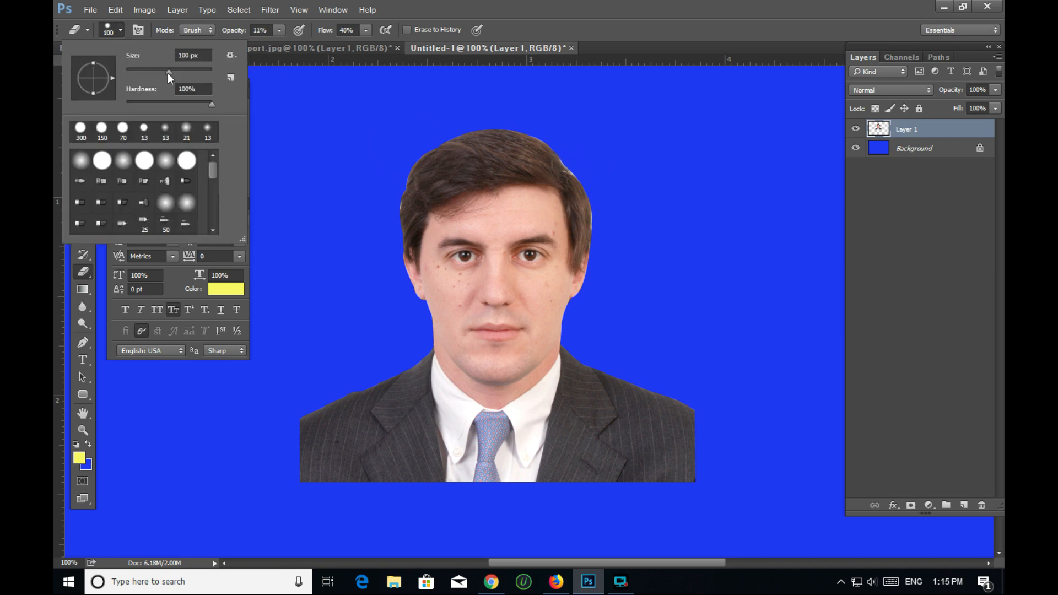
{"action": "left_click_drag", "start_coordinate": [169, 71], "coordinate": [141, 71]}
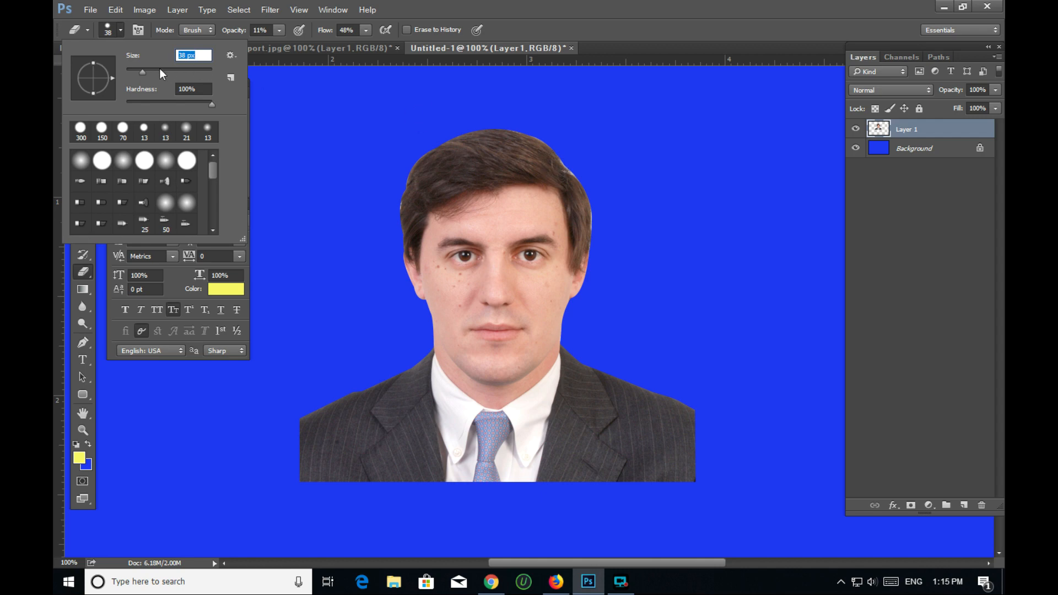
{"action": "left_click_drag", "start_coordinate": [142, 72], "coordinate": [172, 72]}
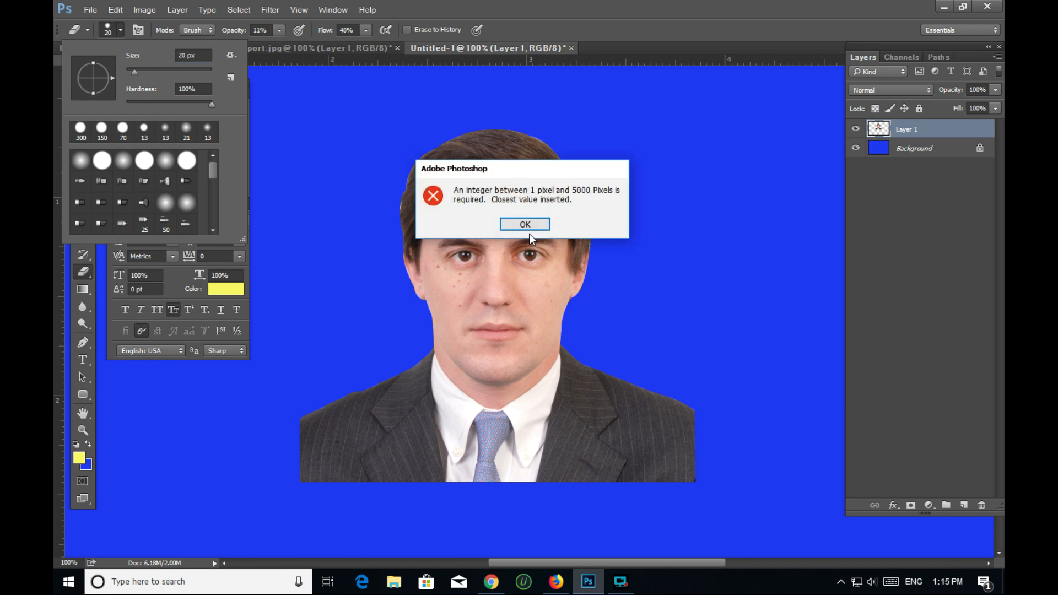
{"action": "left_click", "coordinate": [525, 225]}
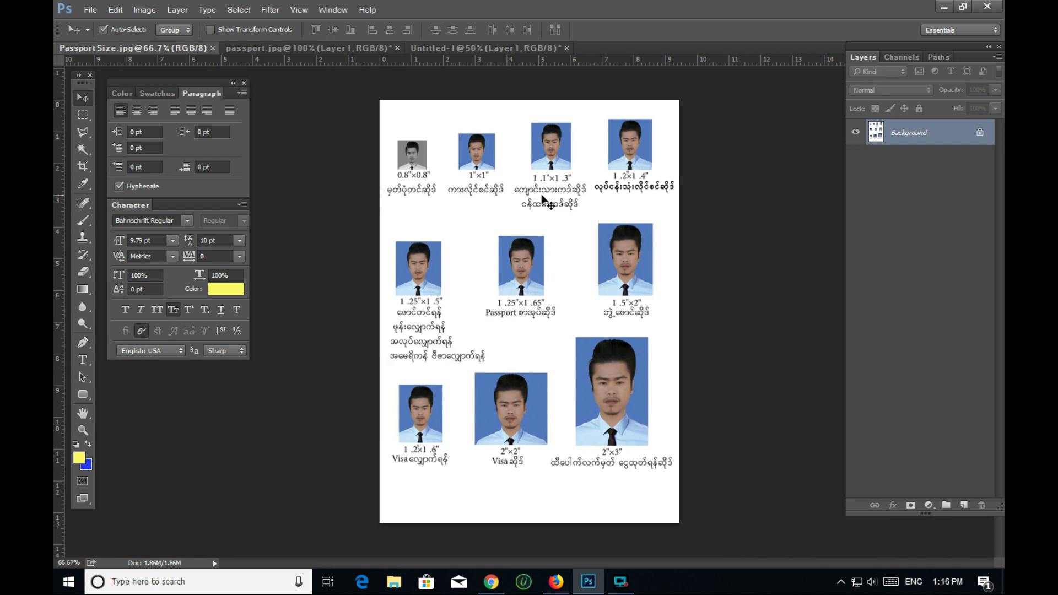
{"action": "mouse_move", "coordinate": [472, 57]}
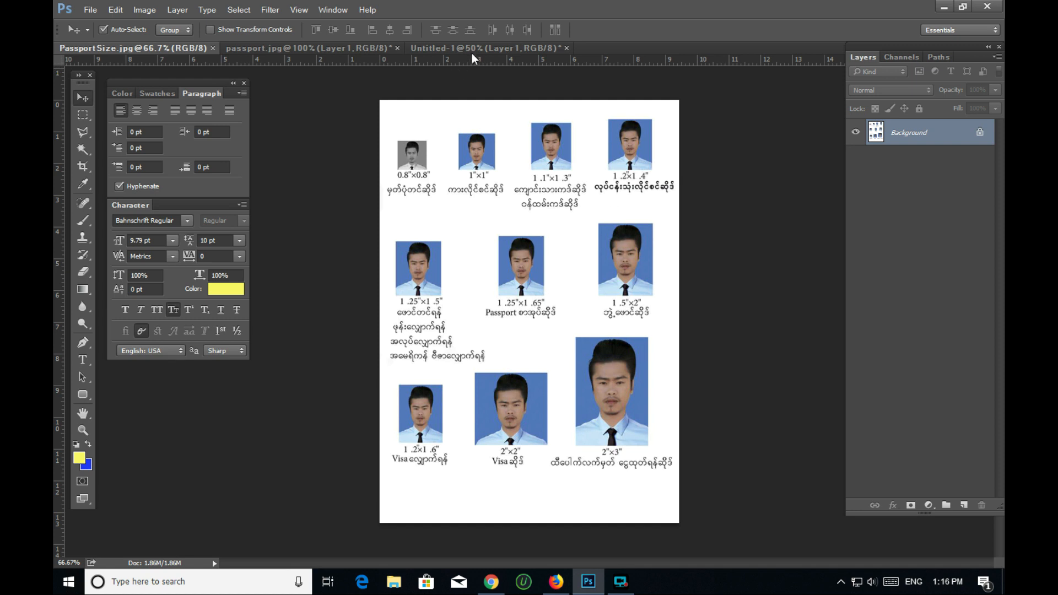
Step: Return to the Untitled-1 portrait document and pick the Crop tool
{"action": "left_click", "coordinate": [488, 48]}
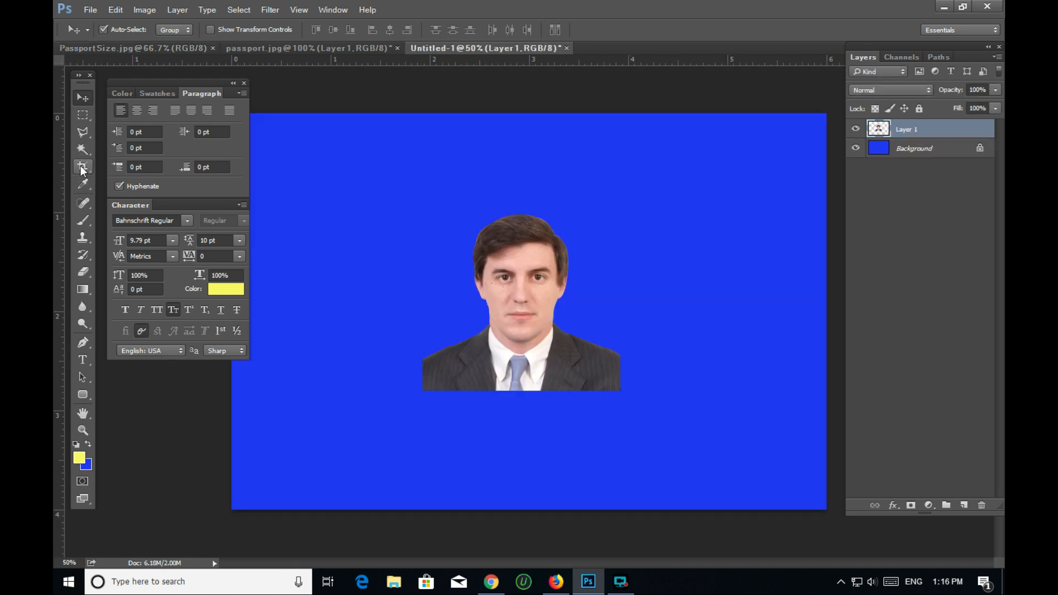
{"action": "left_click", "coordinate": [82, 167]}
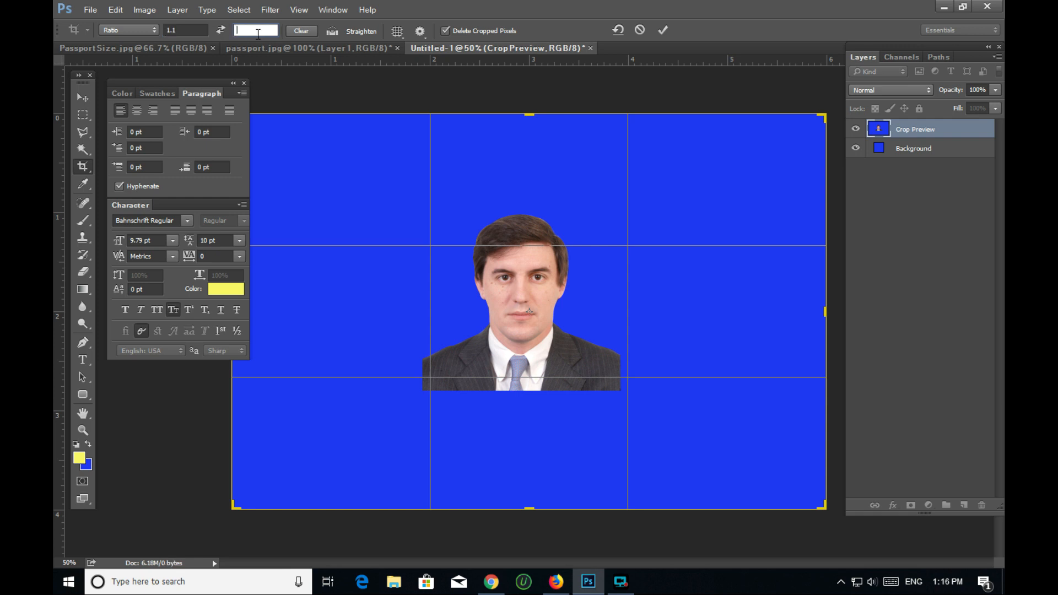
Step: Crop the portrait to a 1.1 x 1.3 ratio around the head and shoulders
{"action": "type", "text": "1.3"}
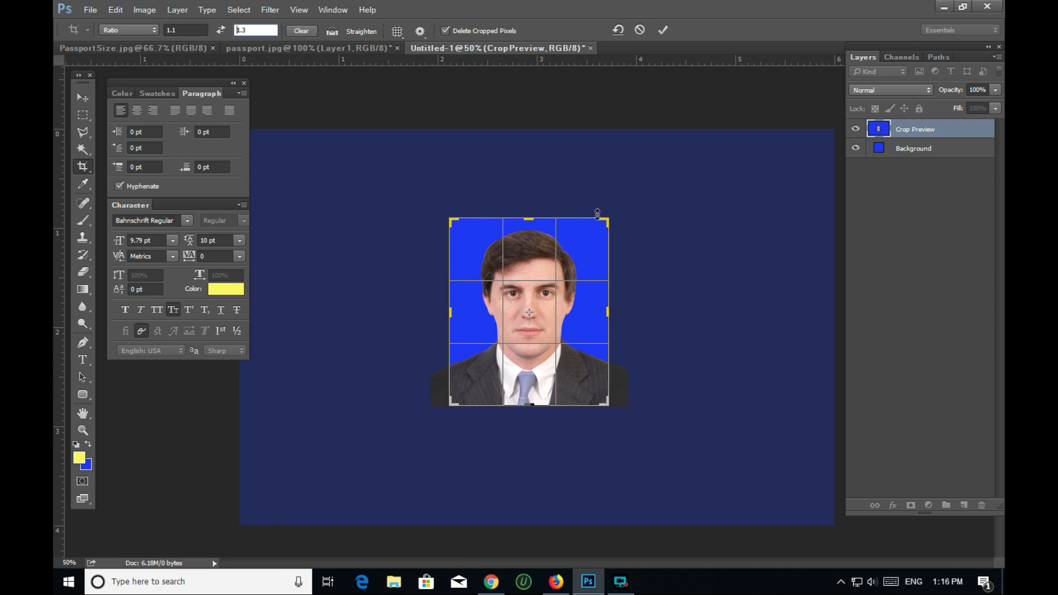
{"action": "mouse_move", "coordinate": [439, 241]}
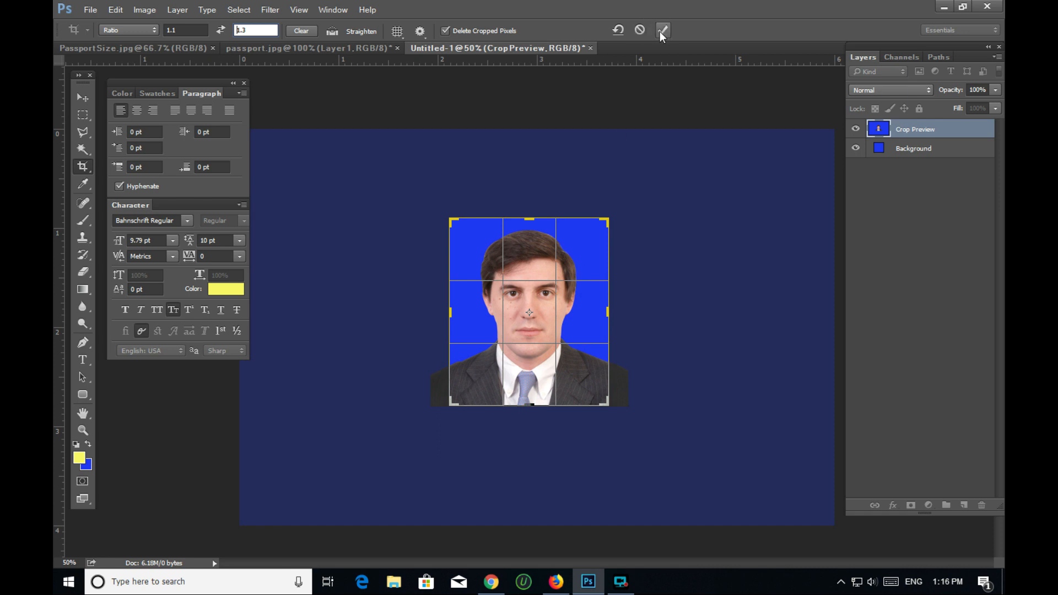
{"action": "left_click", "coordinate": [662, 30]}
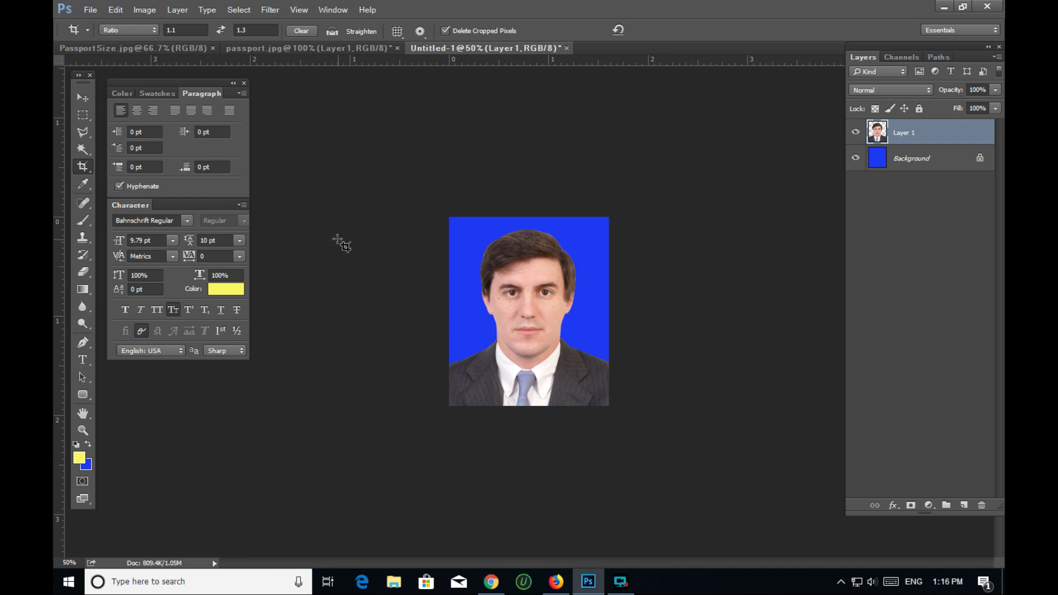
{"action": "left_click", "coordinate": [81, 97]}
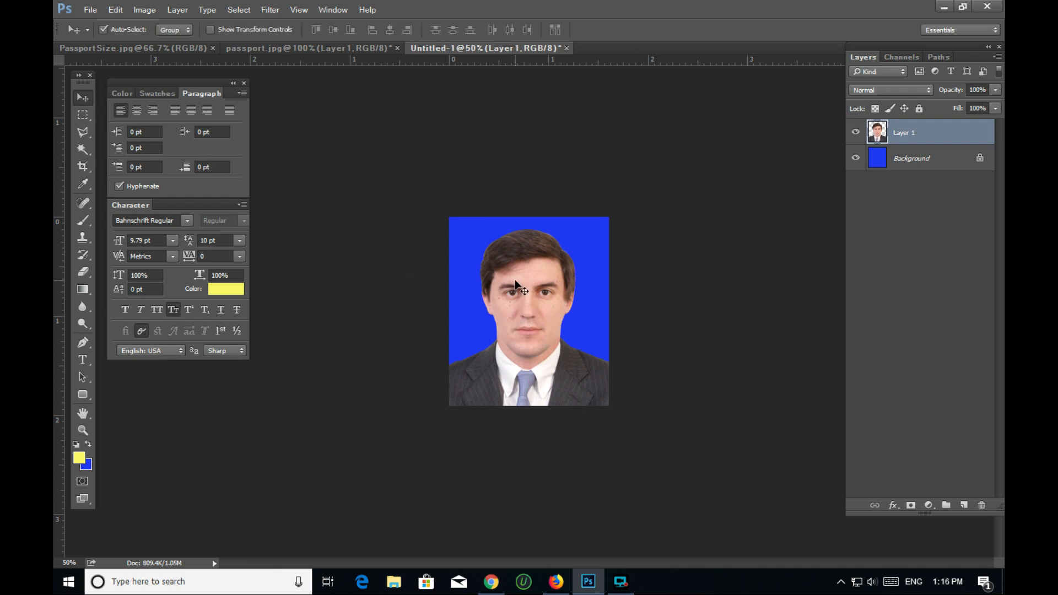
{"action": "mouse_move", "coordinate": [536, 326]}
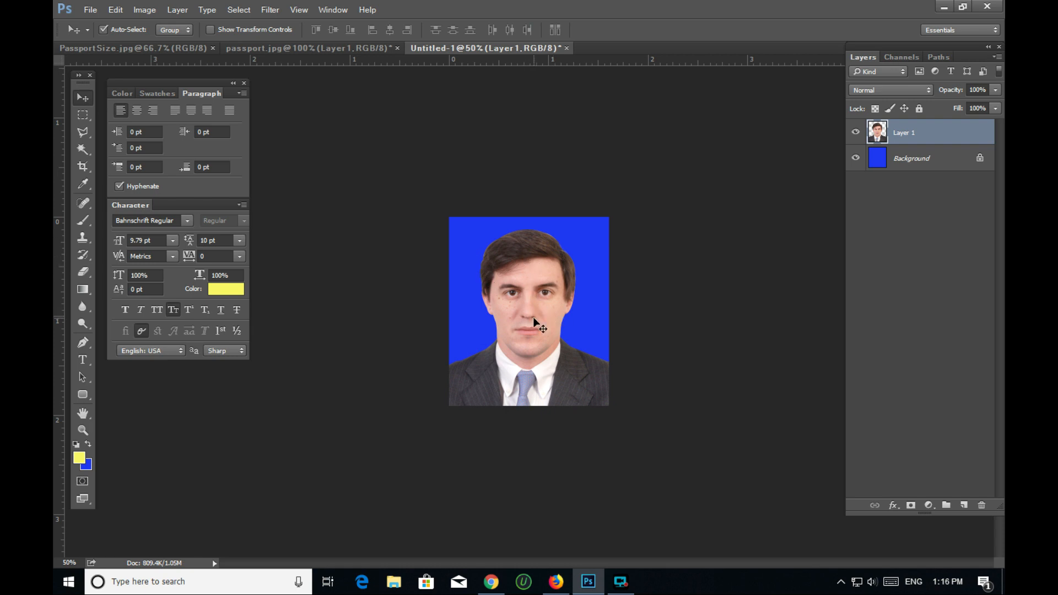
{"action": "mouse_move", "coordinate": [537, 322]}
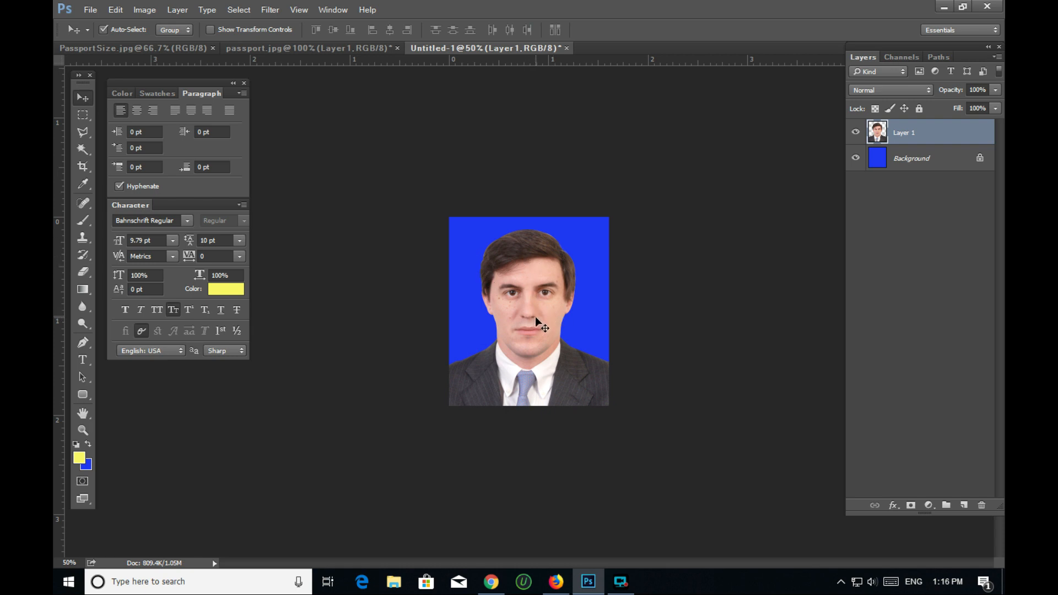
{"action": "mouse_move", "coordinate": [543, 324]}
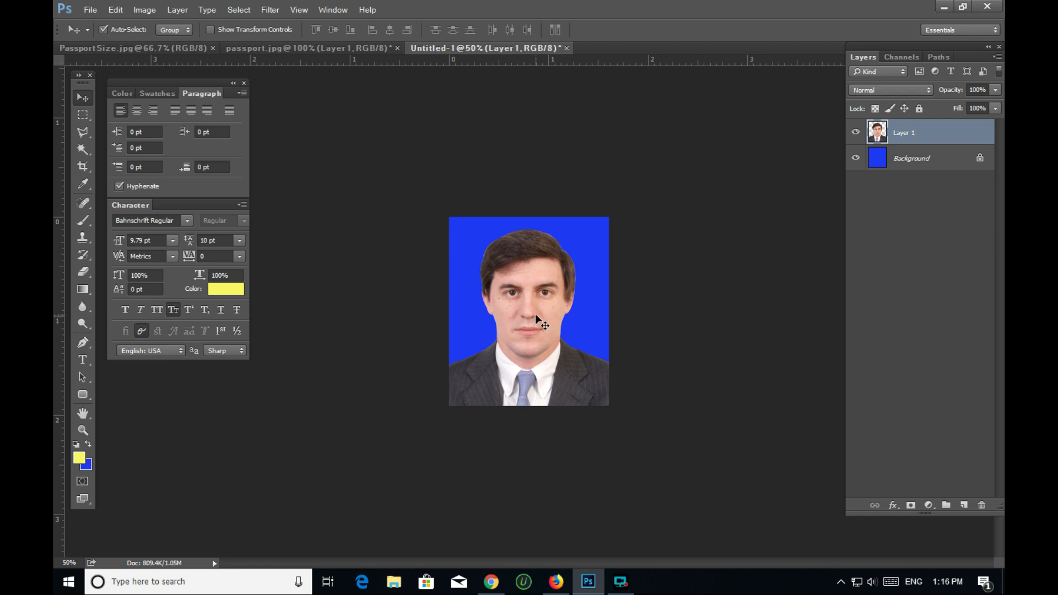
{"action": "mouse_move", "coordinate": [273, 20]}
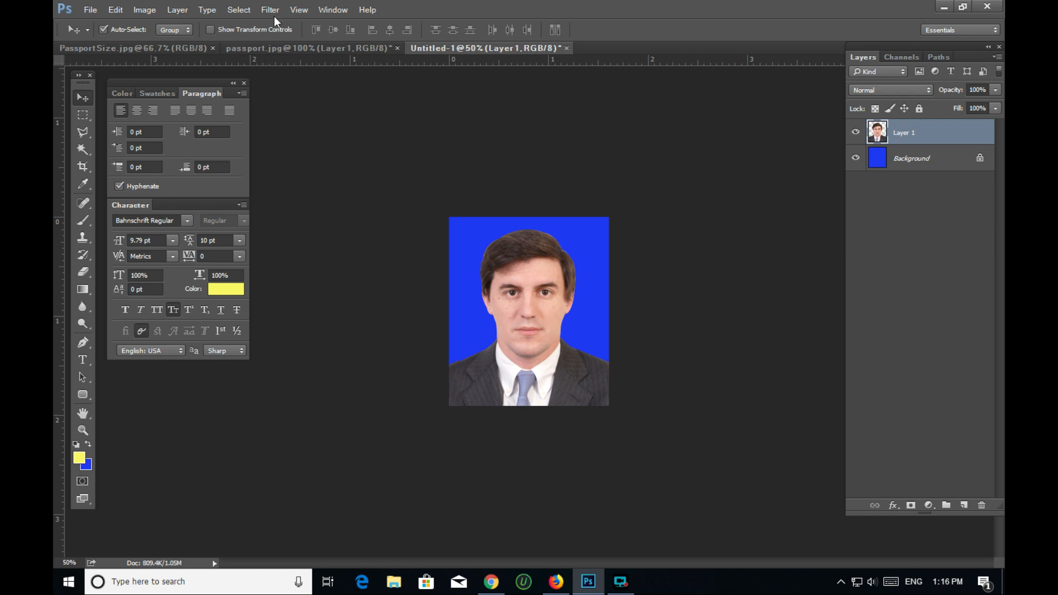
{"action": "mouse_move", "coordinate": [178, 9]}
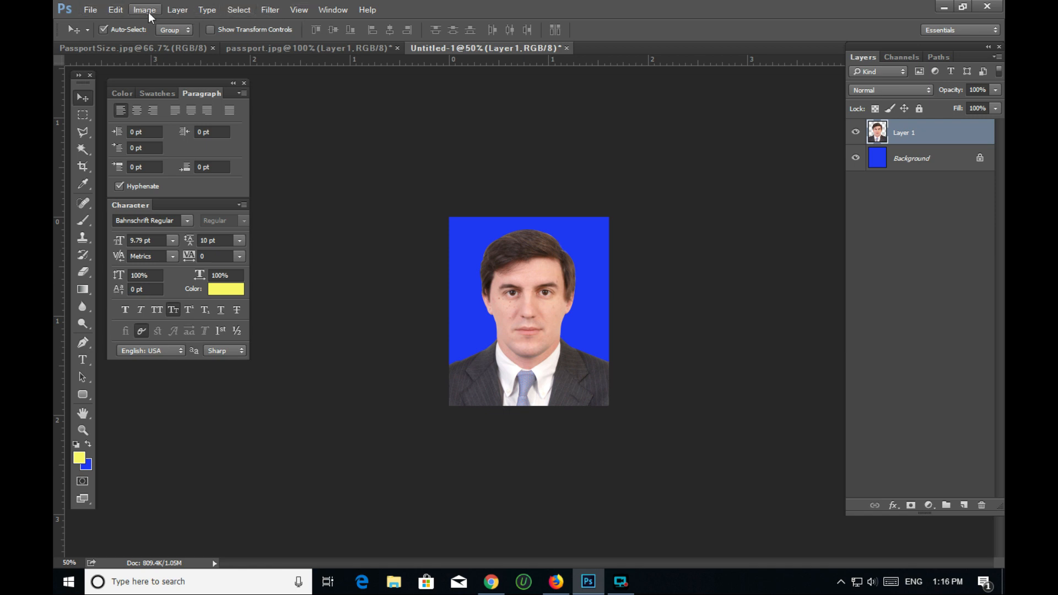
Step: Apply Levels with input shadows at 26 and midtones at 0.90
{"action": "left_click", "coordinate": [144, 9]}
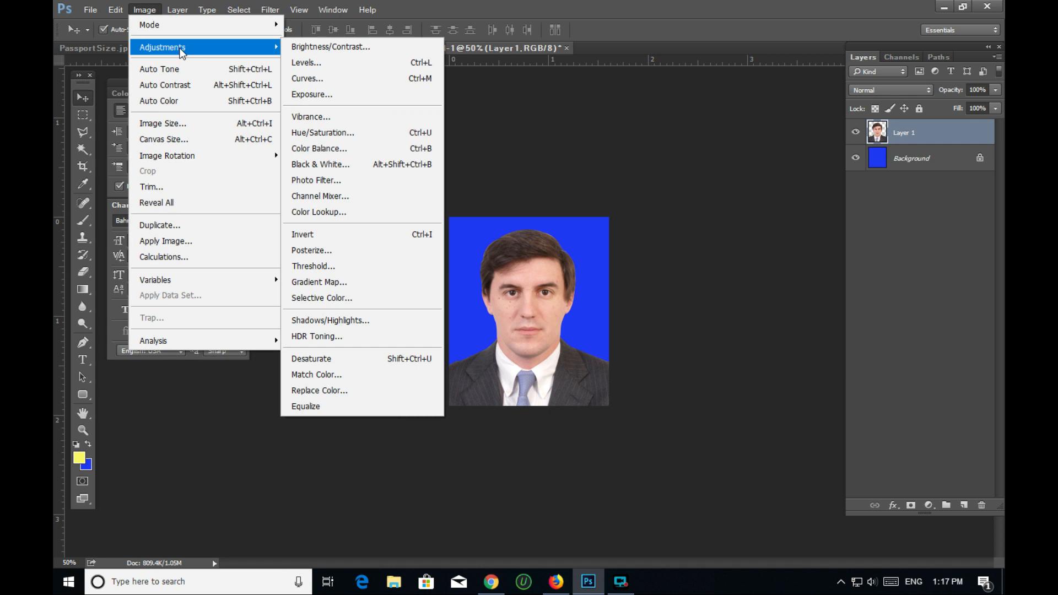
{"action": "left_click", "coordinate": [305, 62]}
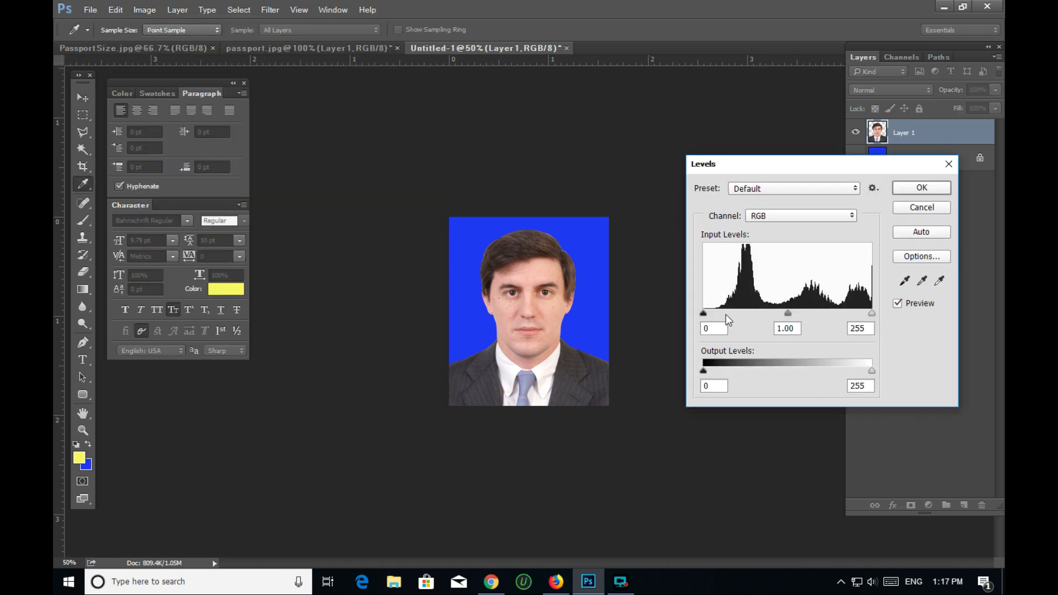
{"action": "left_click_drag", "start_coordinate": [703, 312], "coordinate": [721, 313]}
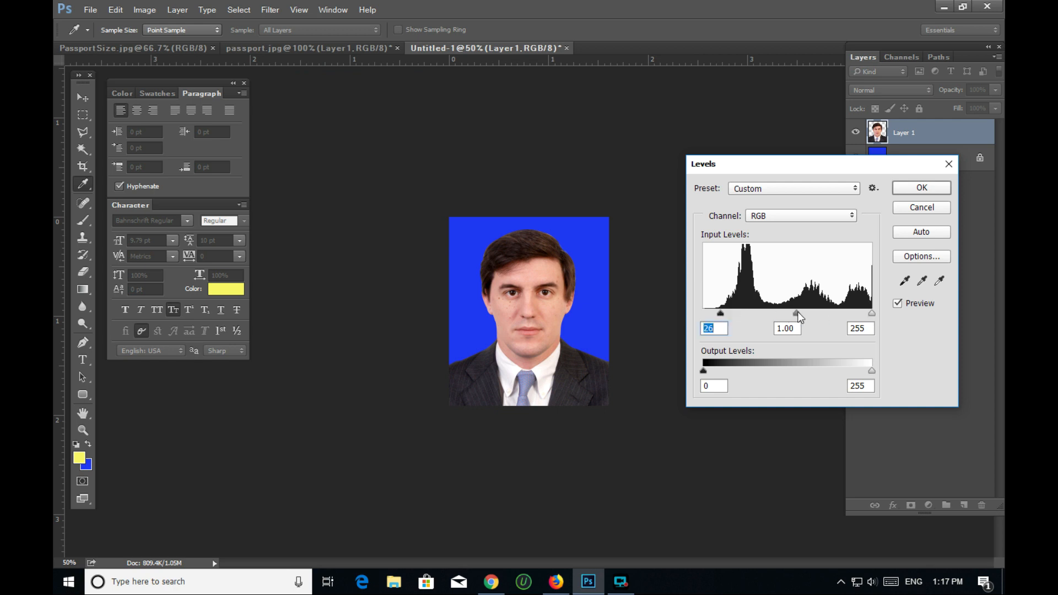
{"action": "left_click_drag", "start_coordinate": [794, 313], "coordinate": [801, 313]}
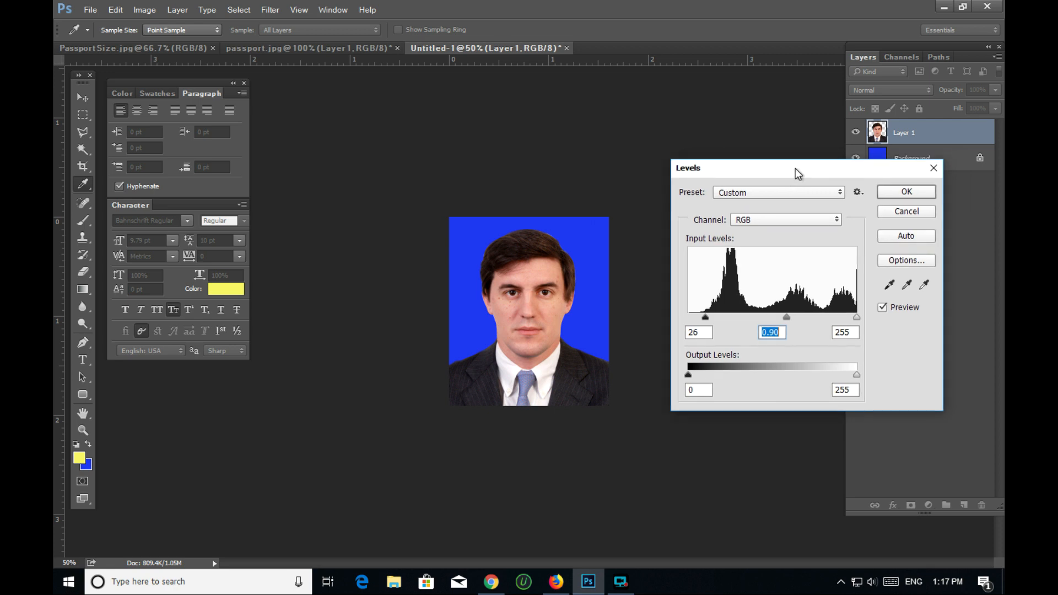
{"action": "mouse_move", "coordinate": [902, 204]}
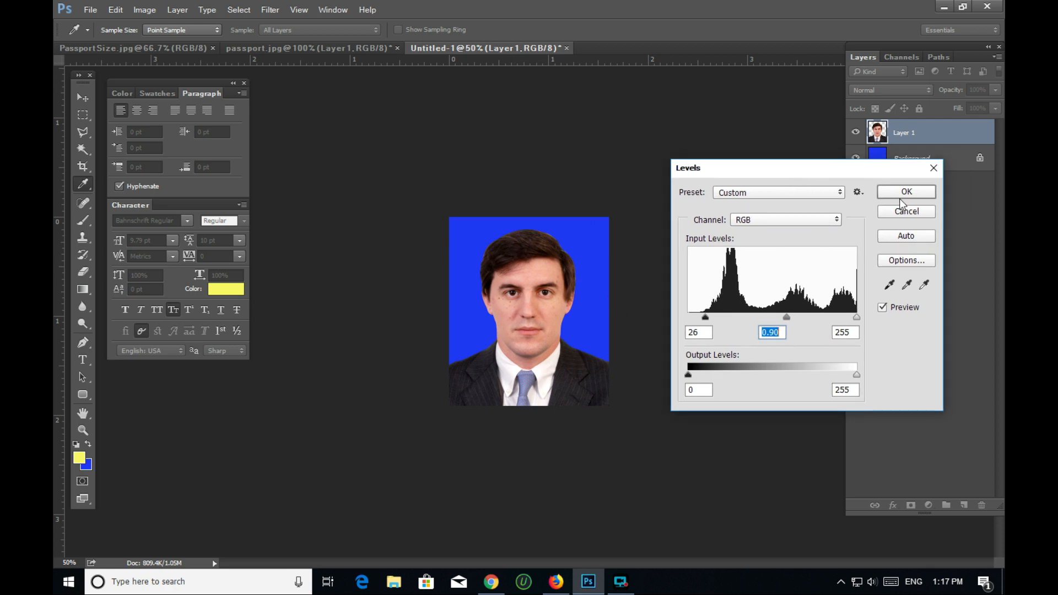
Step: Apply the Levels darkening, then merge Layer 1 and Background into one layer
{"action": "left_click", "coordinate": [905, 192]}
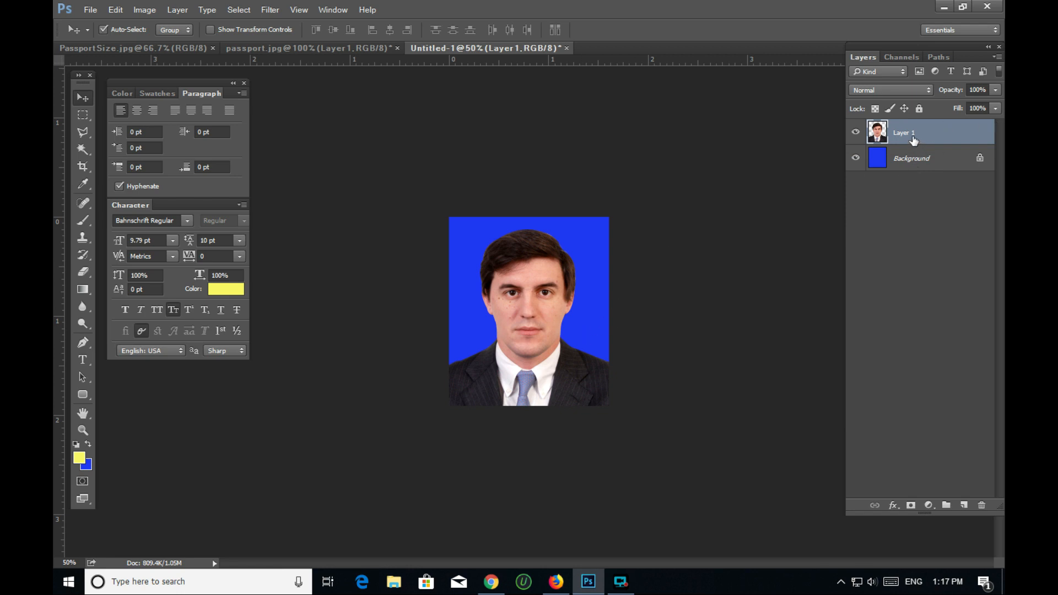
{"action": "left_click", "coordinate": [911, 158]}
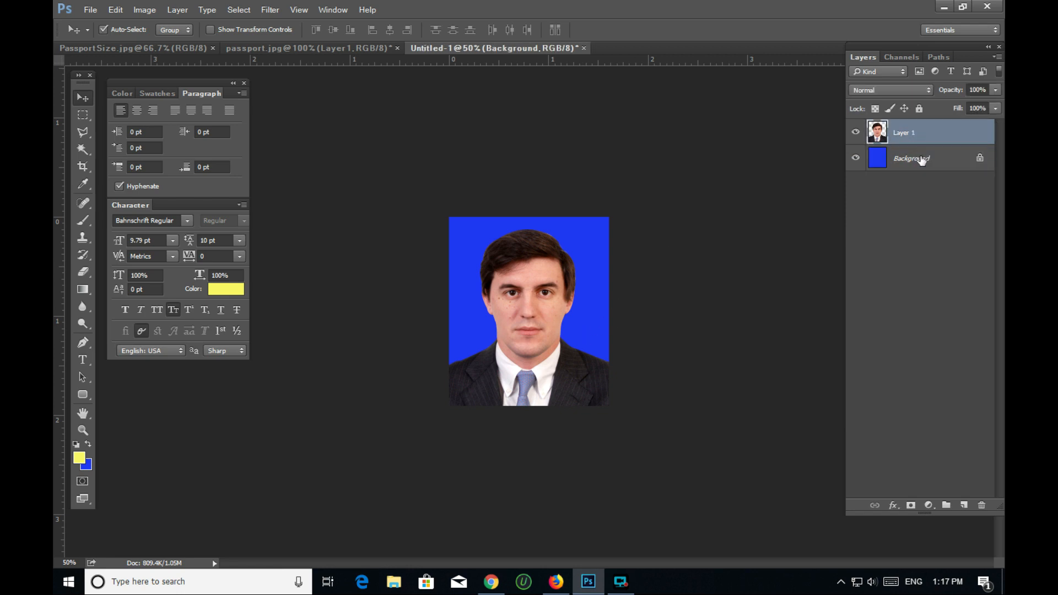
{"action": "left_click", "coordinate": [904, 132]}
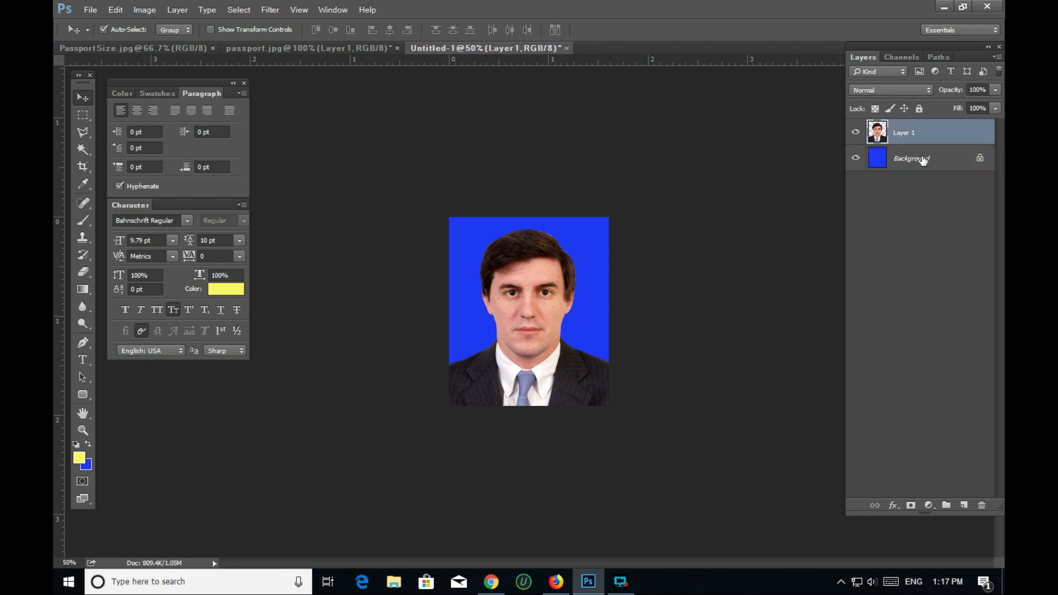
{"action": "left_click", "coordinate": [917, 158]}
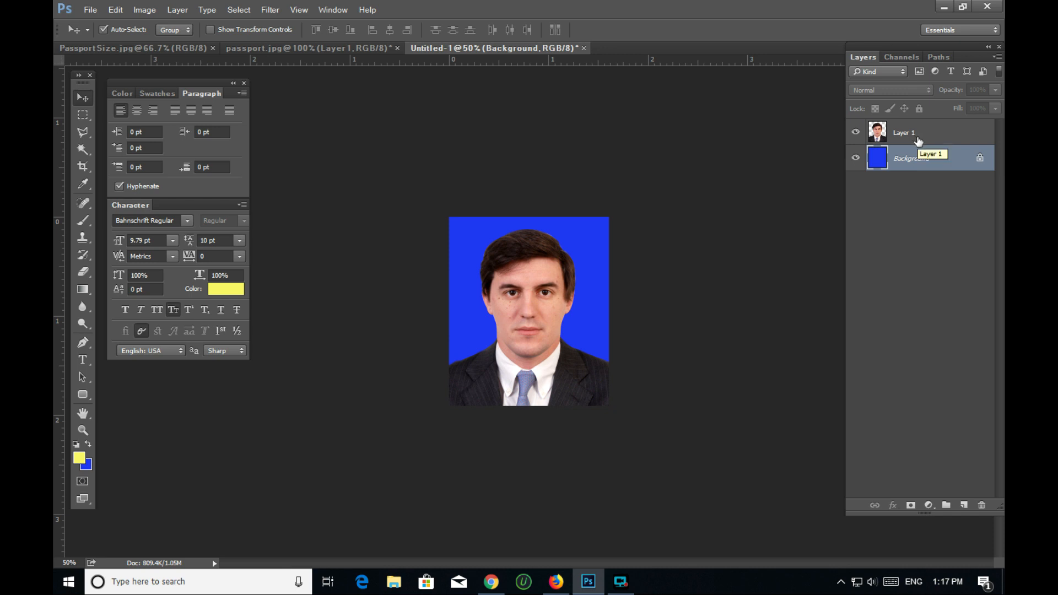
{"action": "left_click", "coordinate": [903, 132]}
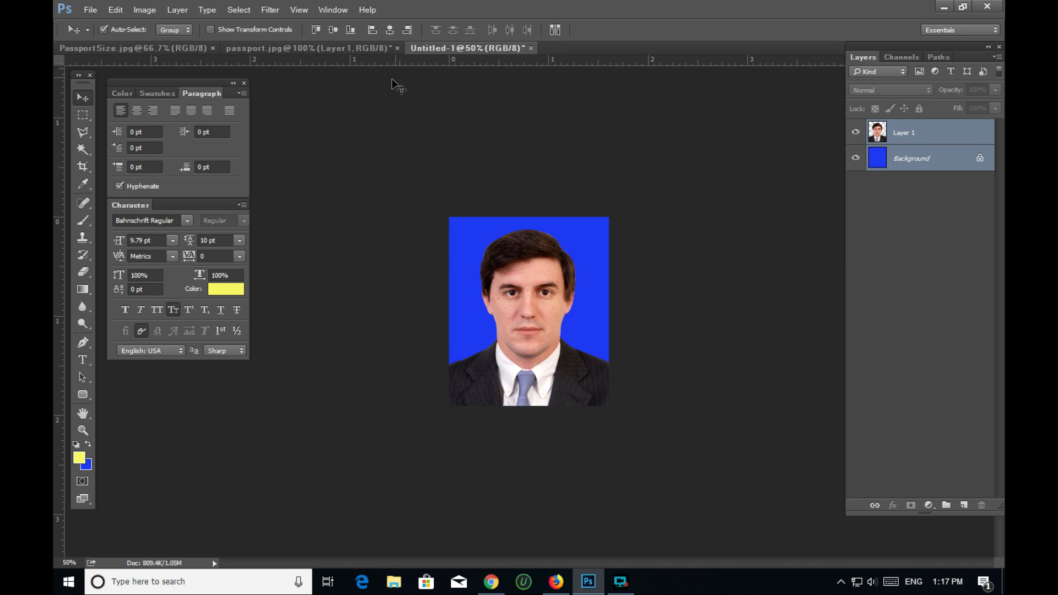
{"action": "mouse_move", "coordinate": [232, 72]}
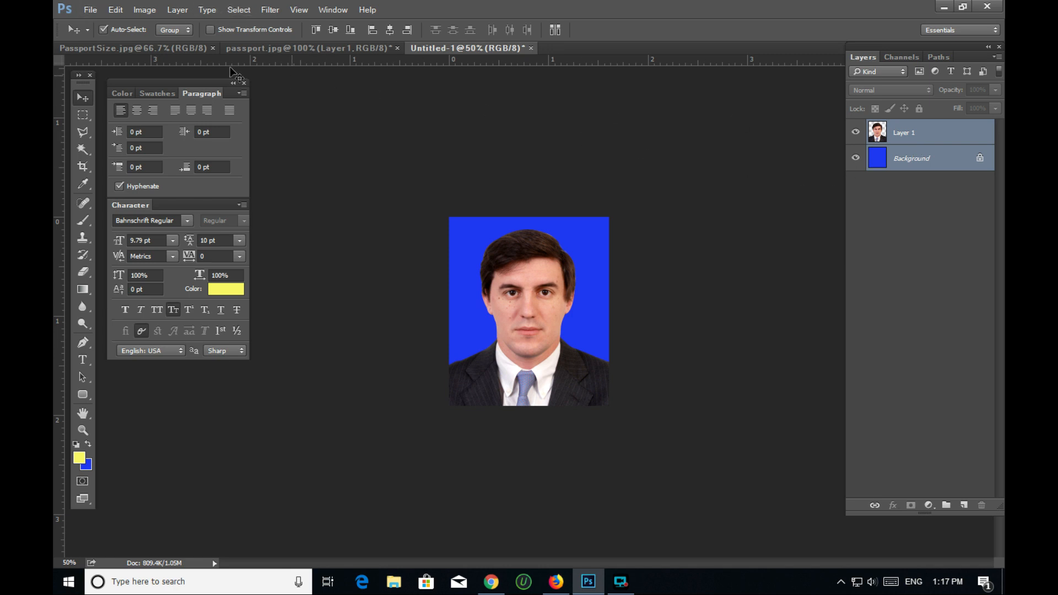
{"action": "left_click", "coordinate": [144, 9]}
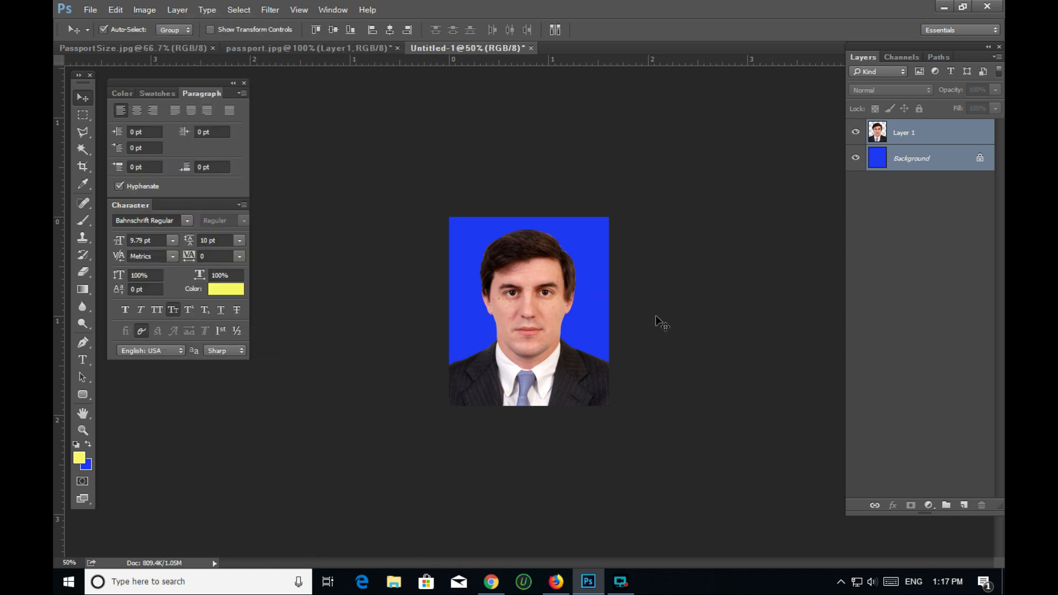
{"action": "mouse_move", "coordinate": [717, 315]}
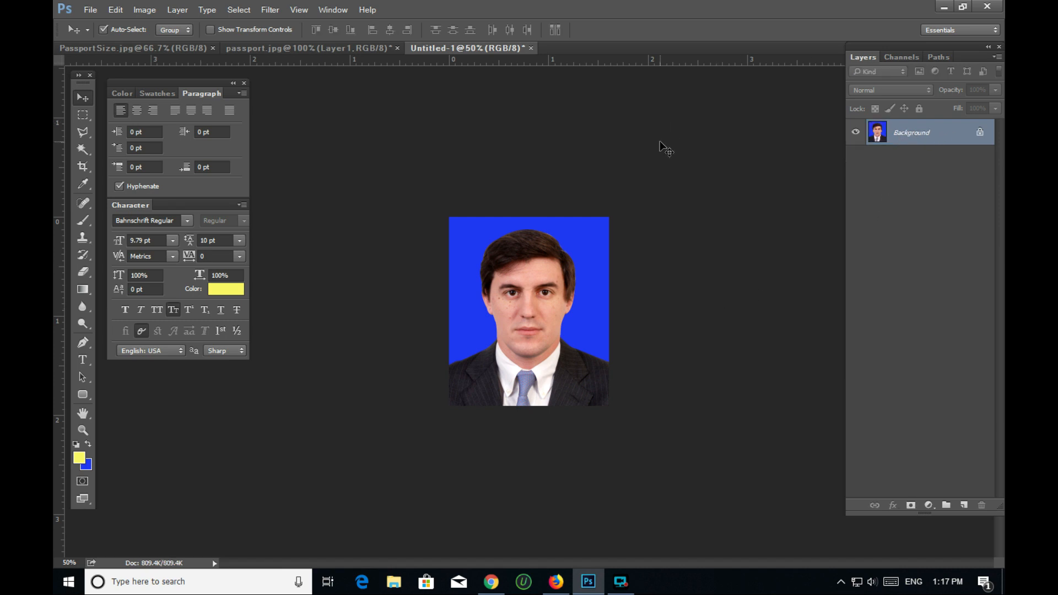
{"action": "mouse_move", "coordinate": [457, 242]}
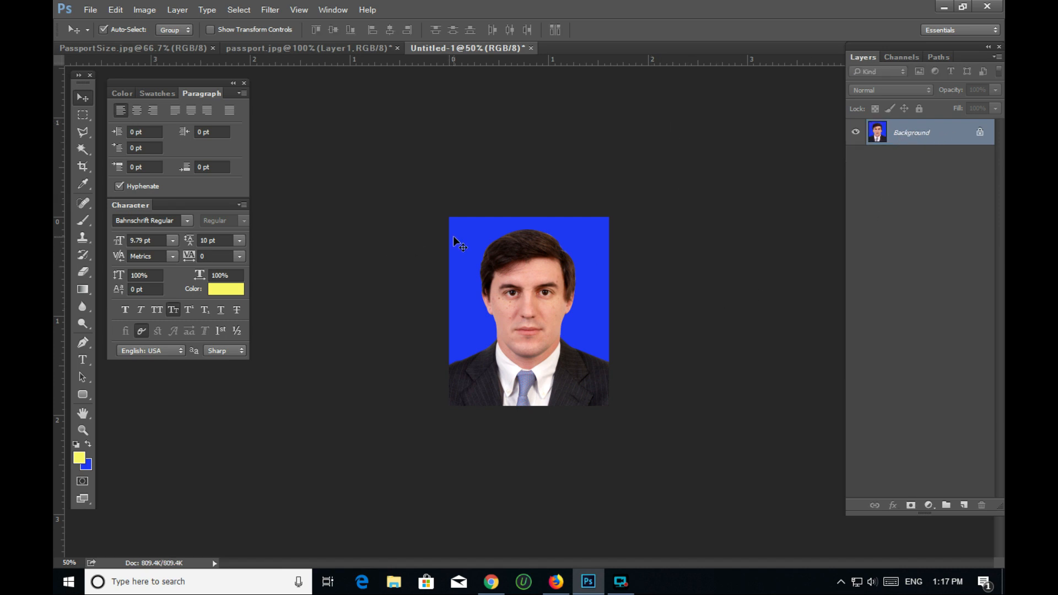
{"action": "mouse_move", "coordinate": [523, 337]}
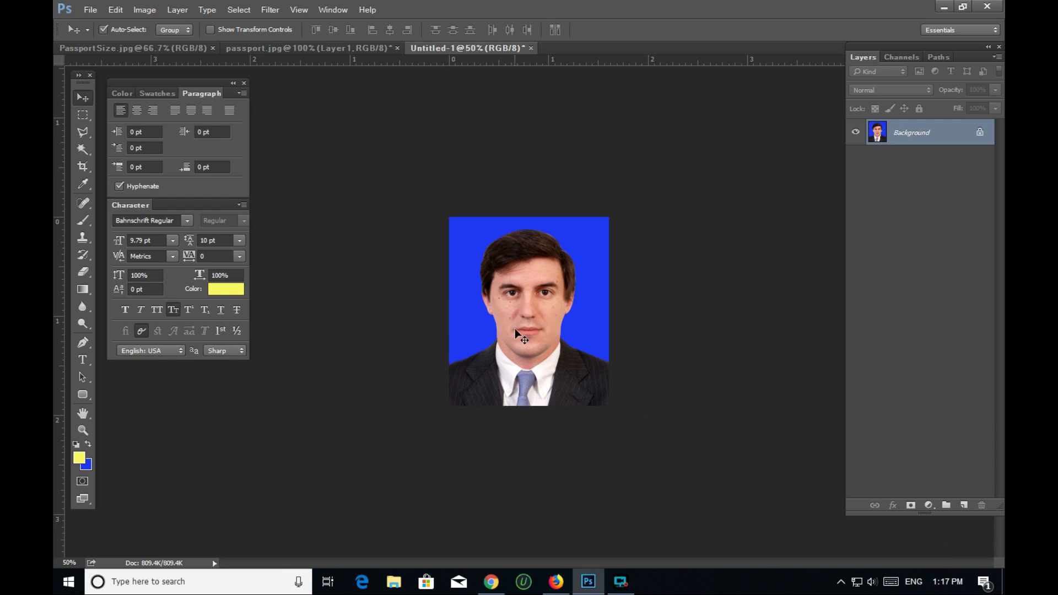
{"action": "mouse_move", "coordinate": [602, 238]}
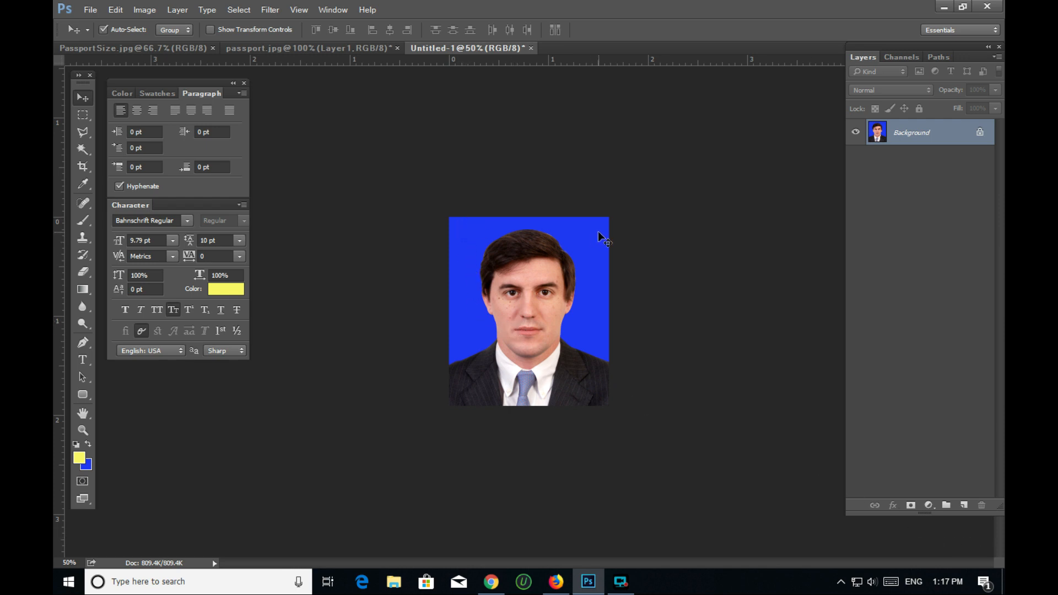
{"action": "mouse_move", "coordinate": [562, 398]}
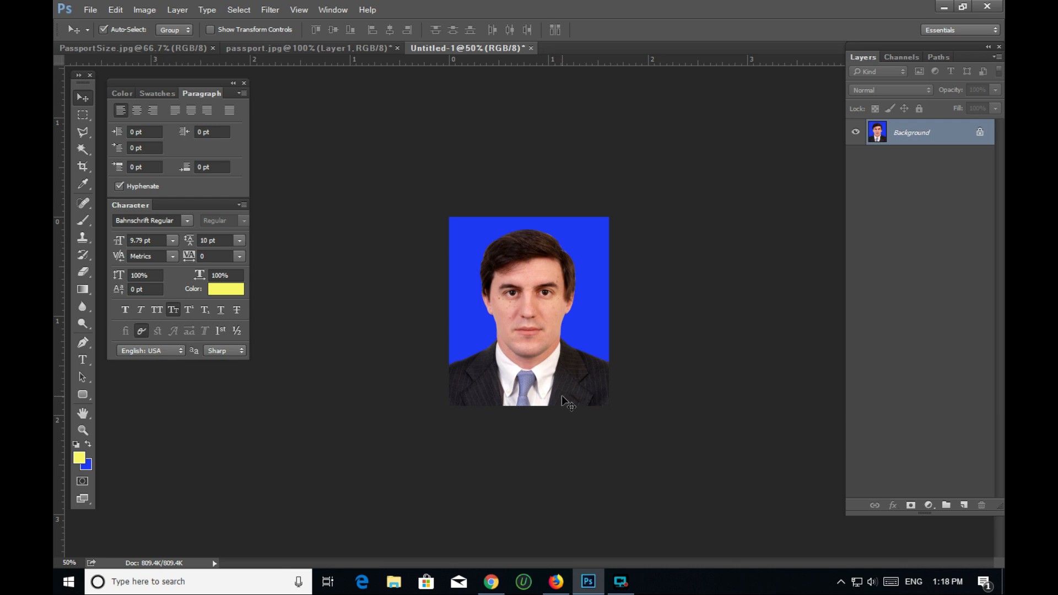
{"action": "mouse_move", "coordinate": [723, 340]}
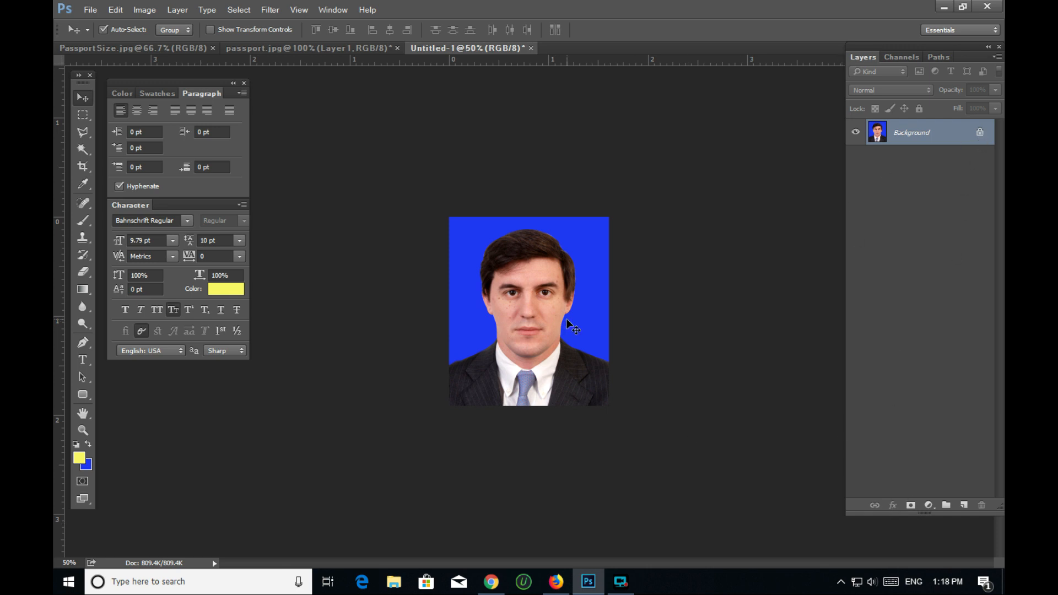
{"action": "mouse_move", "coordinate": [580, 283]}
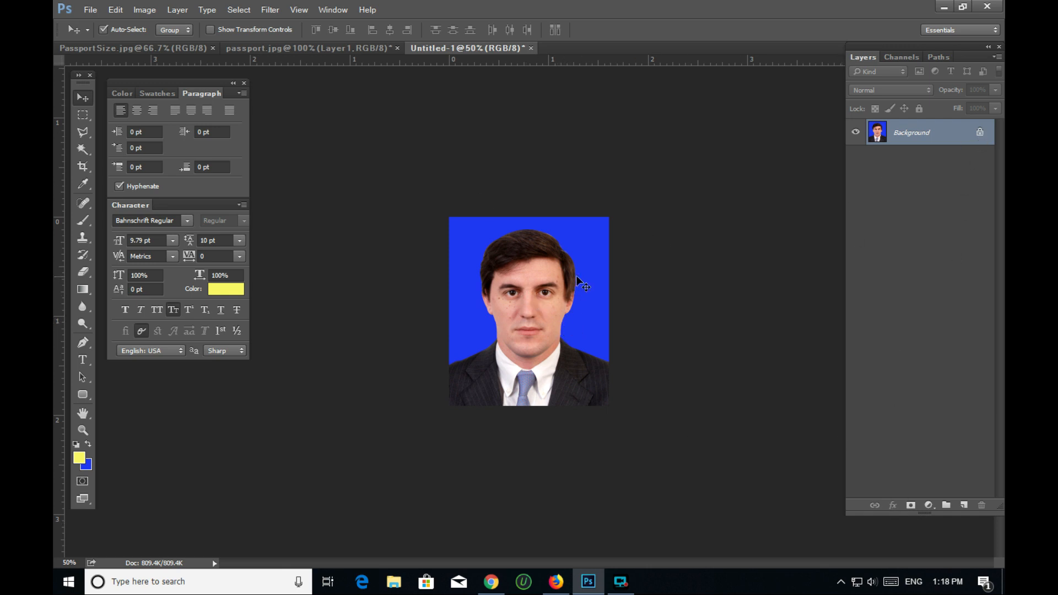
{"action": "mouse_move", "coordinate": [183, 78]}
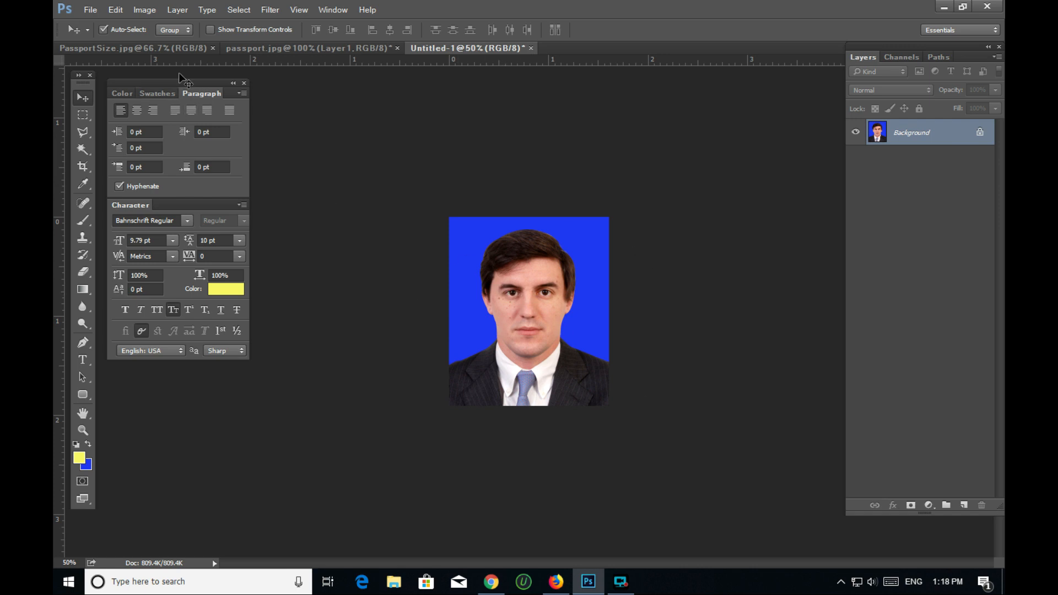
Step: Select the entire canvas and stroke it with a 10 px white border
{"action": "left_click", "coordinate": [238, 9]}
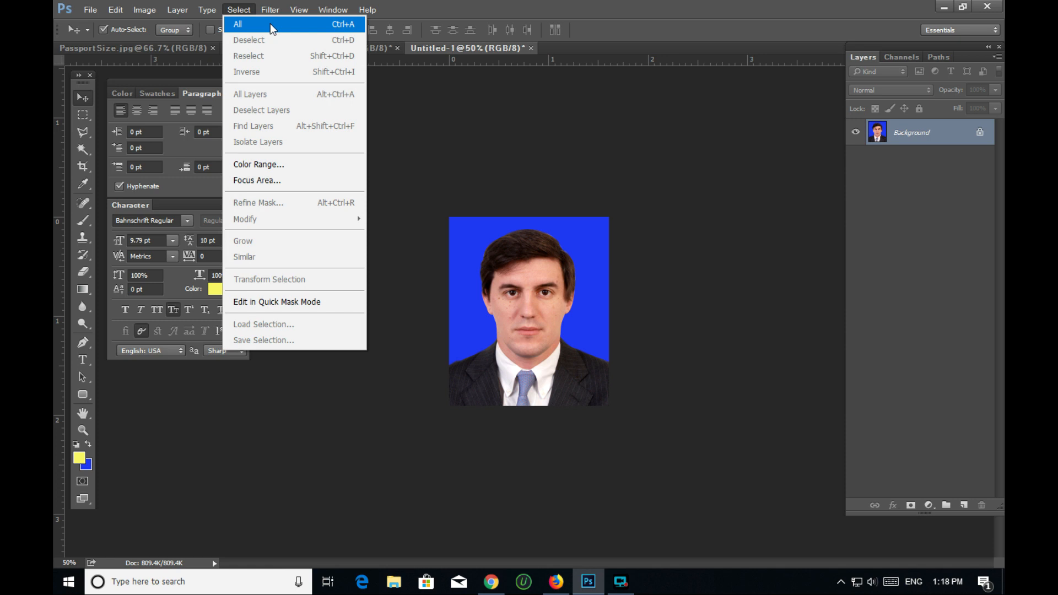
{"action": "left_click", "coordinate": [237, 24]}
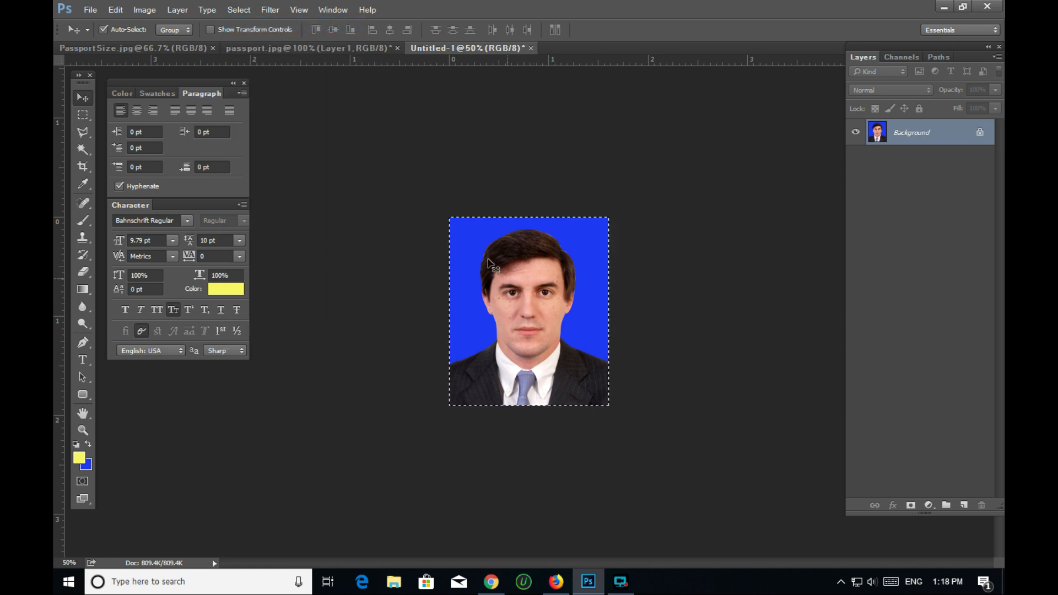
{"action": "left_click", "coordinate": [115, 9]}
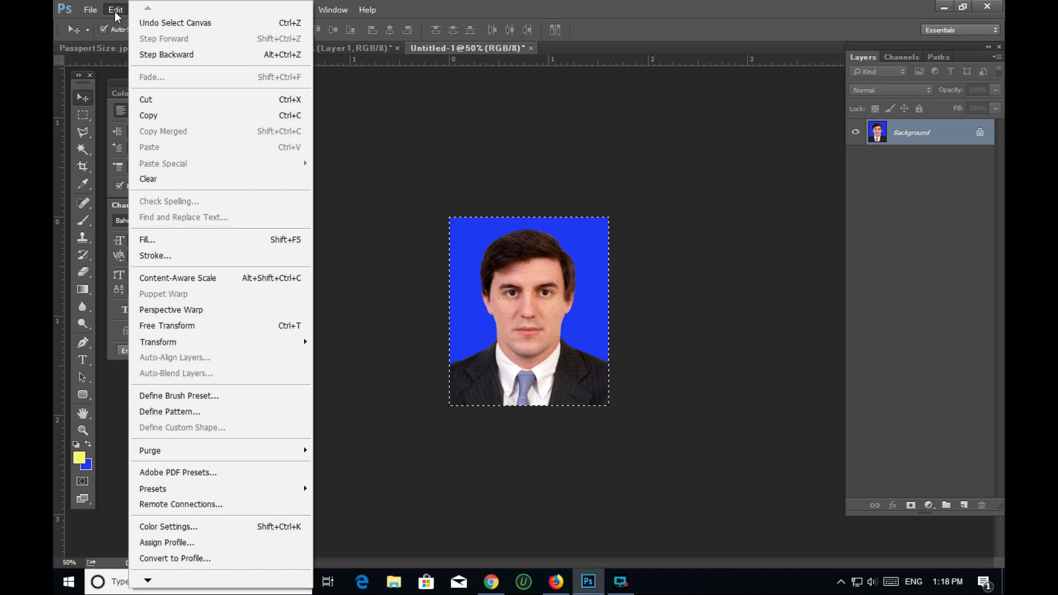
{"action": "left_click", "coordinate": [156, 255]}
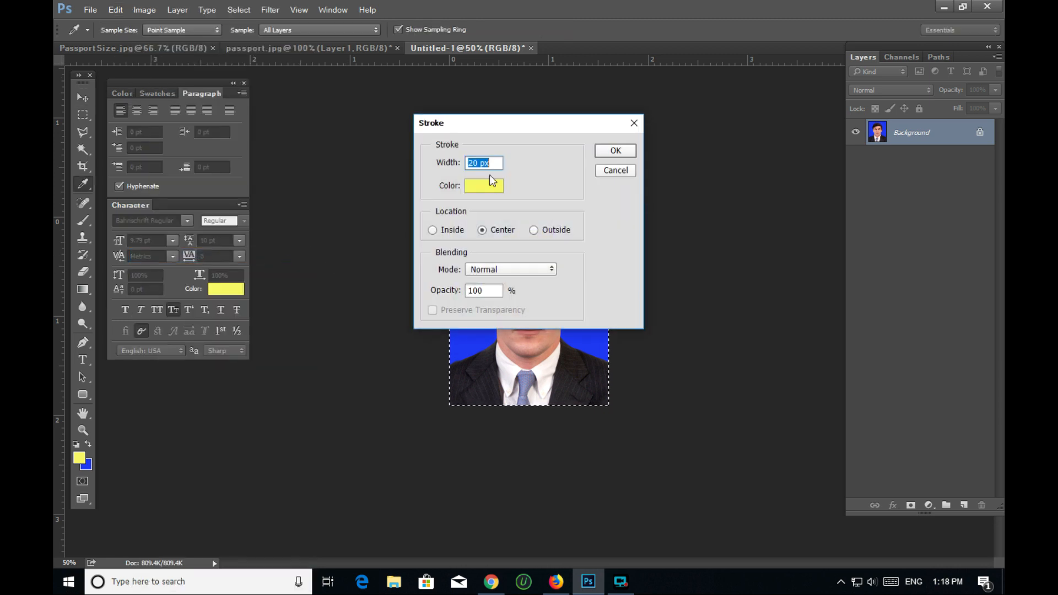
{"action": "left_click_drag", "start_coordinate": [431, 122], "coordinate": [669, 191]}
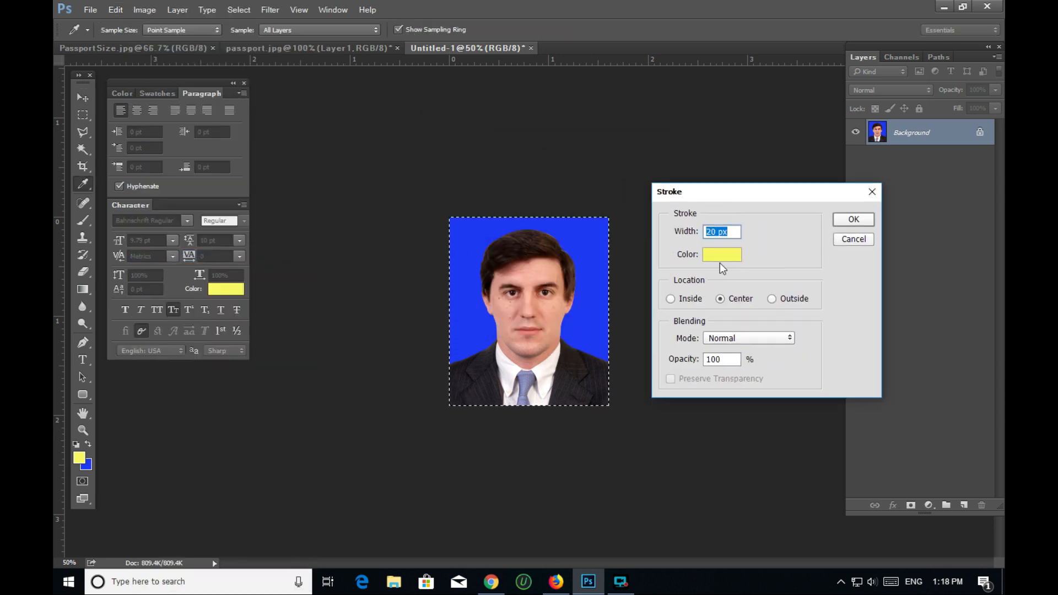
{"action": "left_click", "coordinate": [721, 255]}
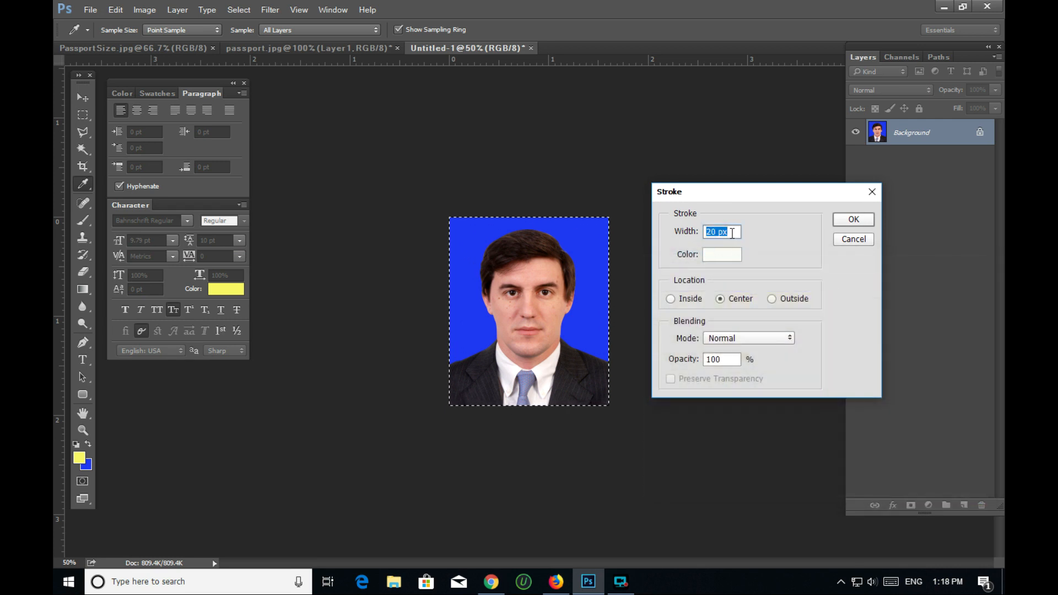
{"action": "type", "text": "10"}
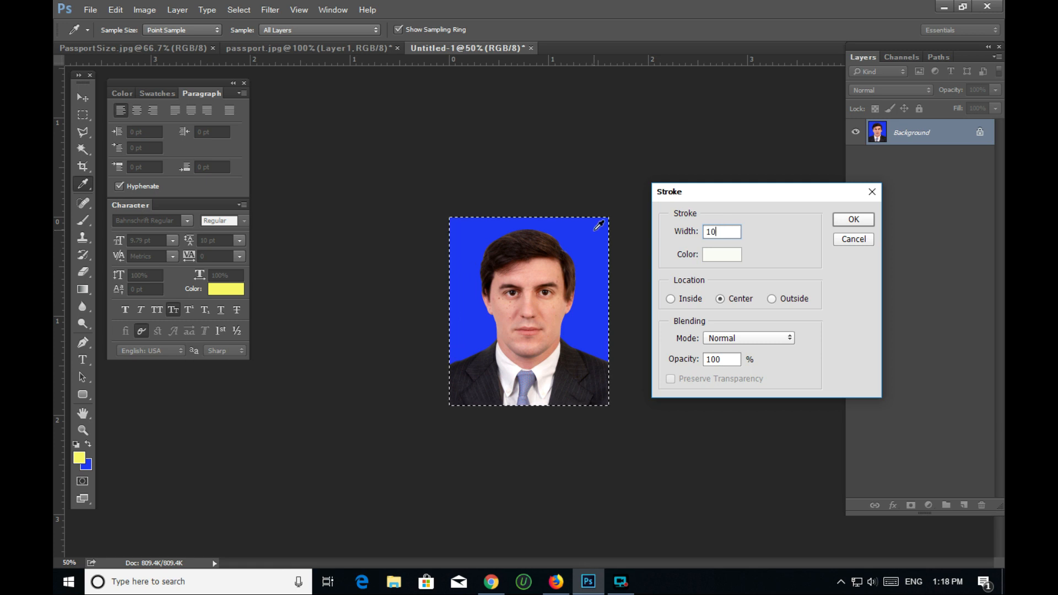
{"action": "left_click", "coordinate": [853, 220]}
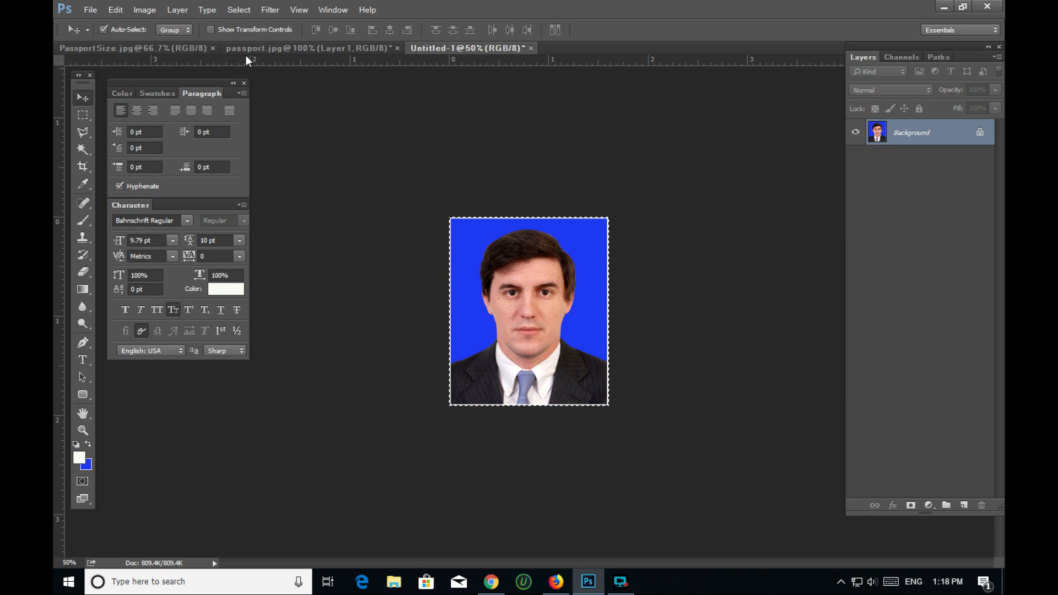
{"action": "left_click", "coordinate": [115, 9]}
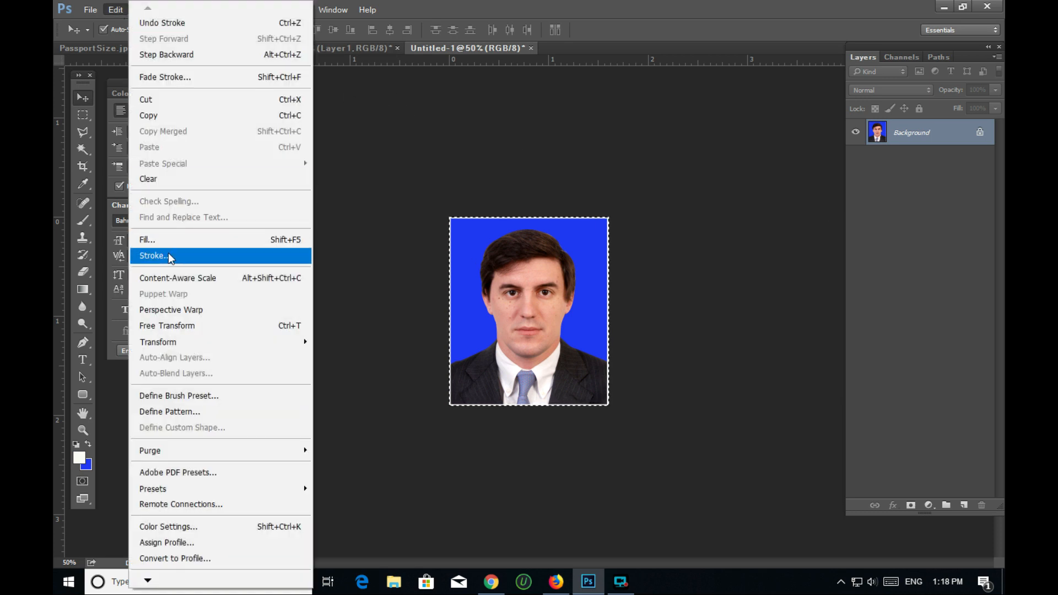
{"action": "left_click", "coordinate": [153, 255]}
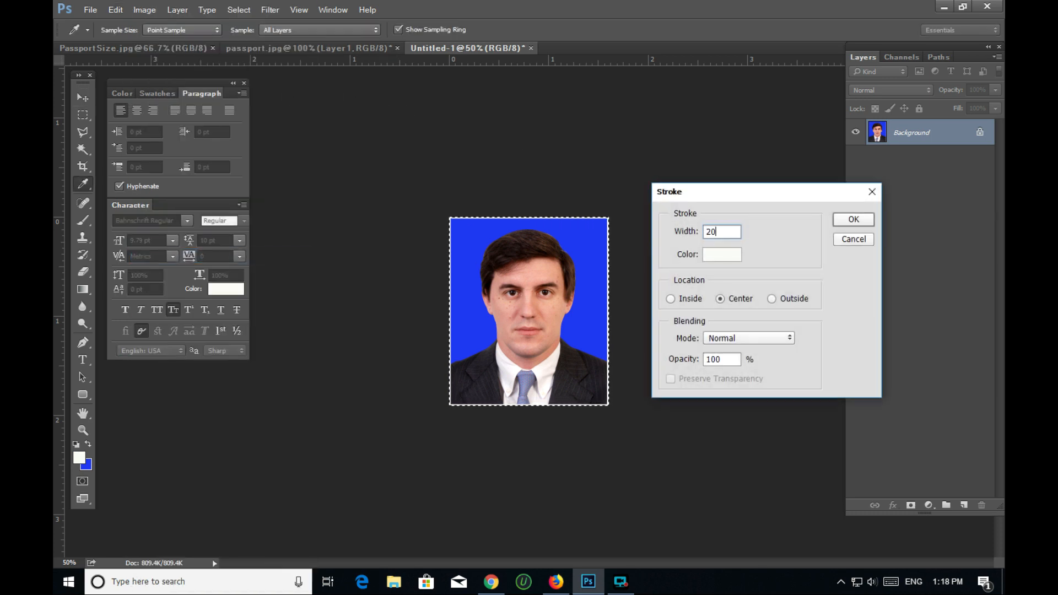
{"action": "left_click", "coordinate": [853, 220]}
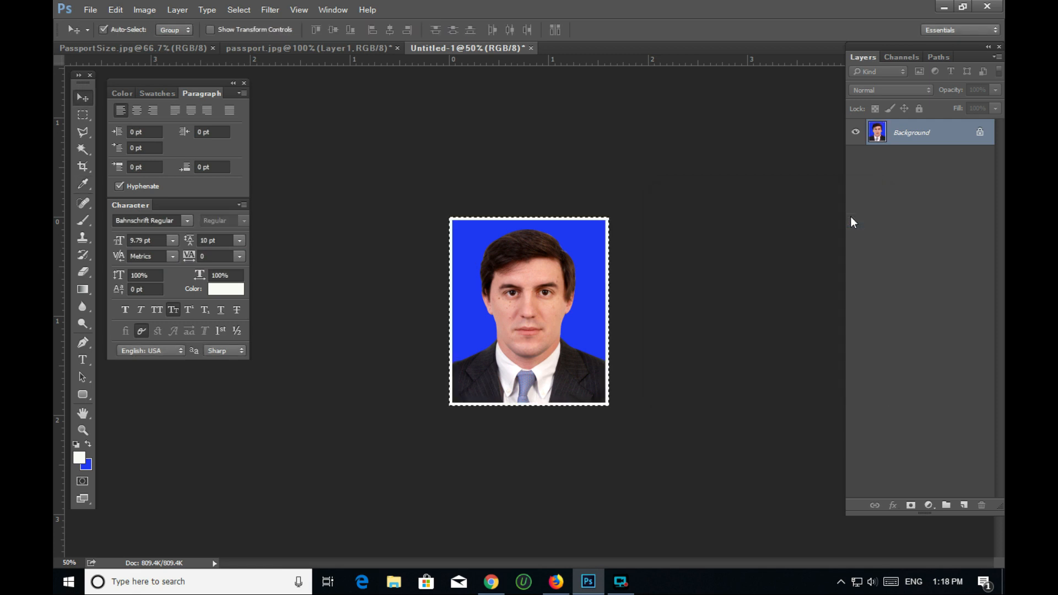
{"action": "mouse_move", "coordinate": [525, 228]}
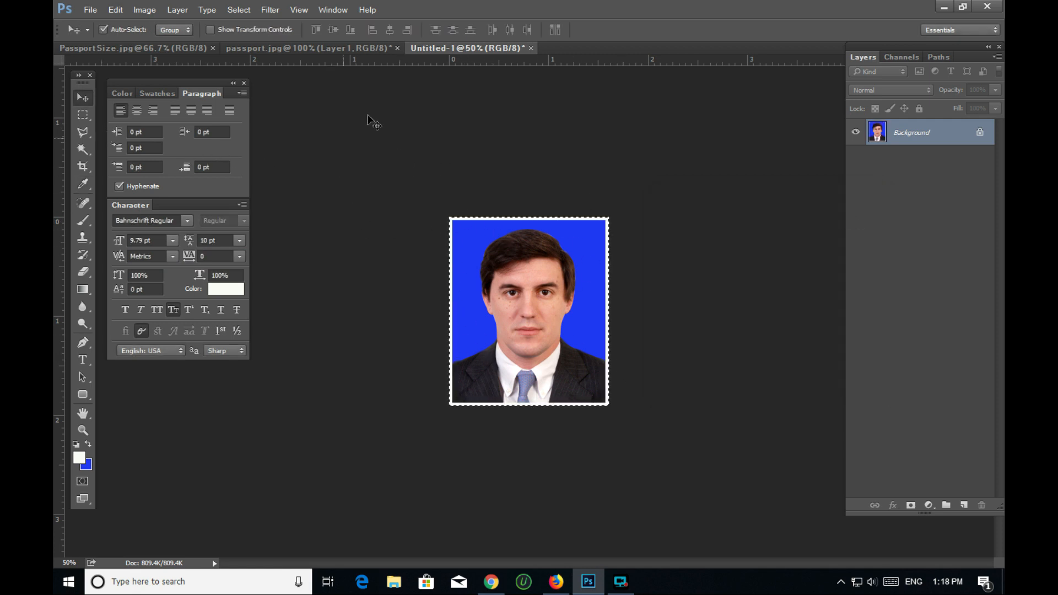
{"action": "left_click", "coordinate": [238, 10]}
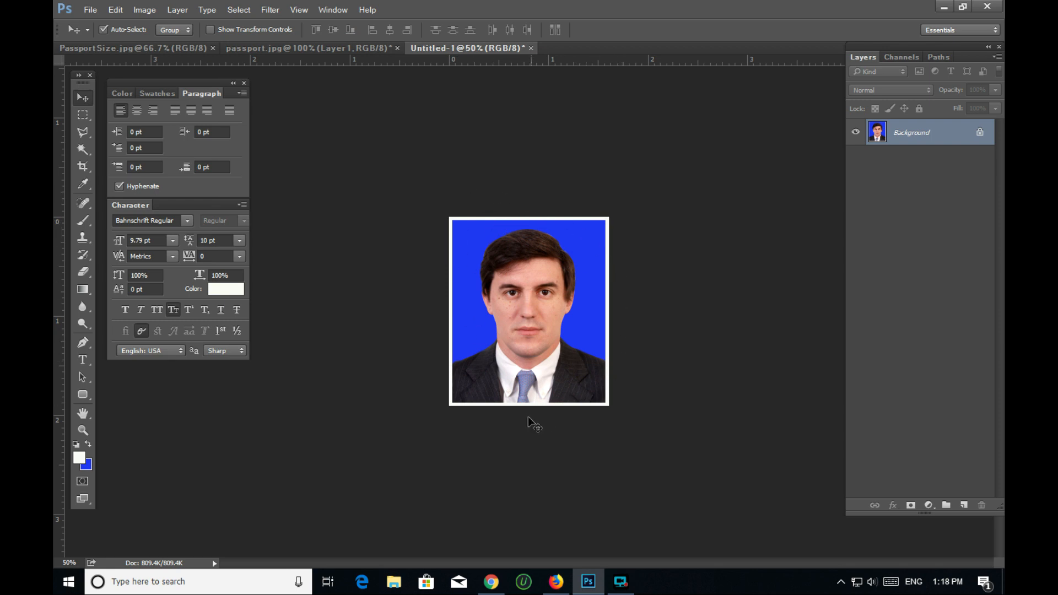
{"action": "mouse_move", "coordinate": [606, 126]}
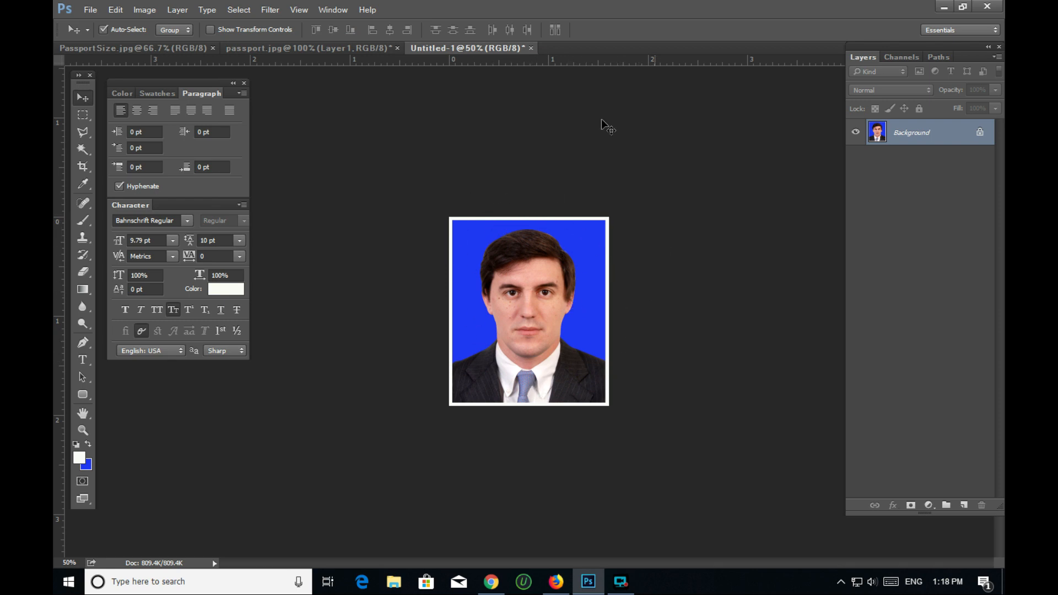
{"action": "mouse_move", "coordinate": [538, 294]}
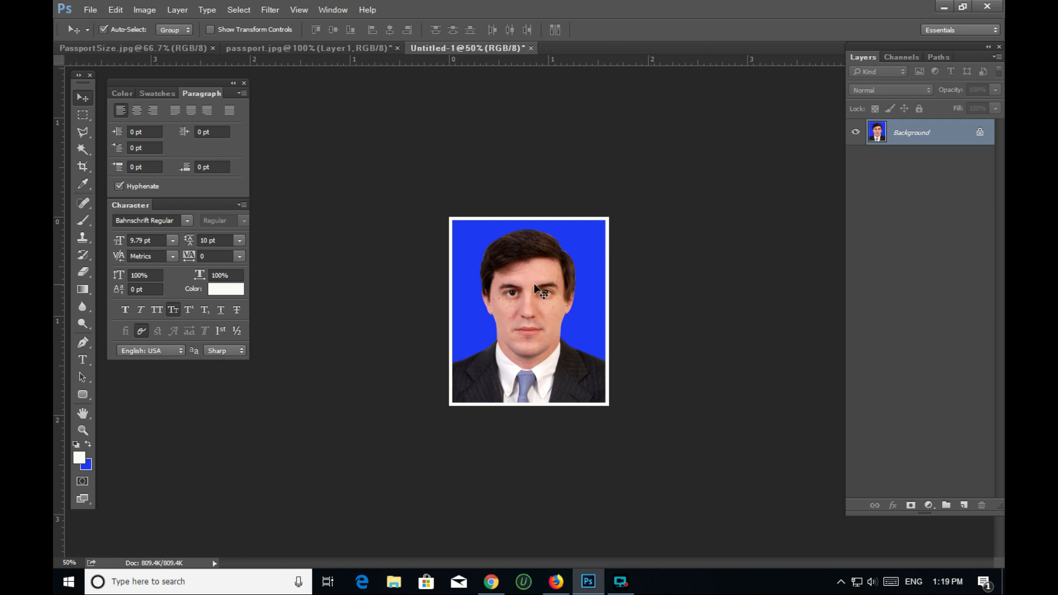
{"action": "mouse_move", "coordinate": [543, 298]}
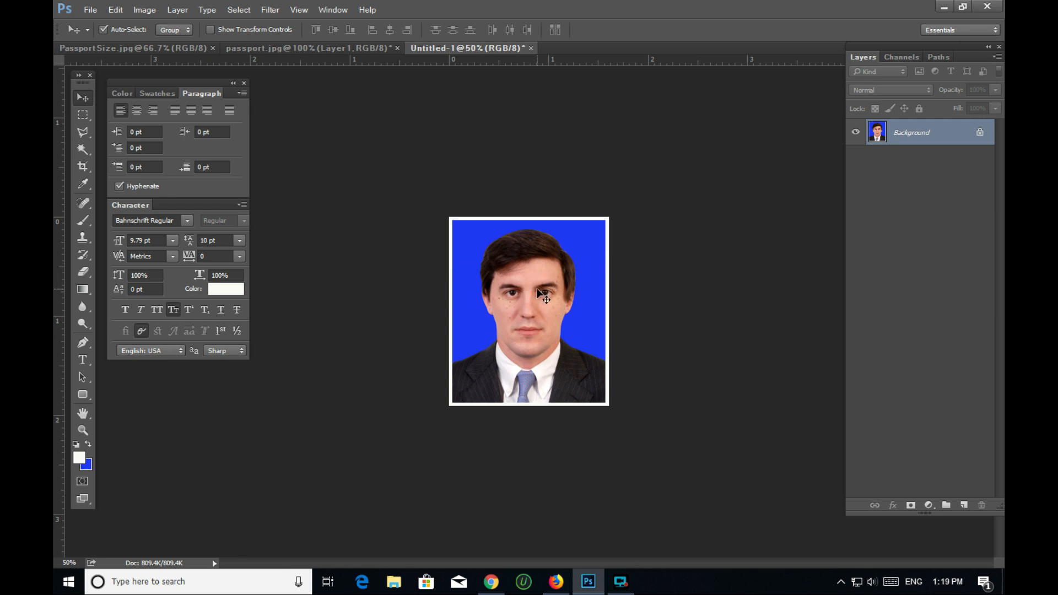
{"action": "mouse_move", "coordinate": [641, 239]}
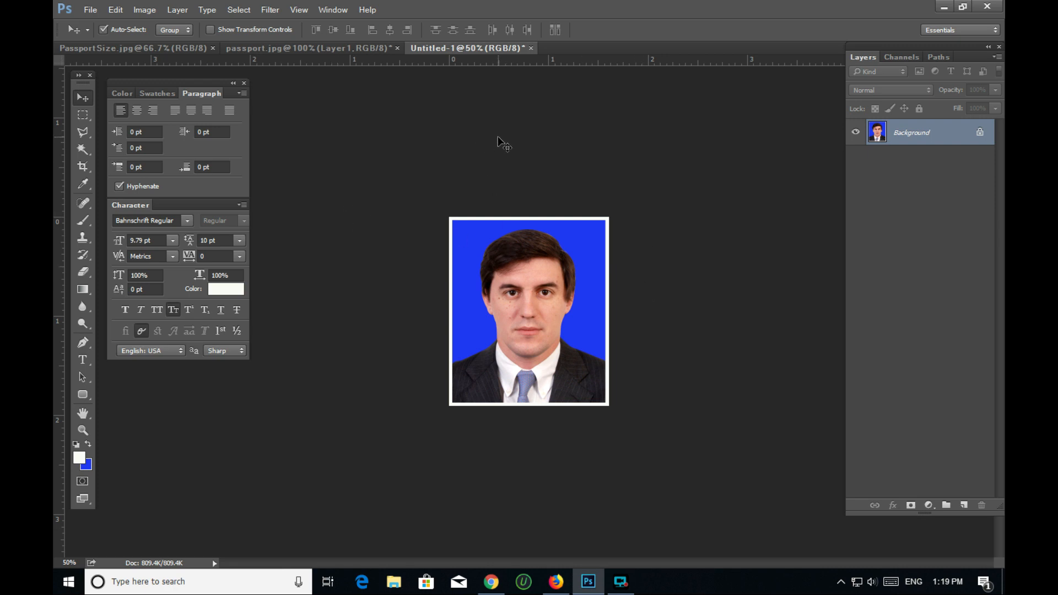
{"action": "mouse_move", "coordinate": [429, 145]}
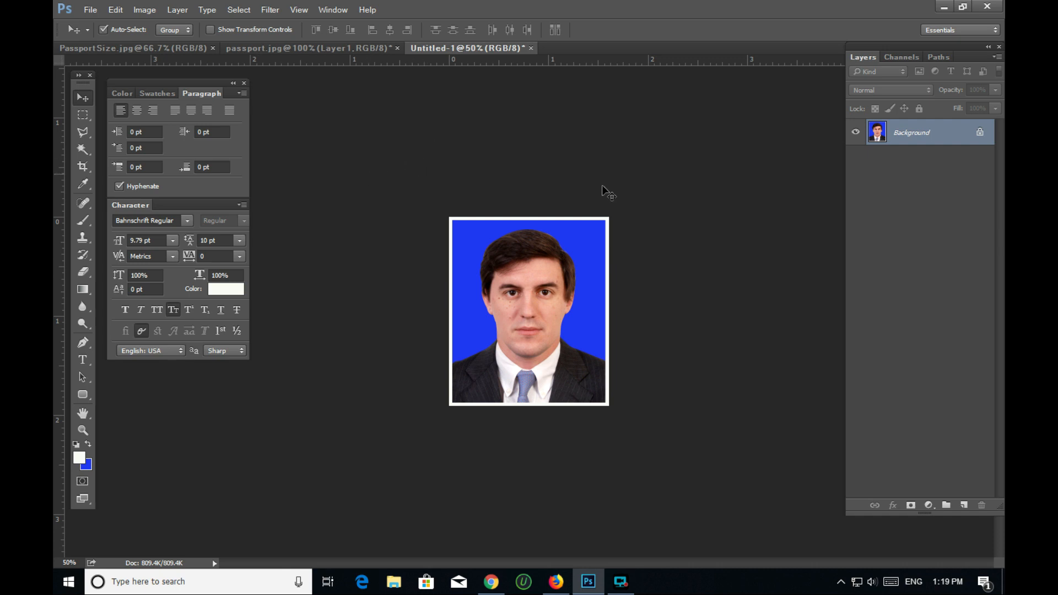
{"action": "mouse_move", "coordinate": [686, 201]}
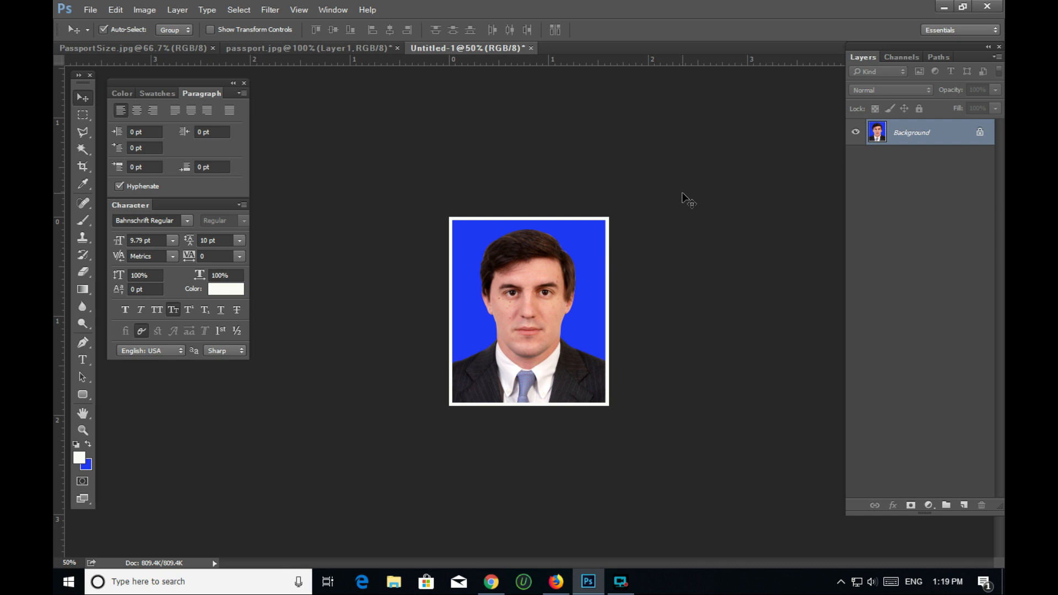
{"action": "mouse_move", "coordinate": [393, 176]}
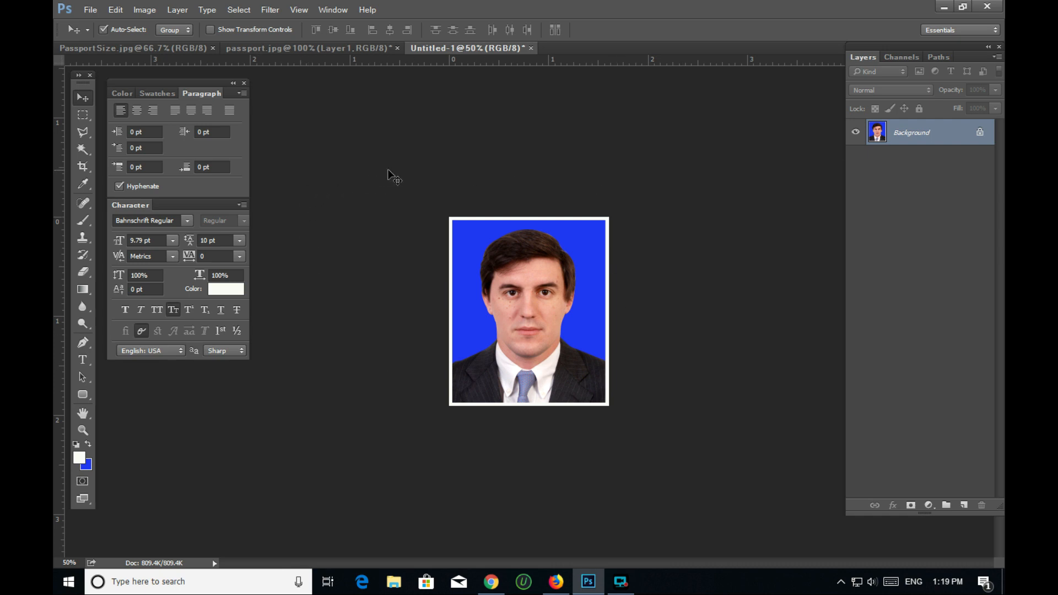
{"action": "mouse_move", "coordinate": [345, 427]}
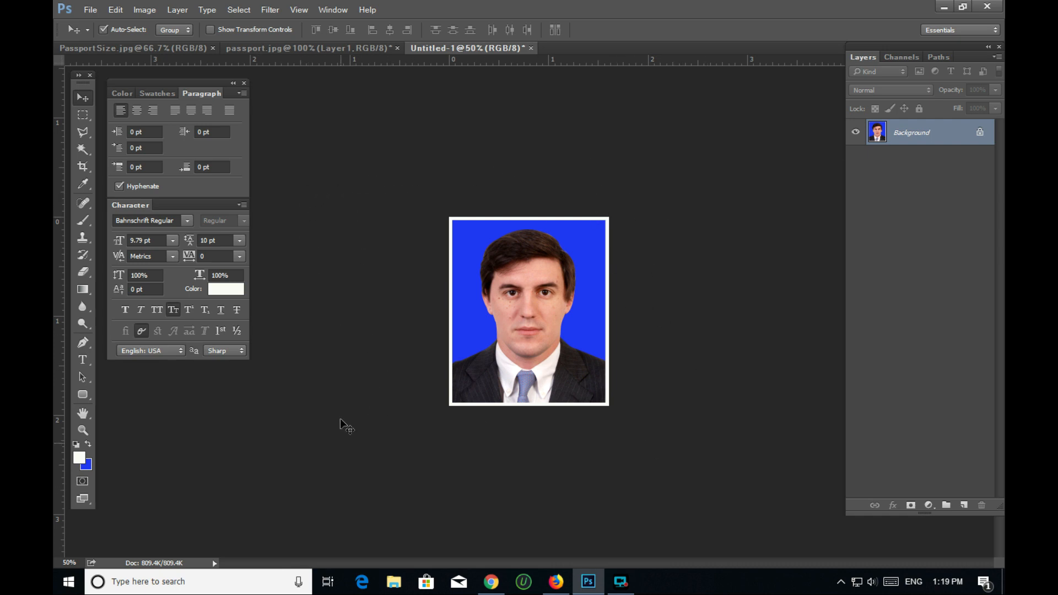
{"action": "mouse_move", "coordinate": [354, 259]}
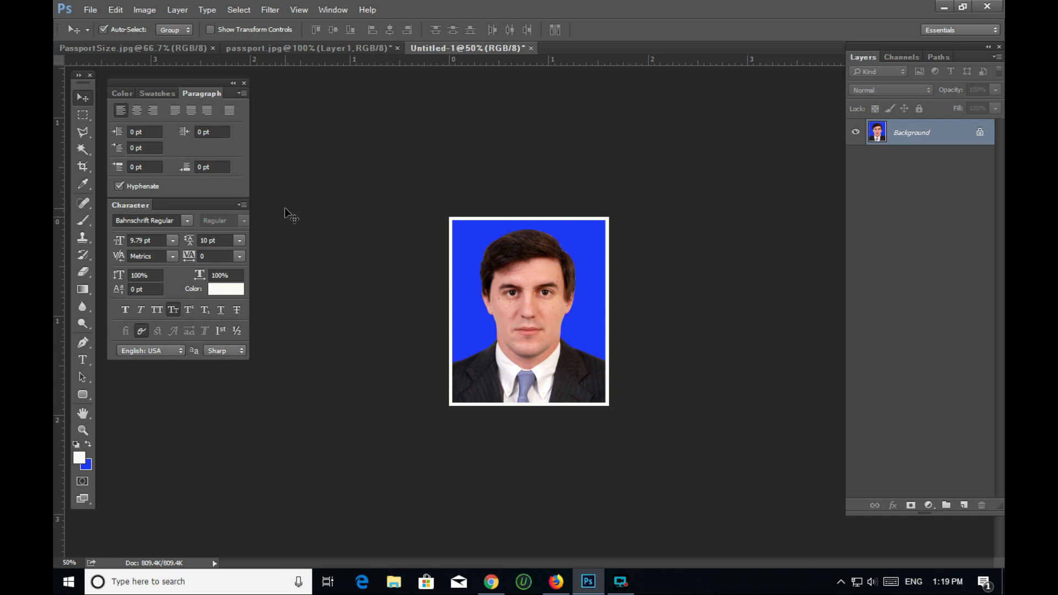
{"action": "mouse_move", "coordinate": [466, 225]}
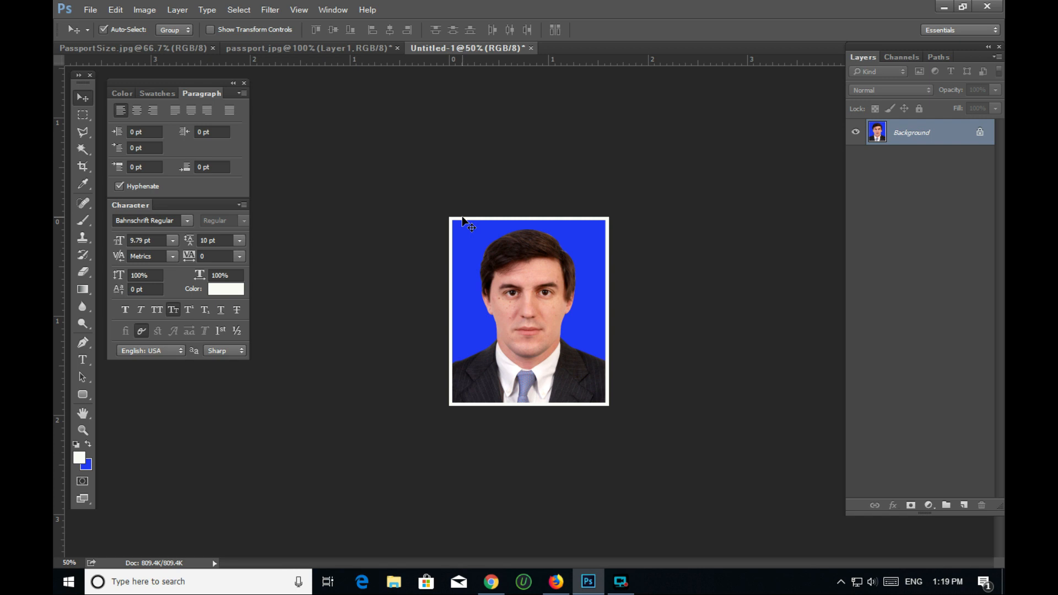
{"action": "mouse_move", "coordinate": [626, 253]}
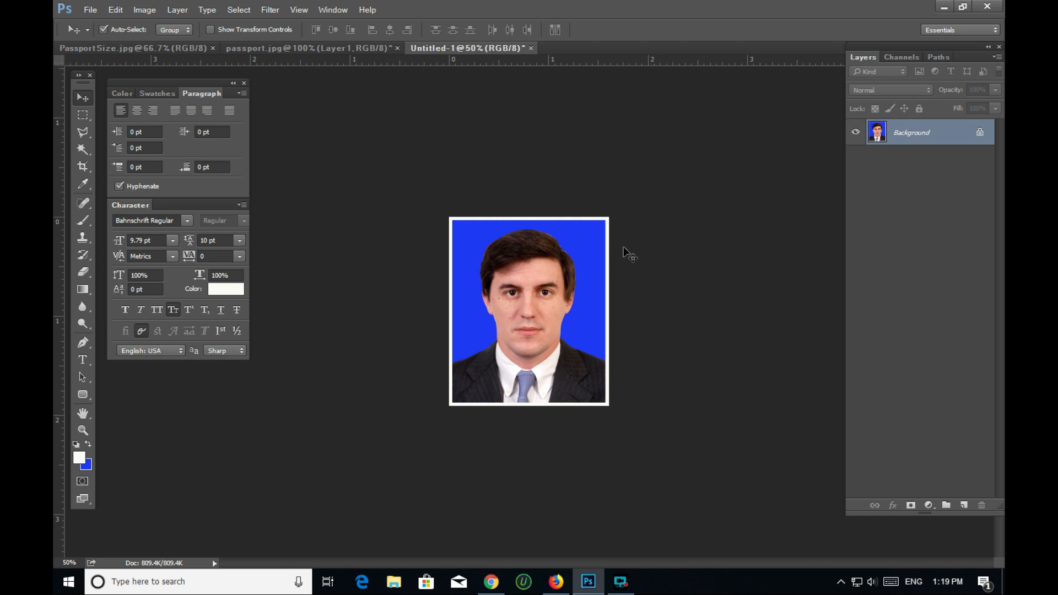
{"action": "mouse_move", "coordinate": [372, 207]}
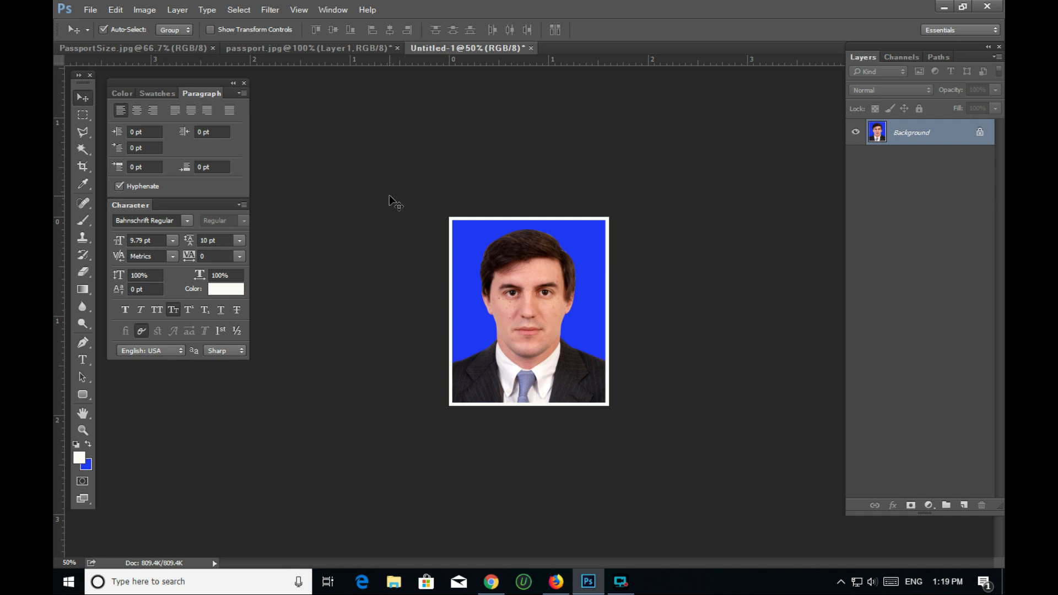
{"action": "mouse_move", "coordinate": [413, 247]}
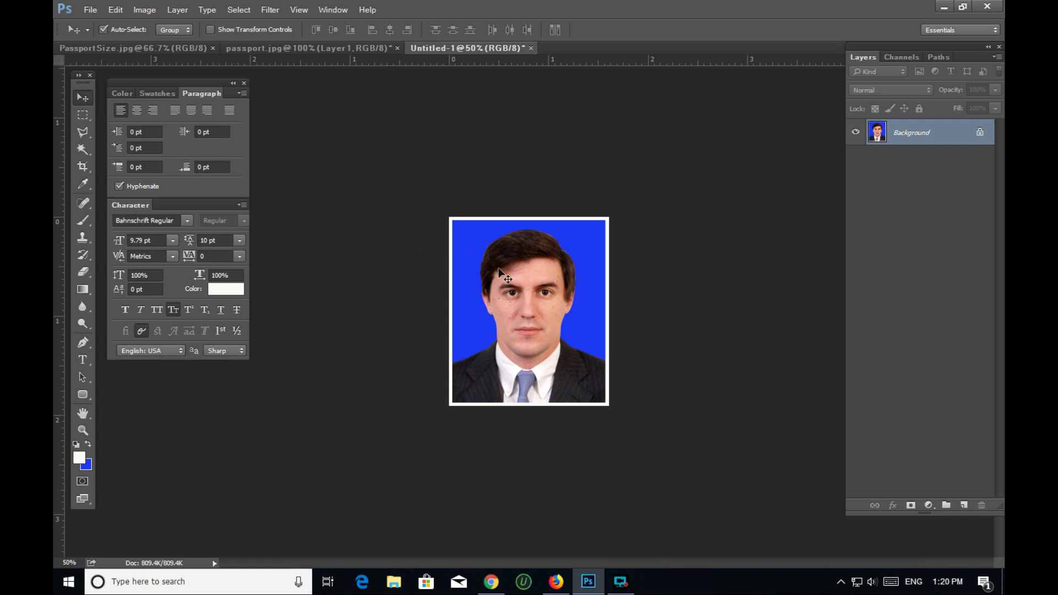
{"action": "mouse_move", "coordinate": [454, 228]}
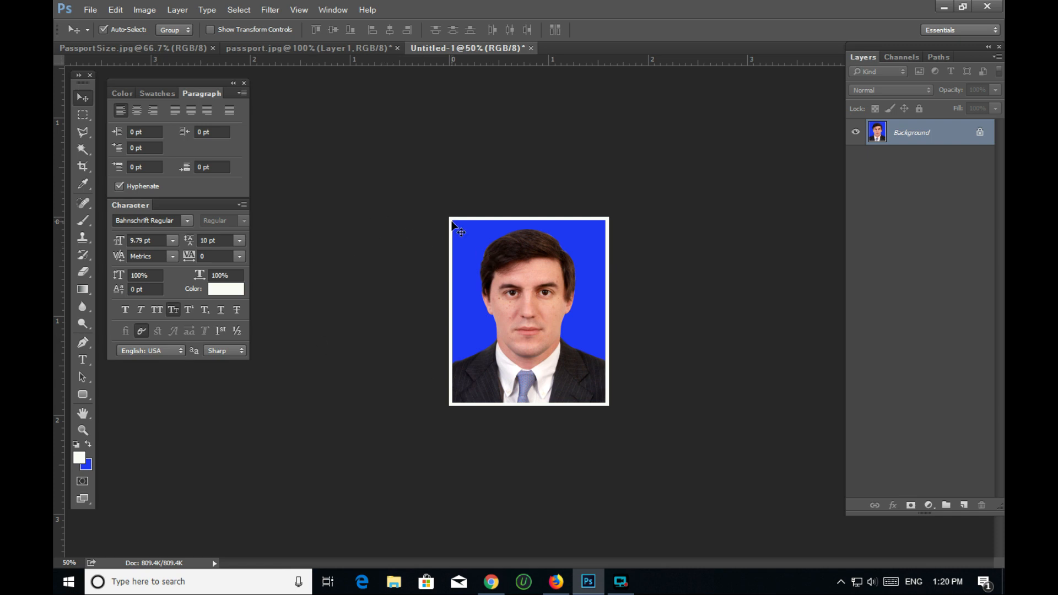
{"action": "mouse_move", "coordinate": [349, 151]}
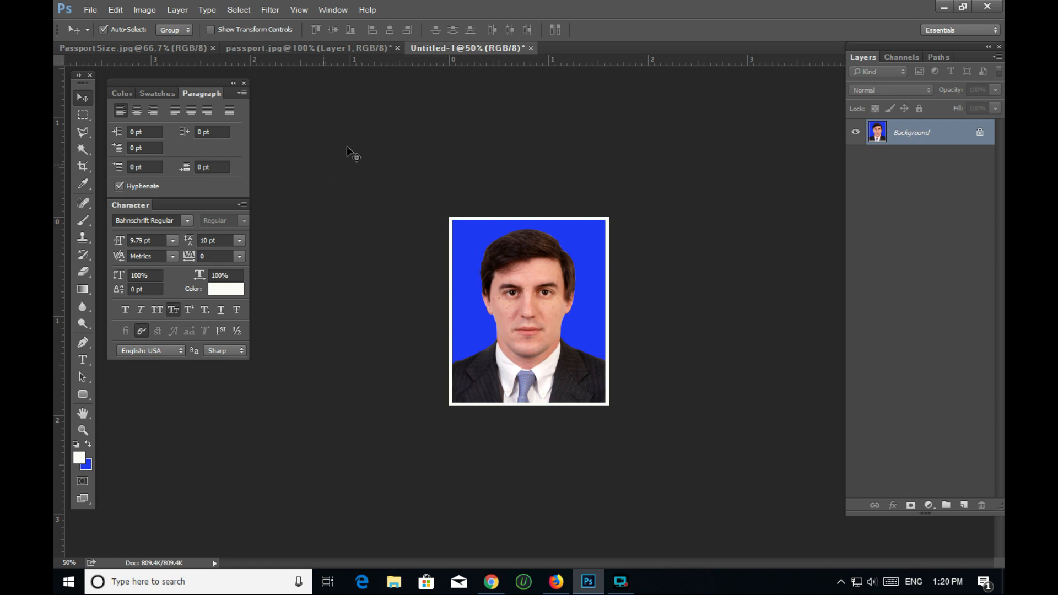
{"action": "mouse_move", "coordinate": [370, 177]}
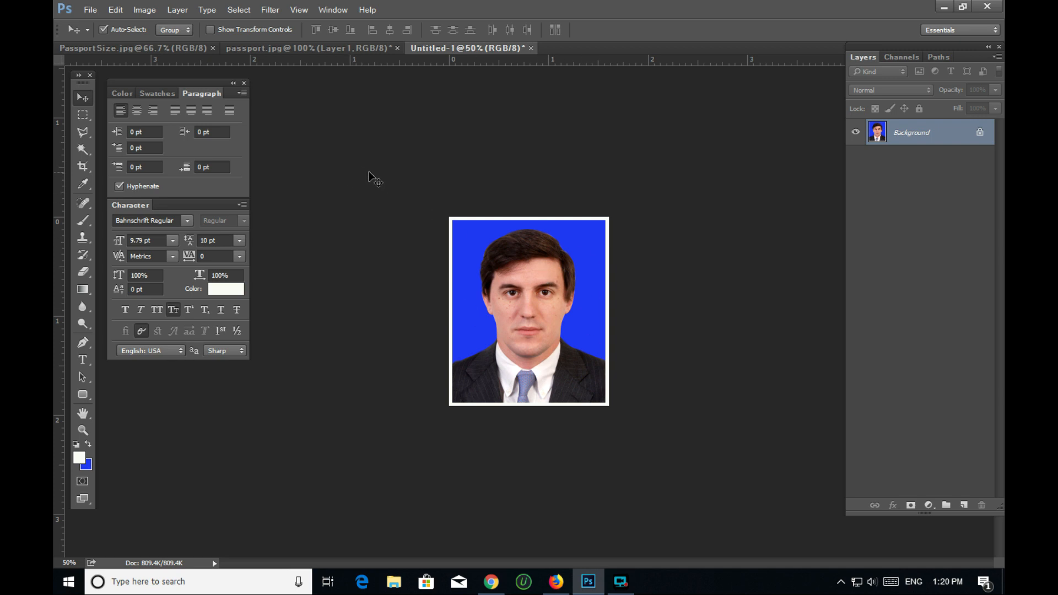
Step: Define the bordered photo as a pattern named Pattern 1
{"action": "left_click", "coordinate": [90, 9]}
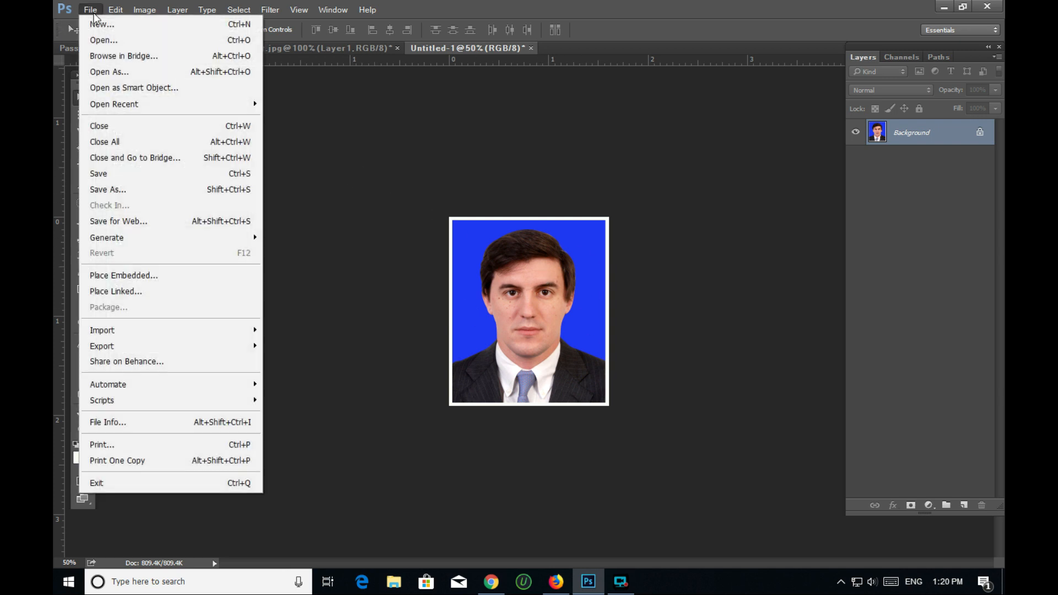
{"action": "left_click", "coordinate": [114, 9]}
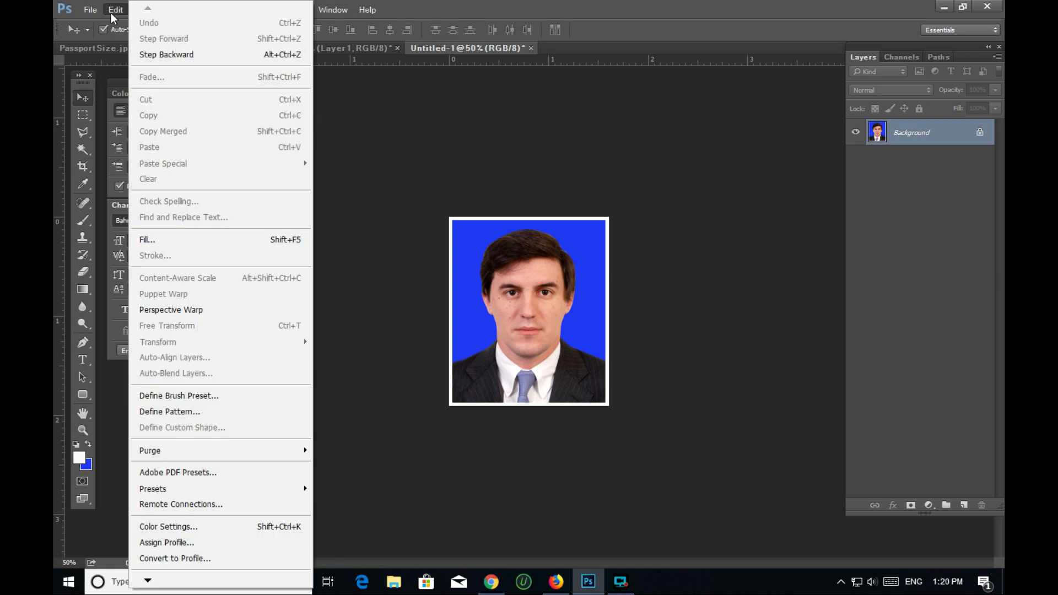
{"action": "left_click", "coordinate": [169, 411]}
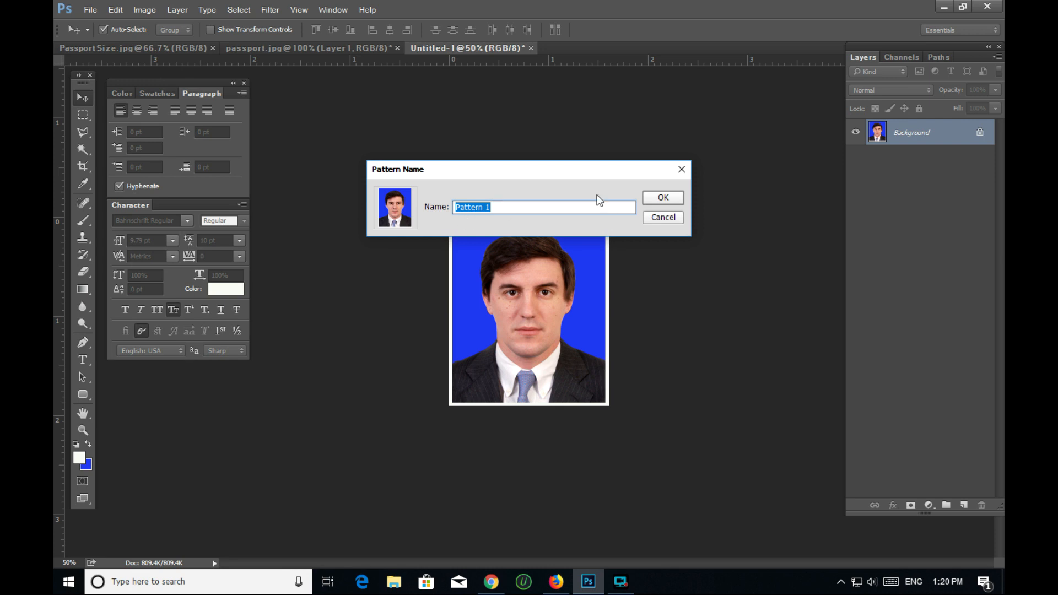
{"action": "left_click", "coordinate": [662, 197]}
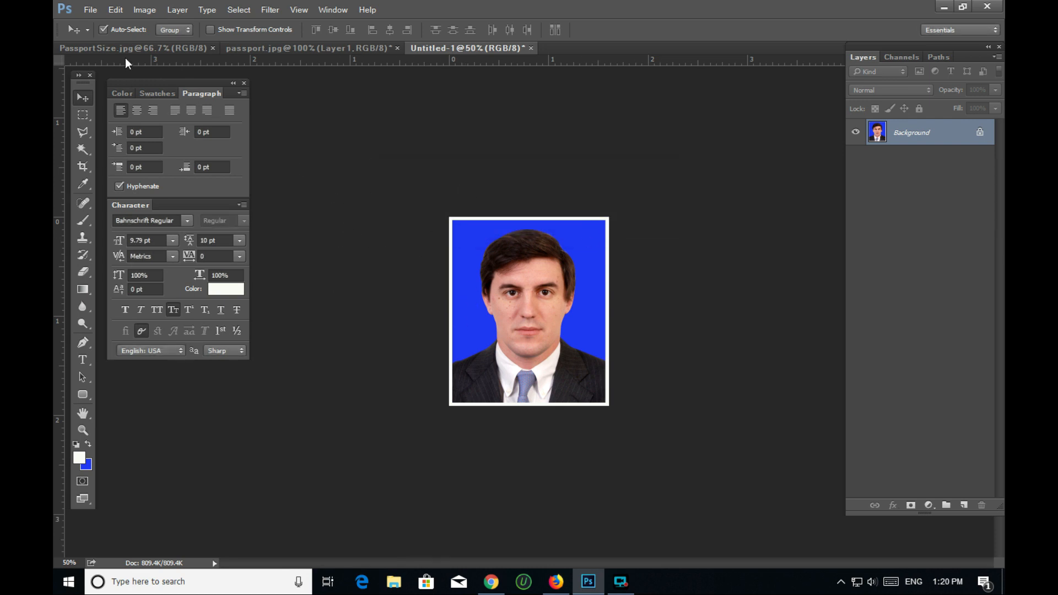
Step: Create a new white A4 document from the International Paper preset
{"action": "left_click", "coordinate": [89, 9]}
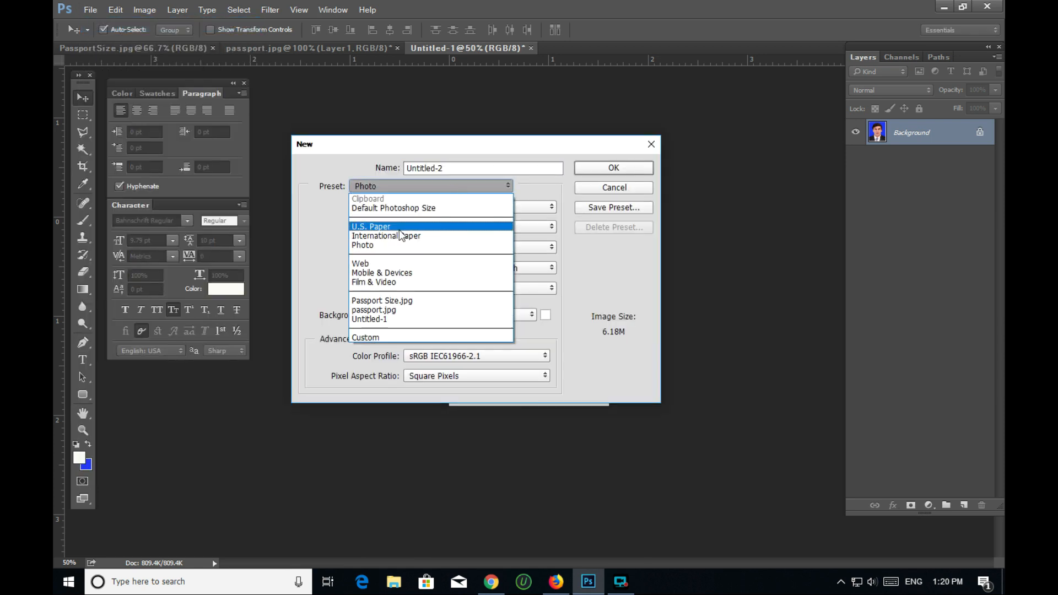
{"action": "left_click", "coordinate": [387, 235]}
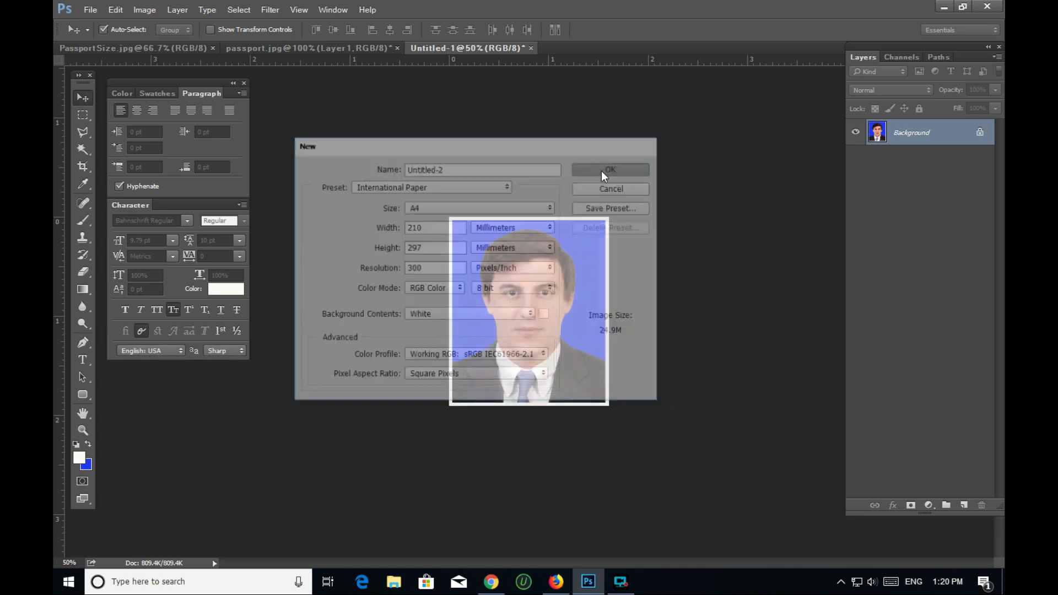
{"action": "left_click", "coordinate": [610, 170]}
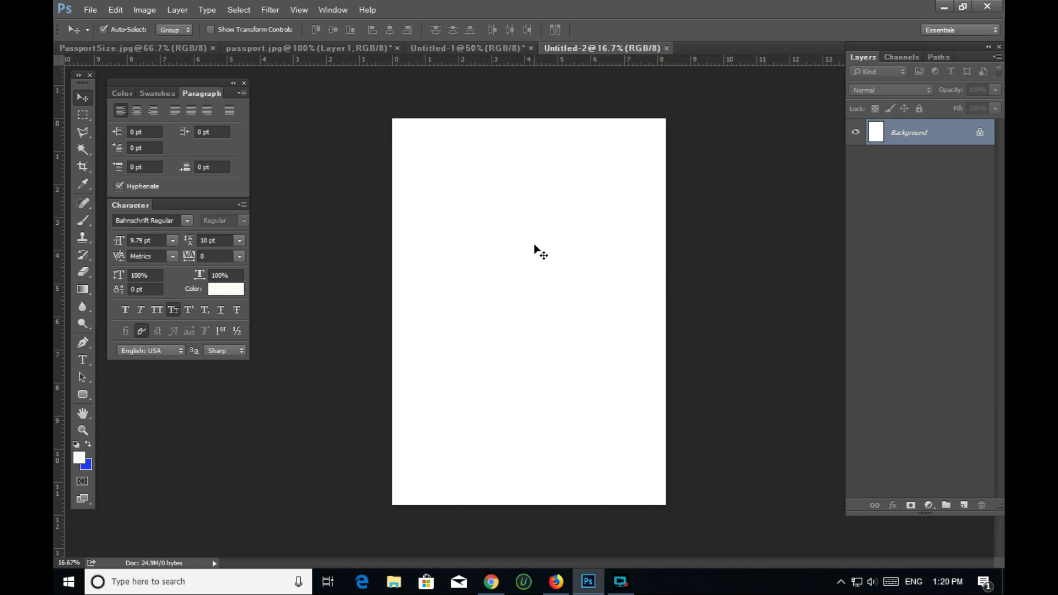
{"action": "mouse_move", "coordinate": [465, 291]}
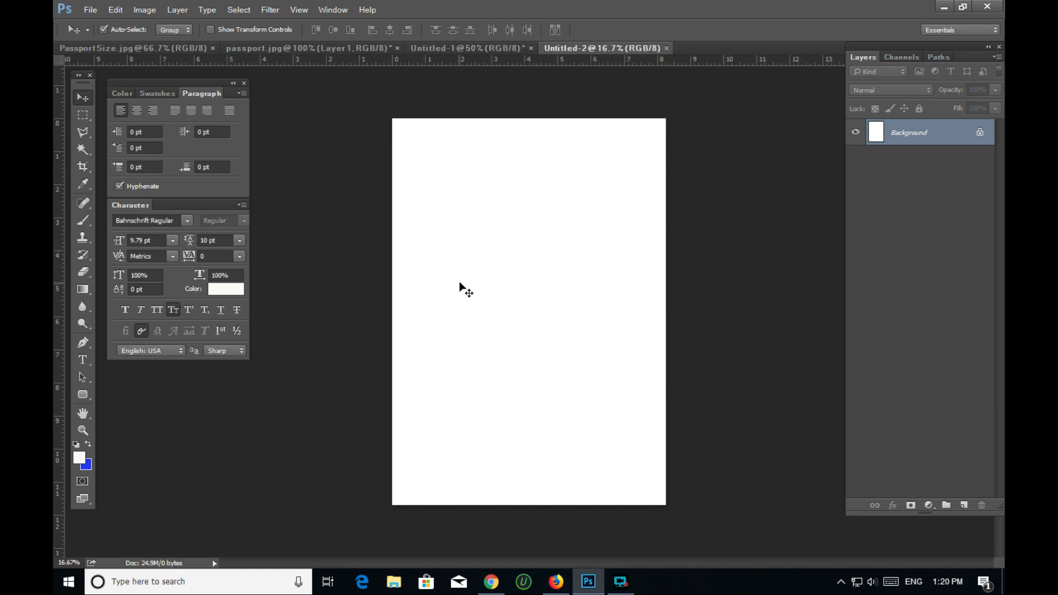
{"action": "mouse_move", "coordinate": [592, 232]}
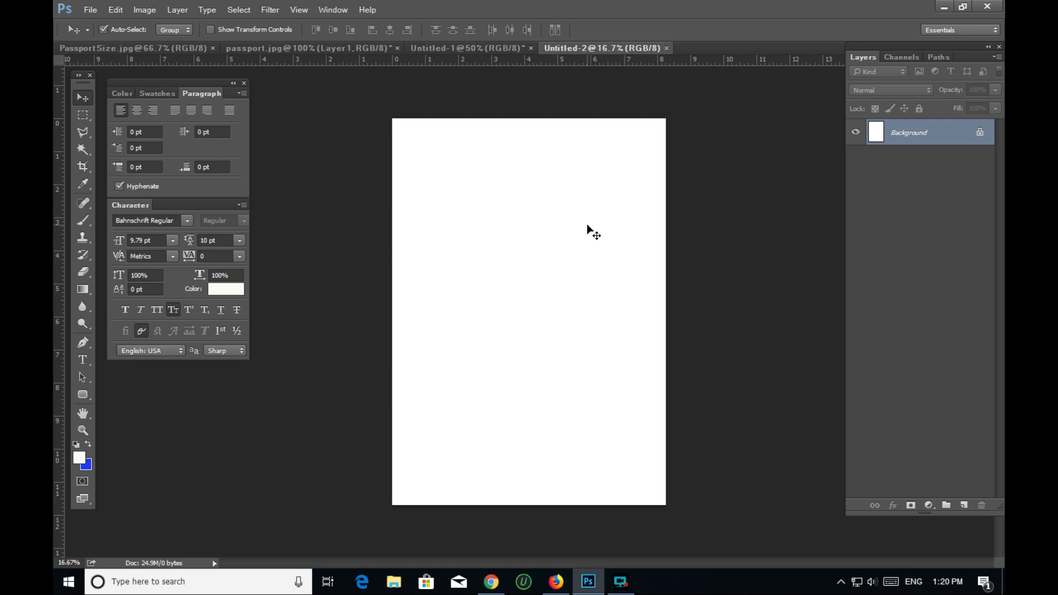
{"action": "mouse_move", "coordinate": [358, 149]}
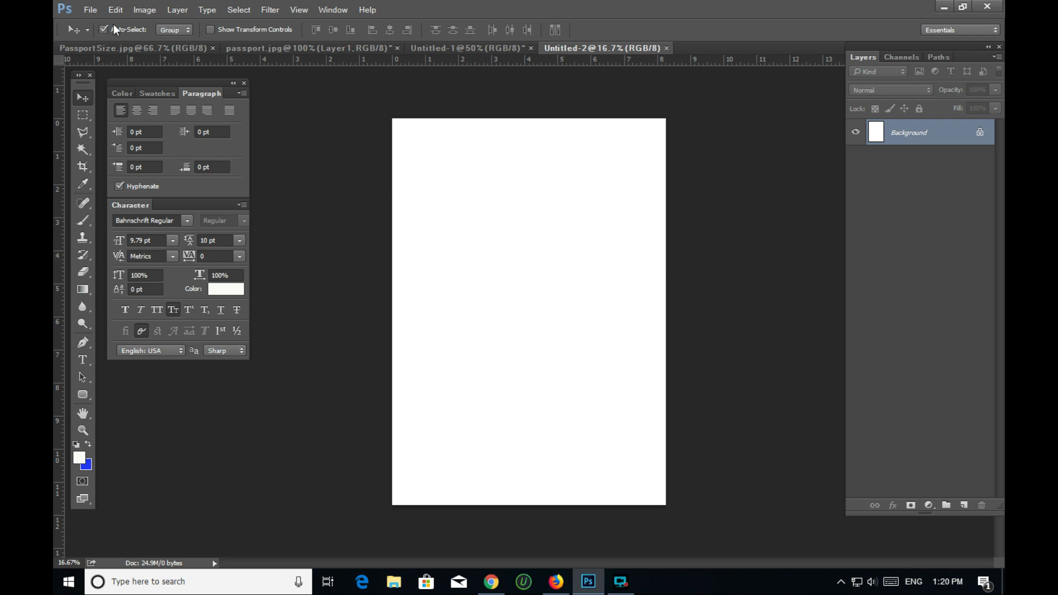
{"action": "left_click", "coordinate": [114, 9]}
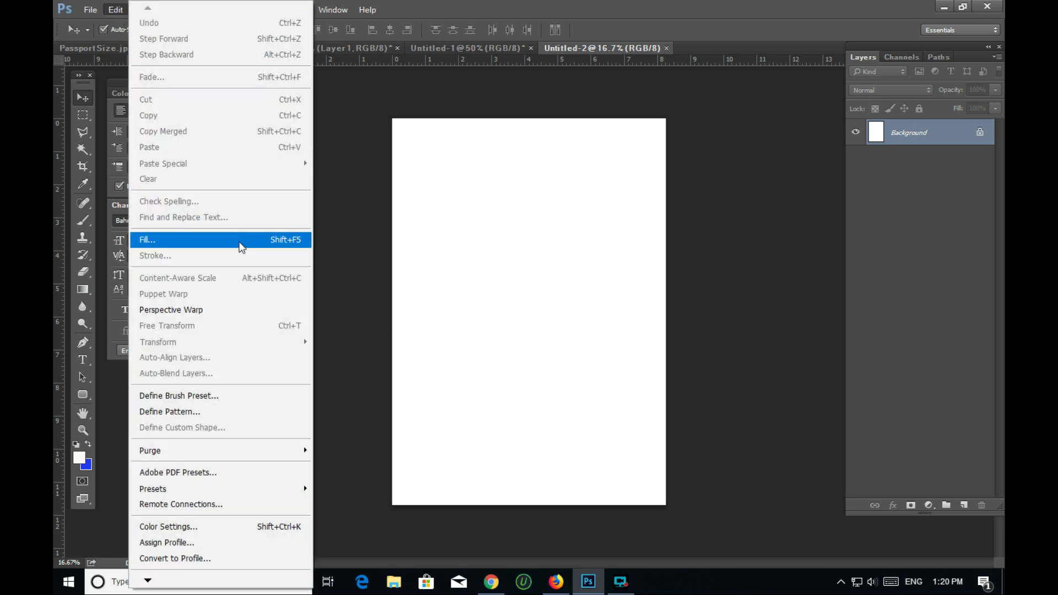
Step: Fill the page using the Pattern option with the bordered passport photo pattern
{"action": "left_click", "coordinate": [147, 240]}
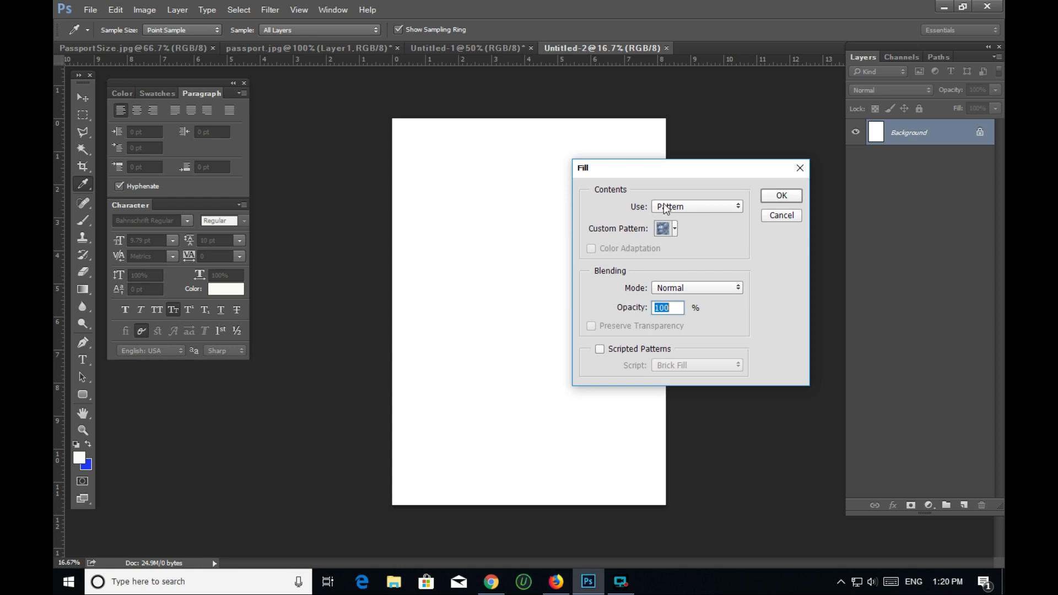
{"action": "left_click", "coordinate": [694, 207]}
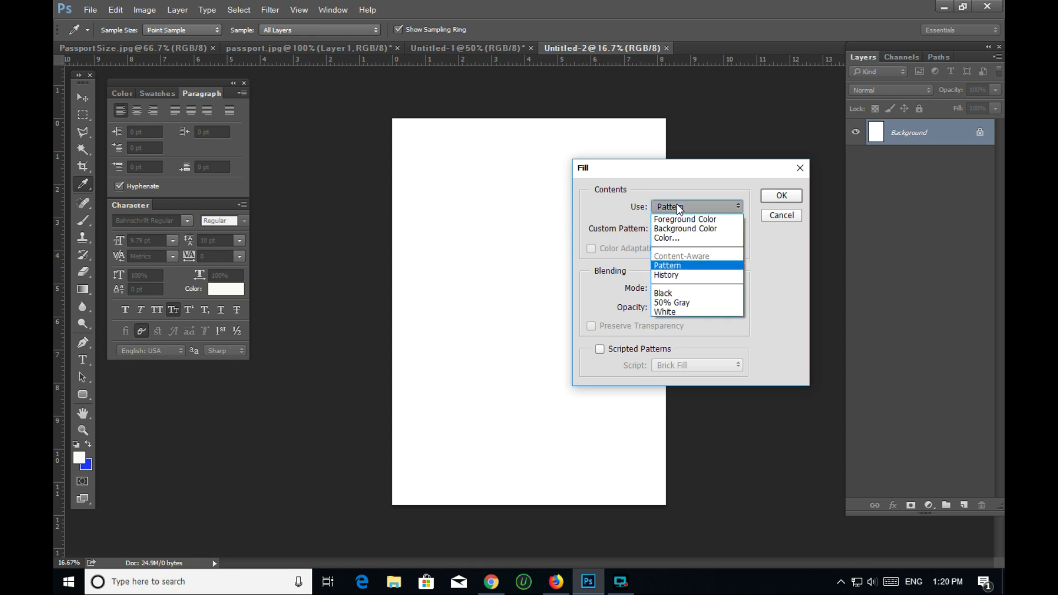
{"action": "left_click", "coordinate": [666, 265]}
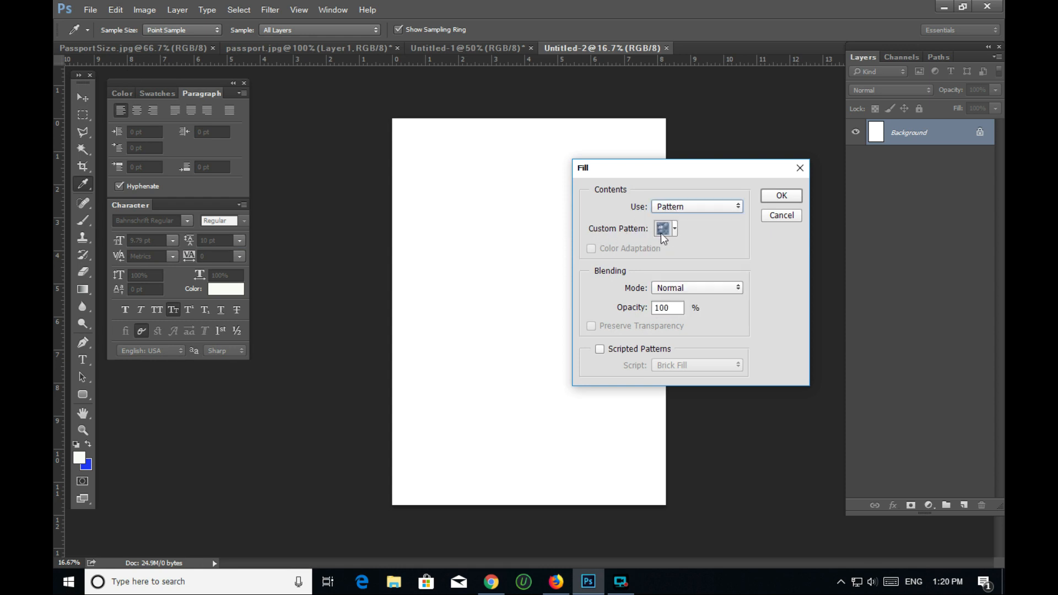
{"action": "left_click", "coordinate": [673, 228]}
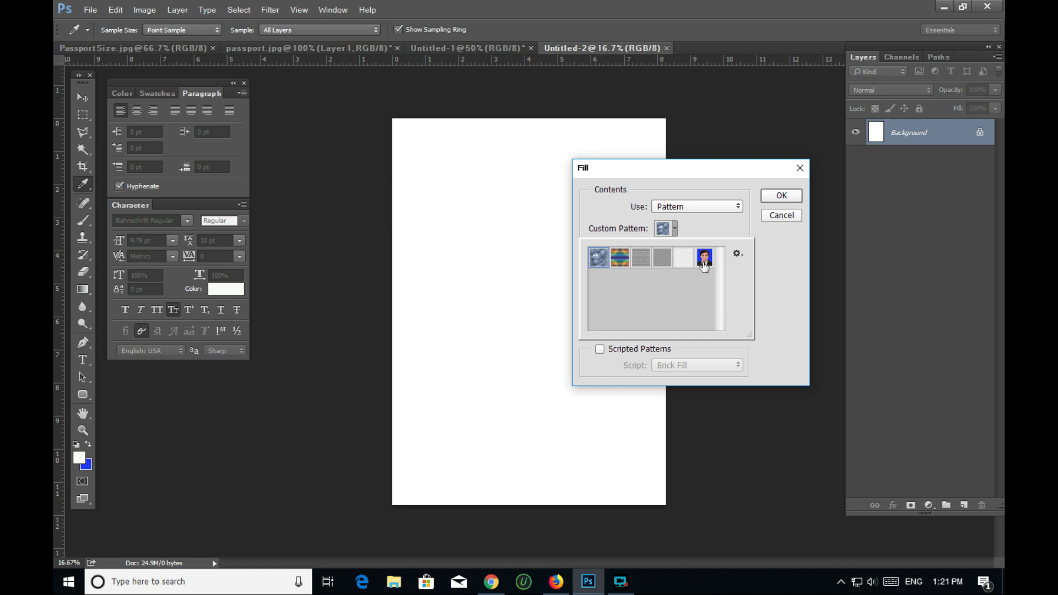
{"action": "mouse_move", "coordinate": [695, 273]}
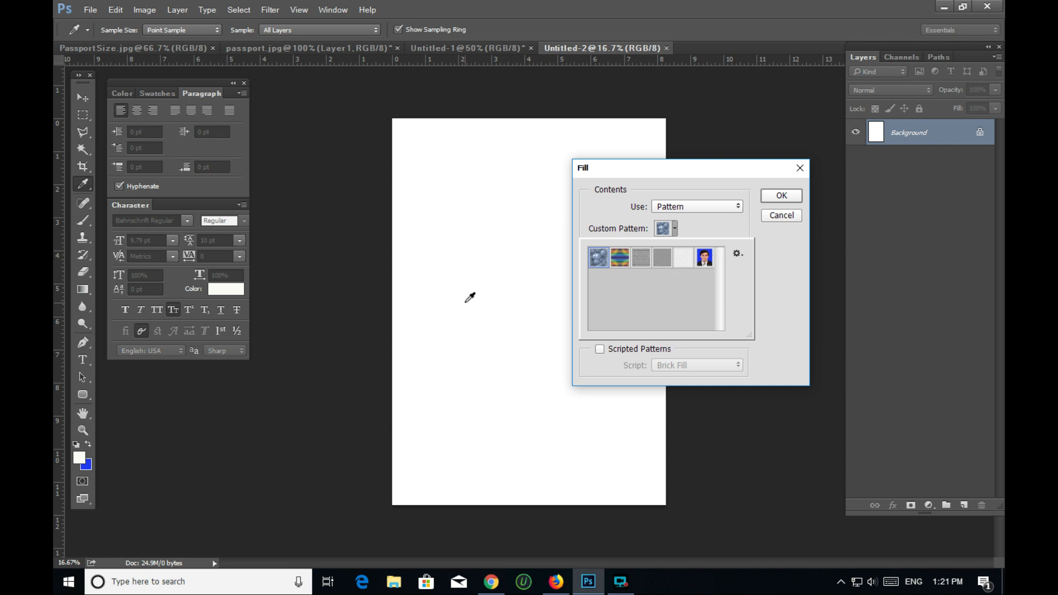
{"action": "mouse_move", "coordinate": [745, 300]}
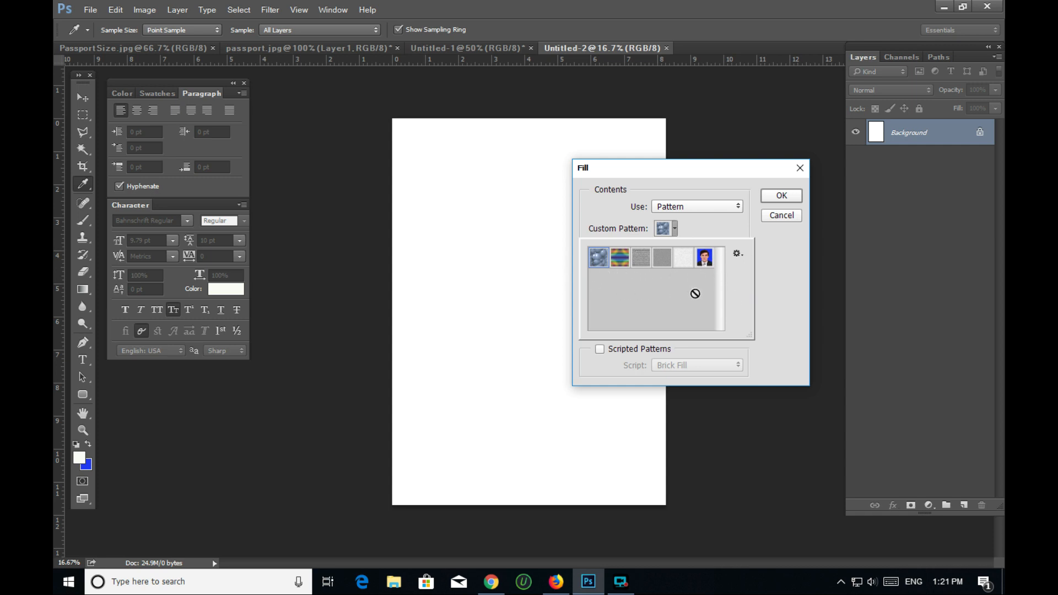
{"action": "mouse_move", "coordinate": [704, 257]}
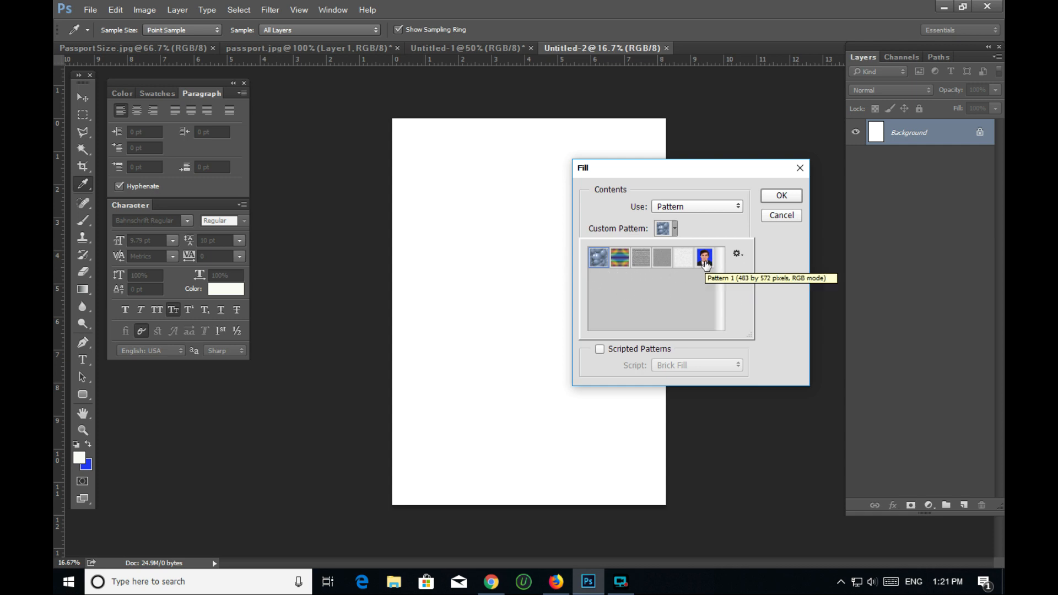
{"action": "left_click", "coordinate": [703, 258]}
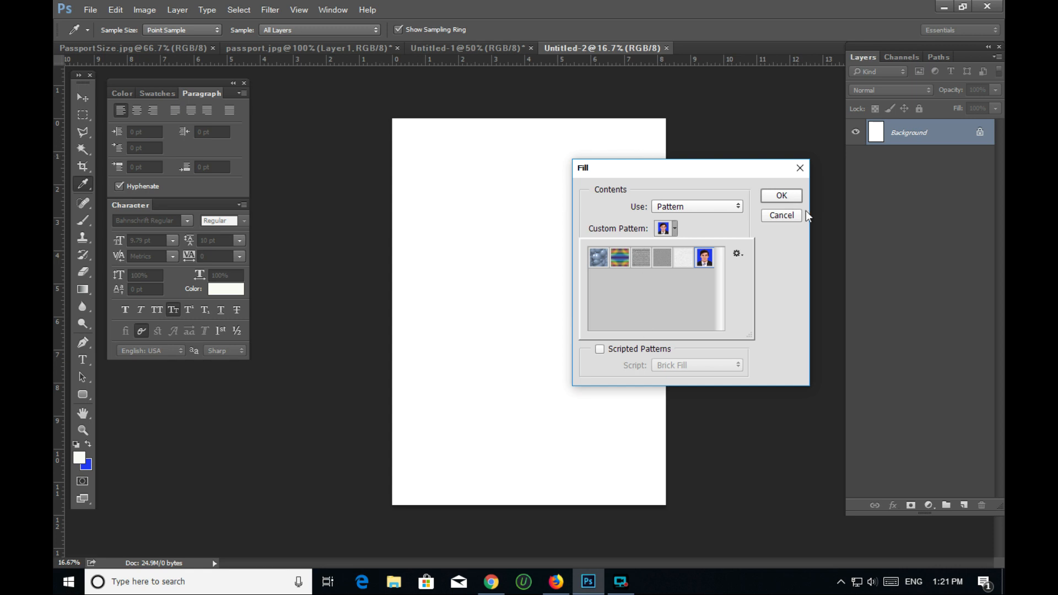
{"action": "left_click", "coordinate": [781, 196]}
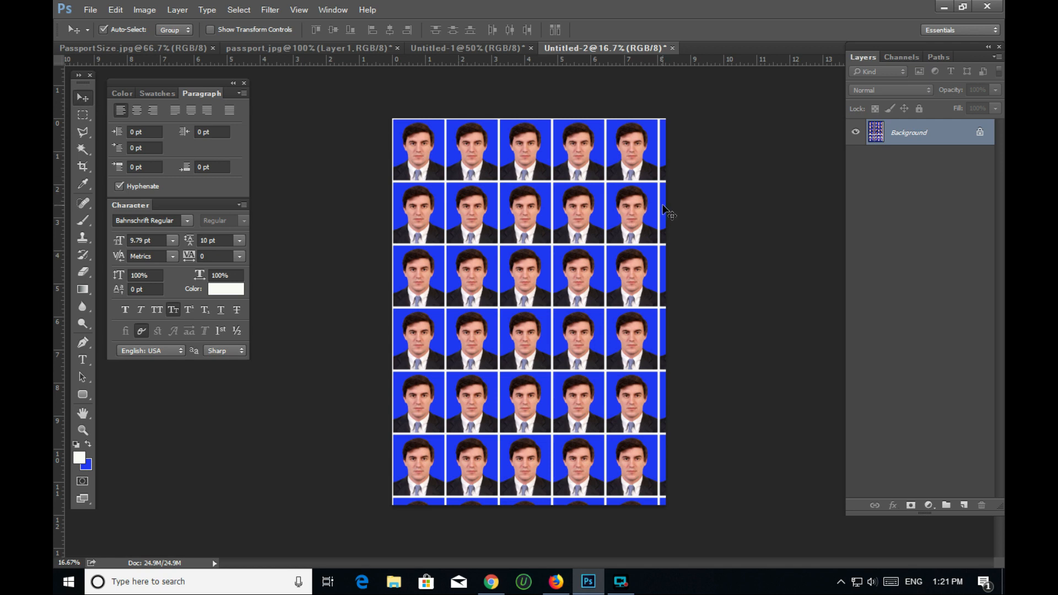
{"action": "mouse_move", "coordinate": [670, 358]}
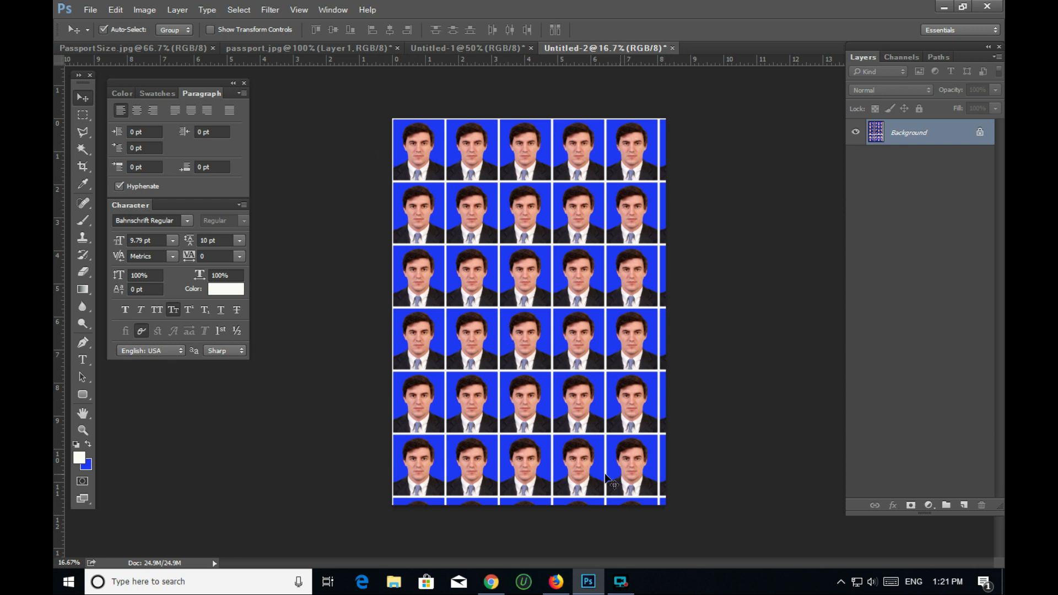
{"action": "mouse_move", "coordinate": [532, 161]}
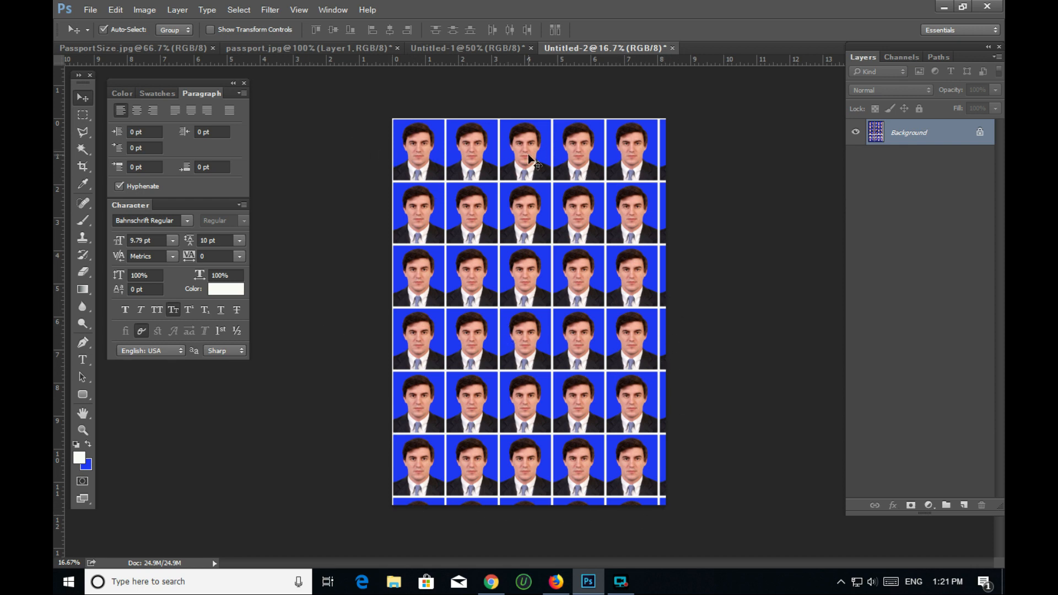
{"action": "mouse_move", "coordinate": [435, 159]}
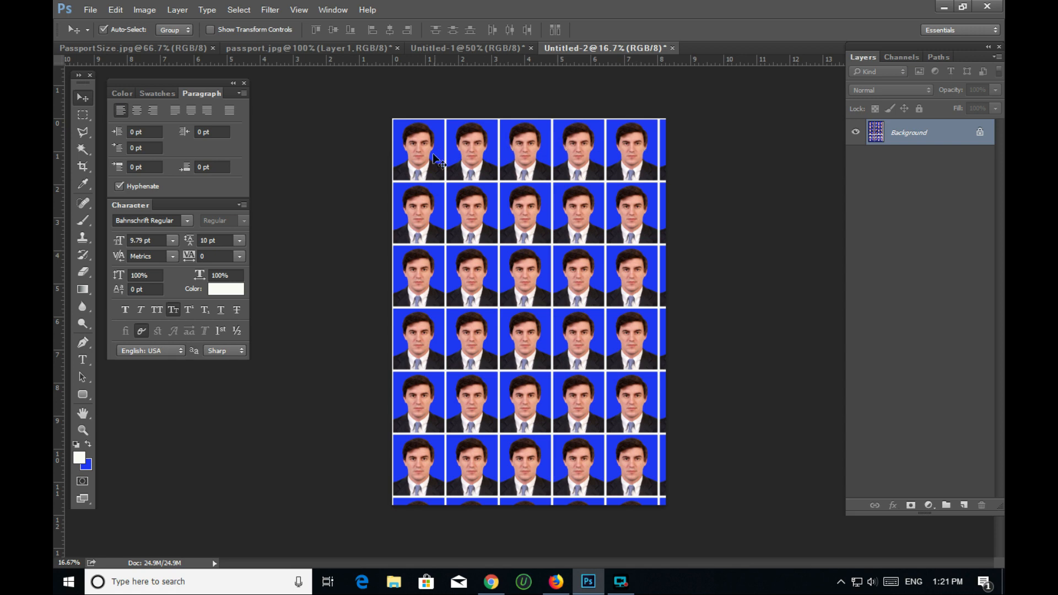
{"action": "mouse_move", "coordinate": [397, 267]}
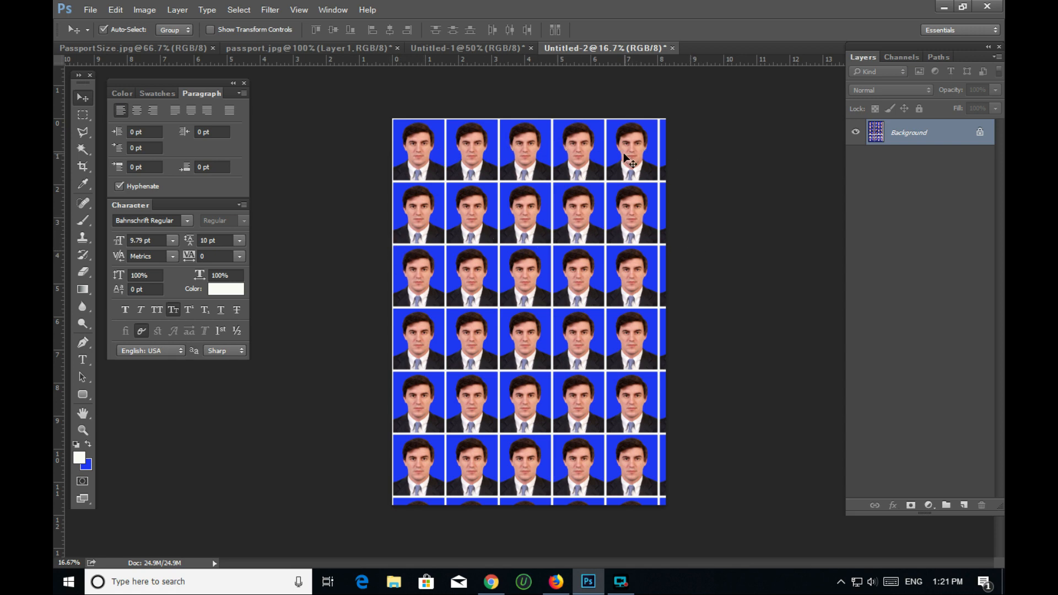
{"action": "mouse_move", "coordinate": [701, 356]}
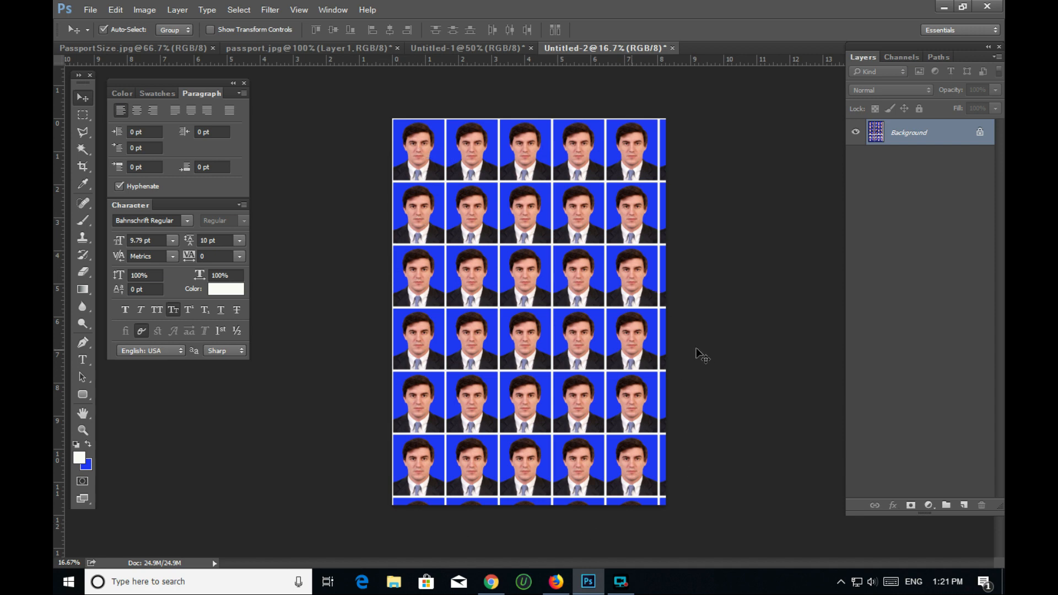
{"action": "mouse_move", "coordinate": [687, 151]}
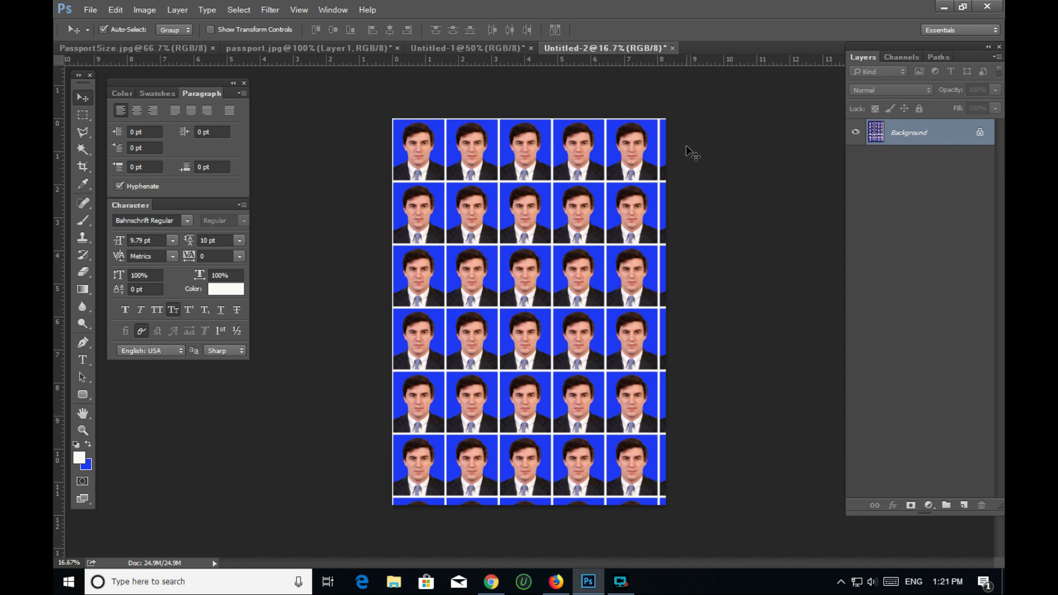
{"action": "mouse_move", "coordinate": [673, 490]}
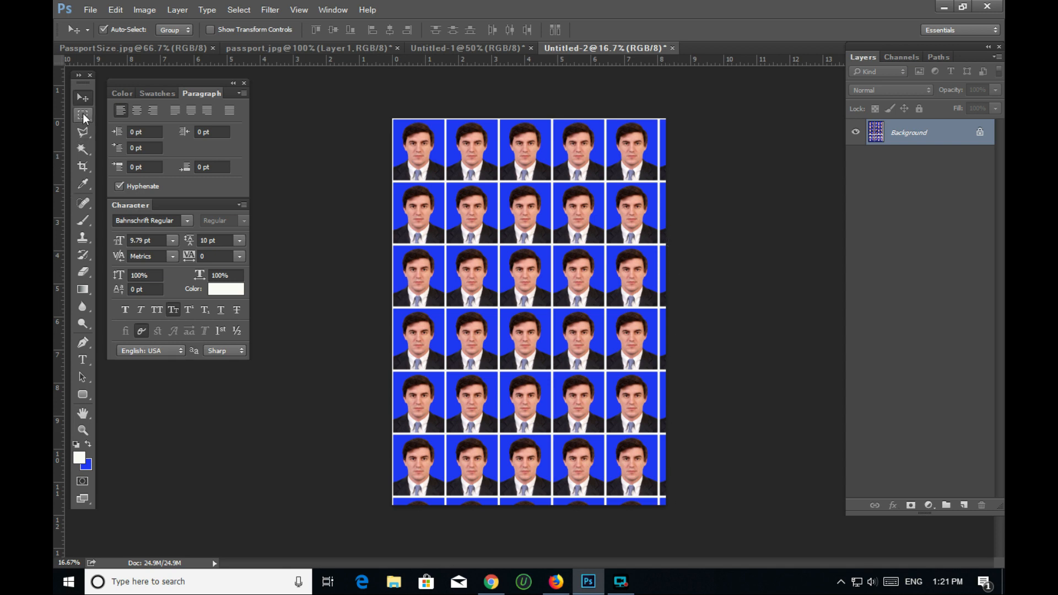
{"action": "mouse_move", "coordinate": [84, 114]}
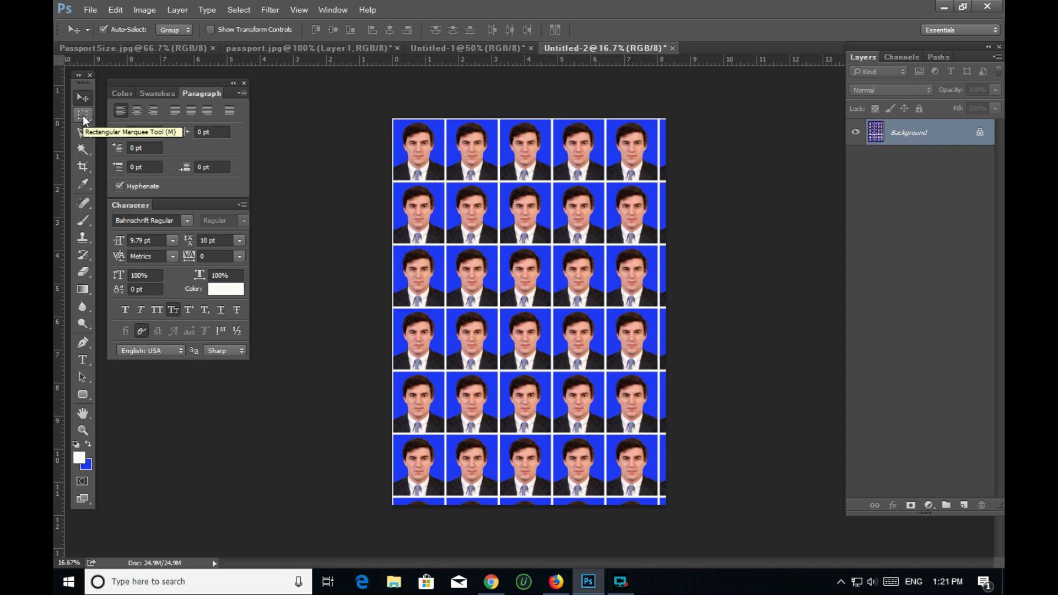
Step: Switch to the Rectangular Marquee Tool
{"action": "left_click", "coordinate": [82, 114]}
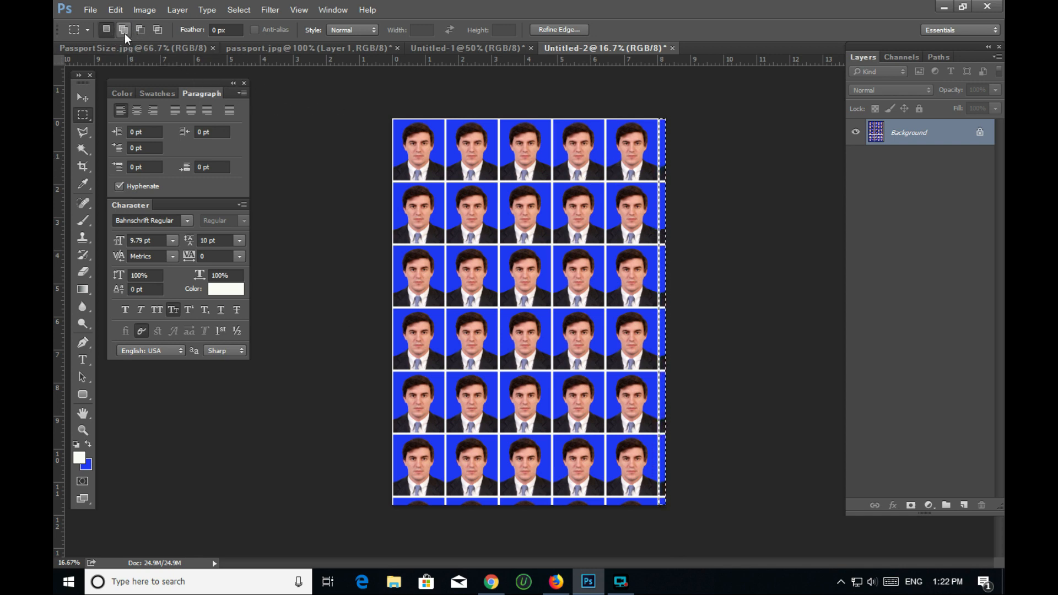
{"action": "mouse_move", "coordinate": [124, 29]}
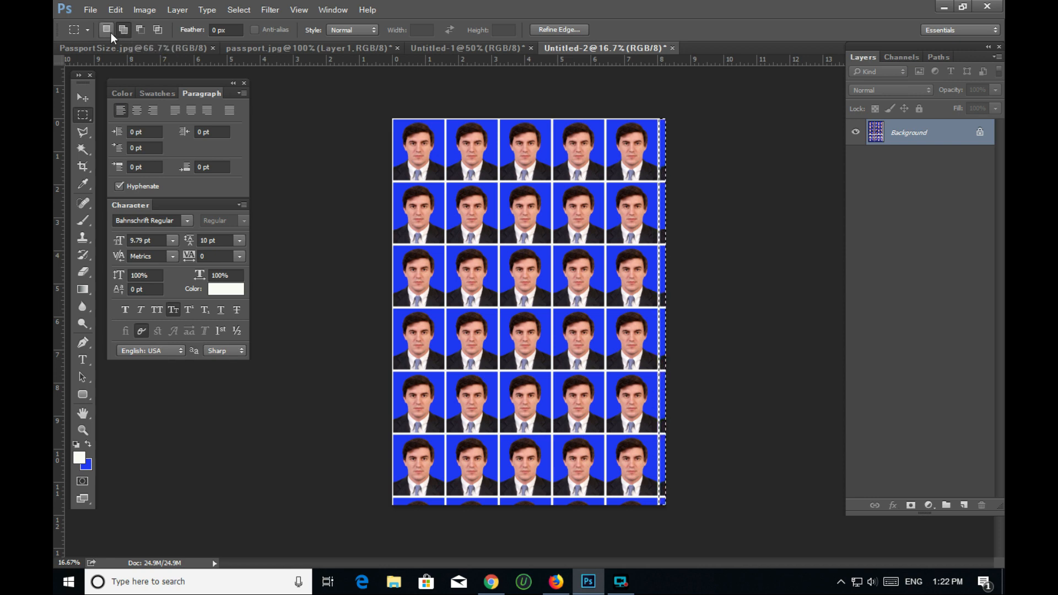
Step: Set the marquee to Add to Selection mode
{"action": "left_click", "coordinate": [124, 29]}
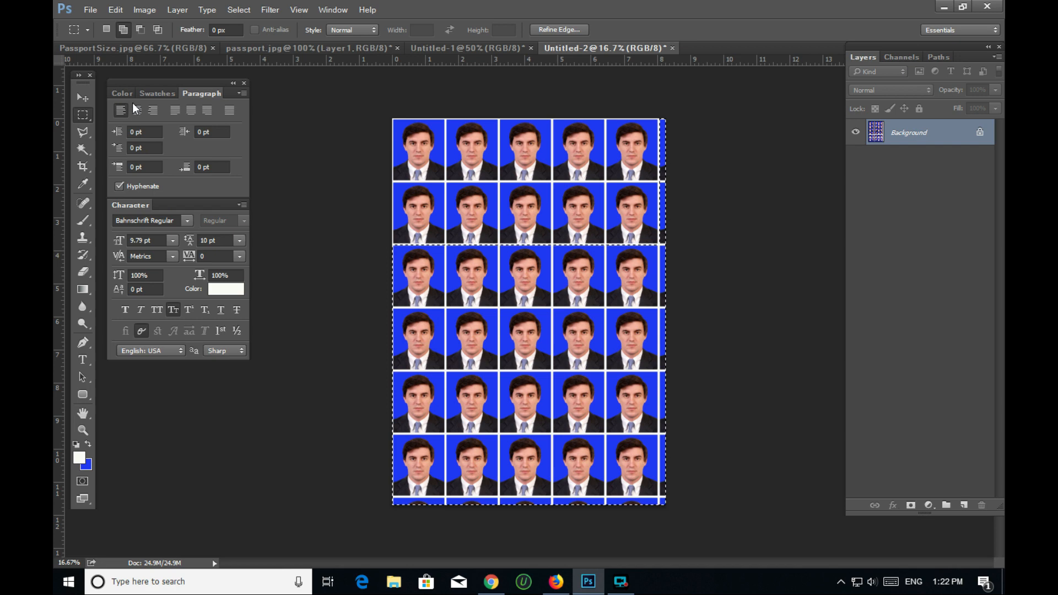
Step: Fill the selected right and bottom strips with White
{"action": "left_click", "coordinate": [115, 9]}
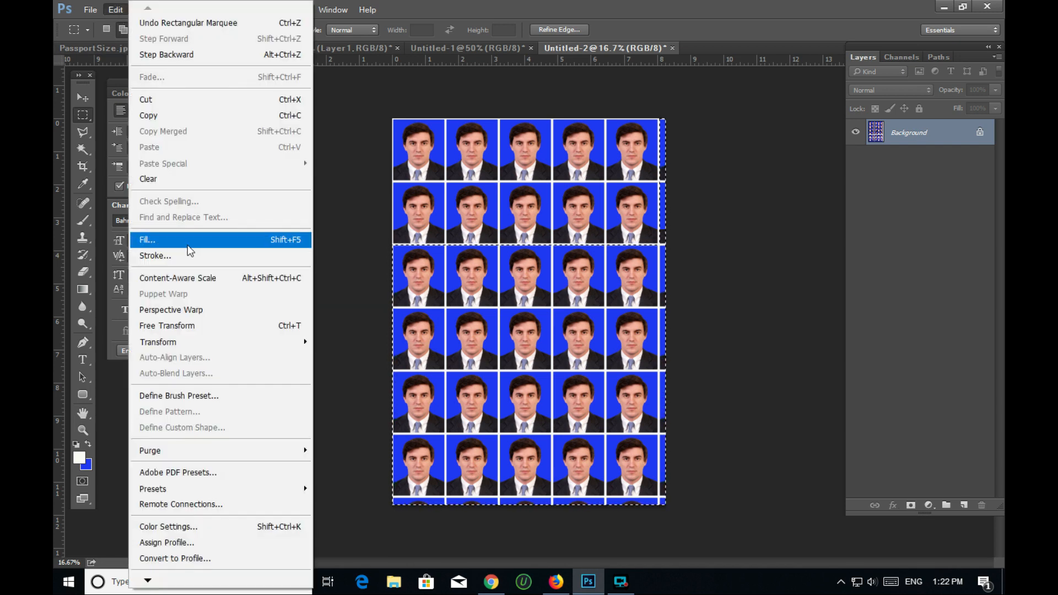
{"action": "left_click", "coordinate": [148, 240]}
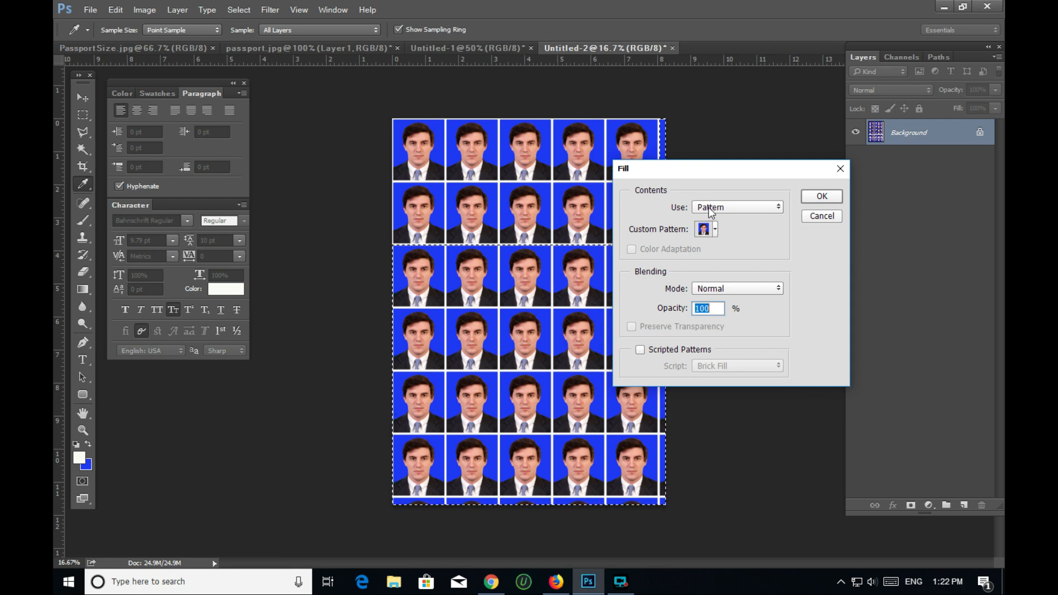
{"action": "left_click", "coordinate": [736, 207]}
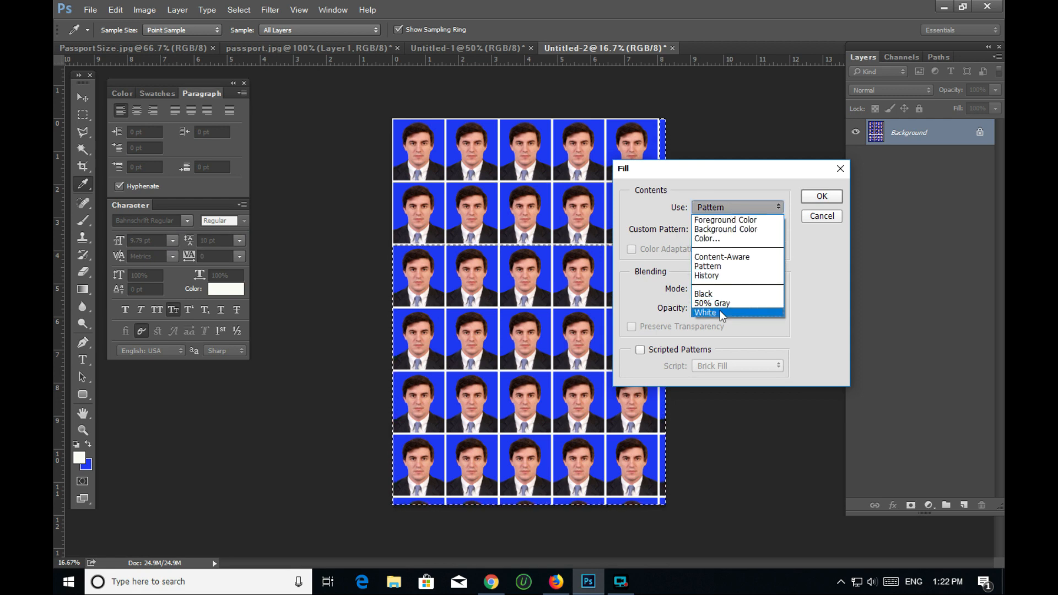
{"action": "left_click", "coordinate": [704, 312]}
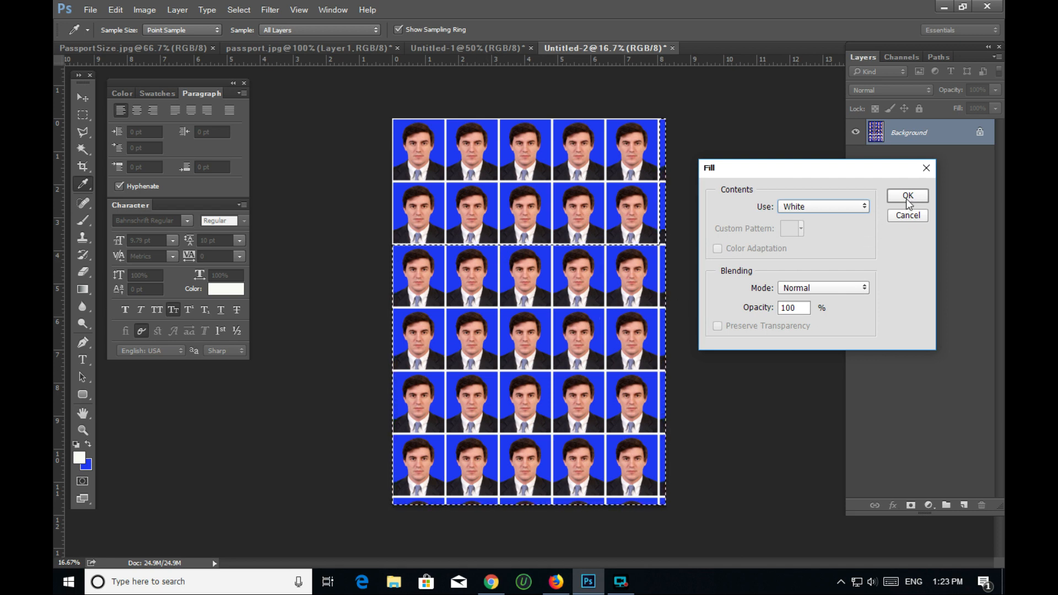
{"action": "left_click", "coordinate": [907, 195]}
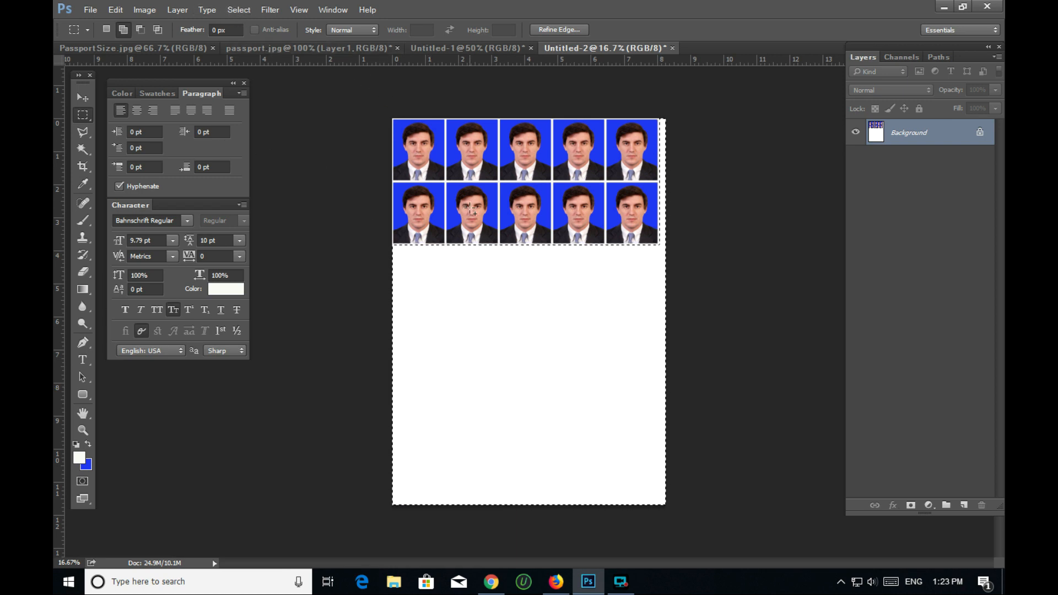
Step: Deselect, then set the background colour to near-white in the Color Picker
{"action": "left_click", "coordinate": [238, 9]}
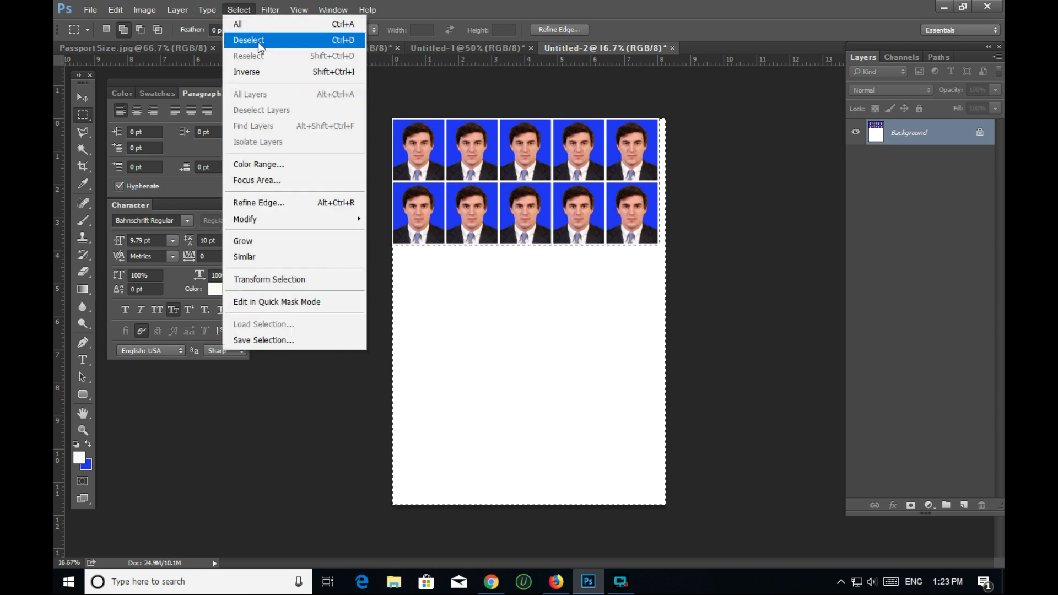
{"action": "left_click", "coordinate": [248, 40]}
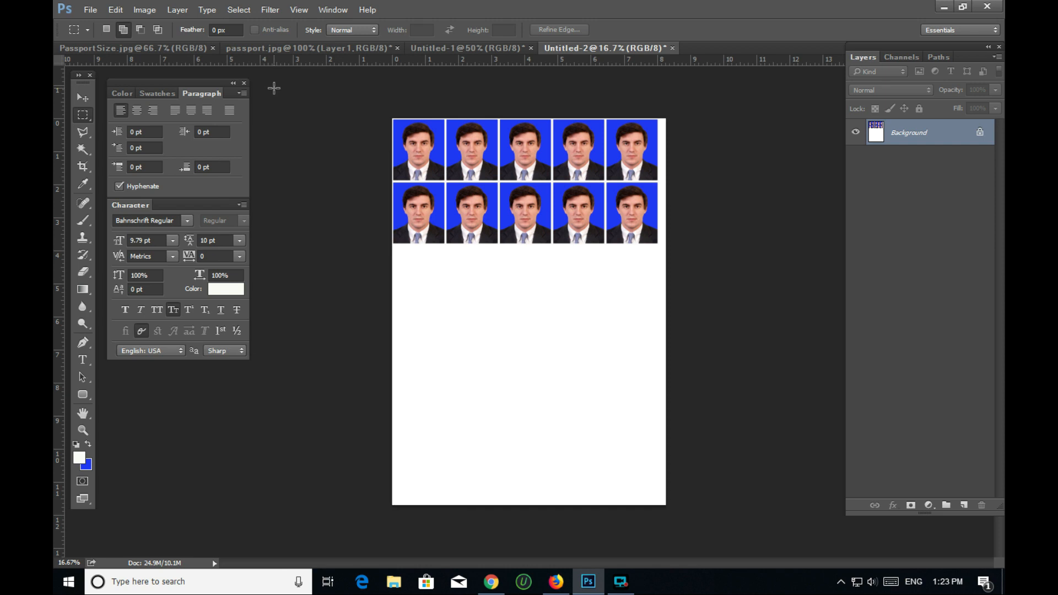
{"action": "mouse_move", "coordinate": [102, 465]}
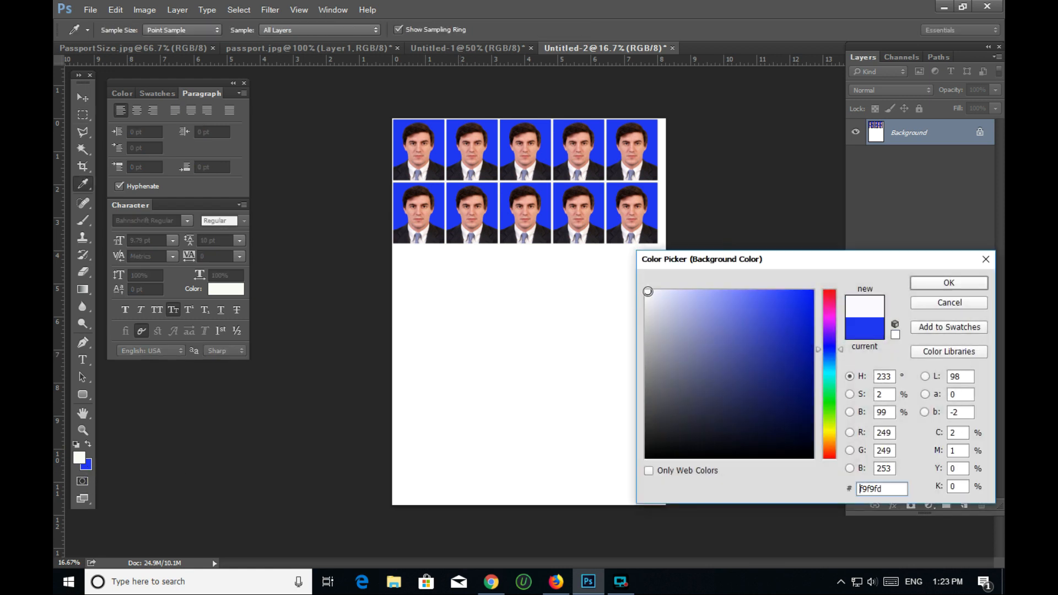
{"action": "left_click", "coordinate": [946, 283]}
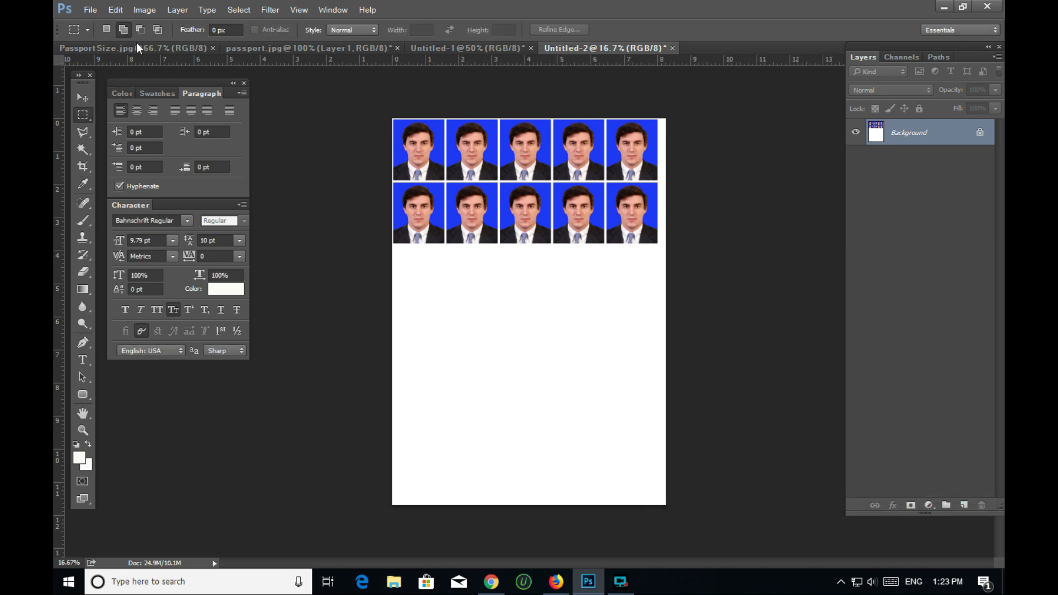
{"action": "left_click", "coordinate": [238, 9]}
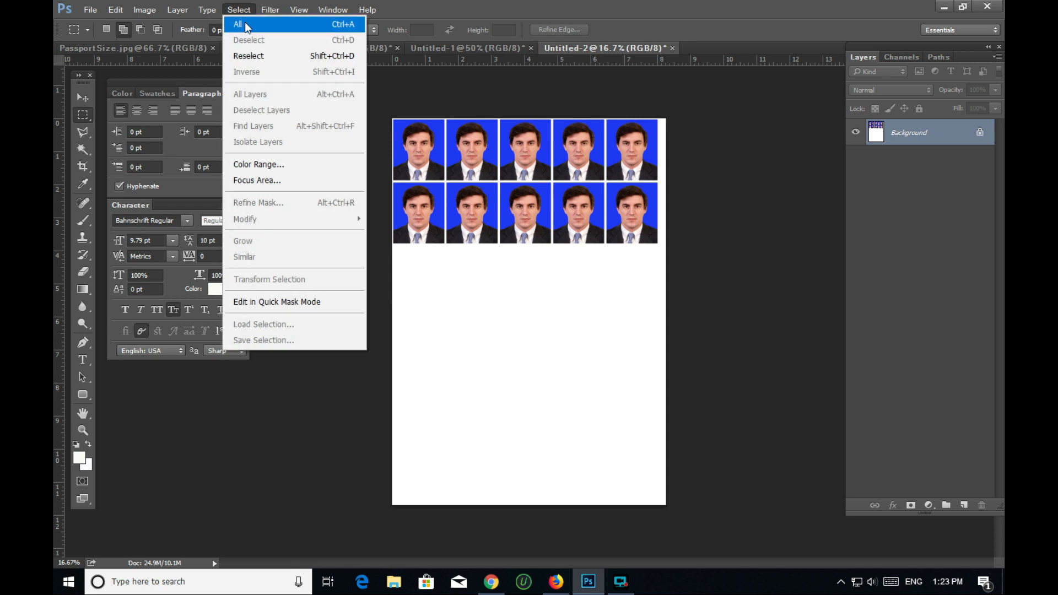
Step: Select all and nudge the photo grid slightly down-right with the Move tool
{"action": "left_click", "coordinate": [237, 24]}
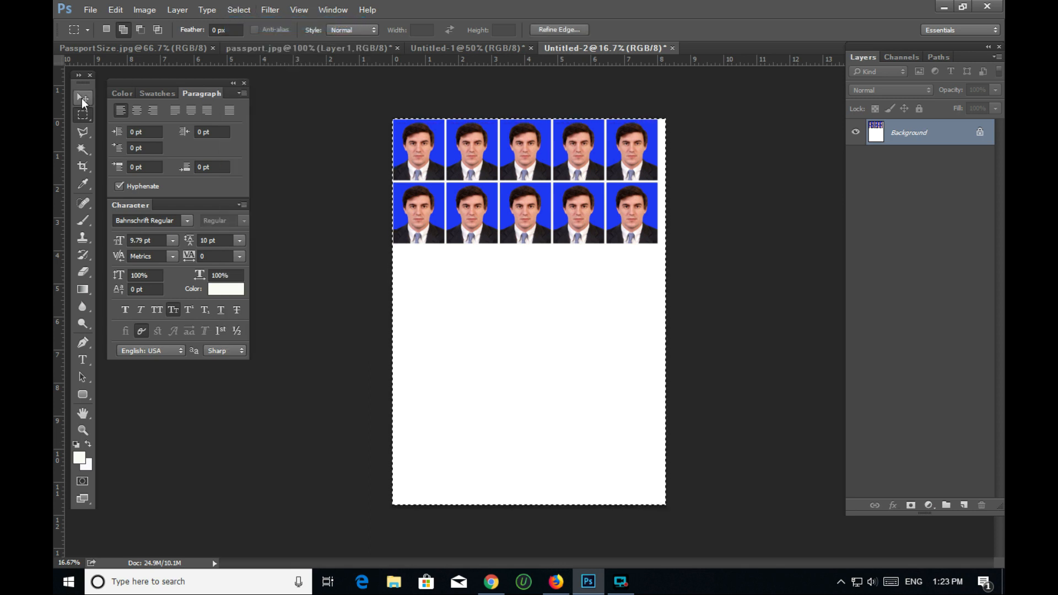
{"action": "left_click", "coordinate": [82, 97]}
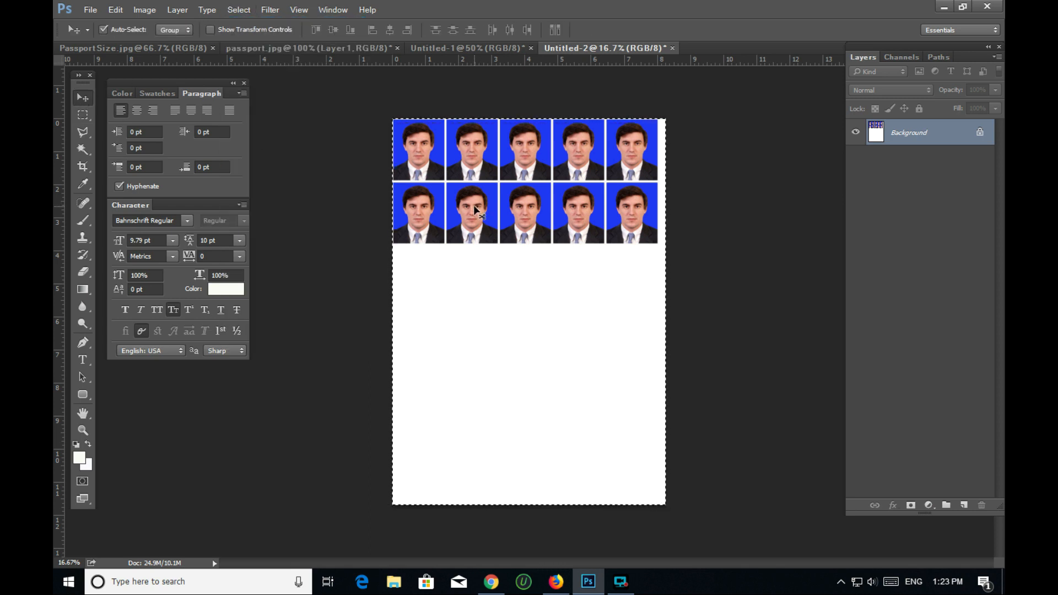
{"action": "left_click_drag", "start_coordinate": [472, 212], "coordinate": [478, 214]}
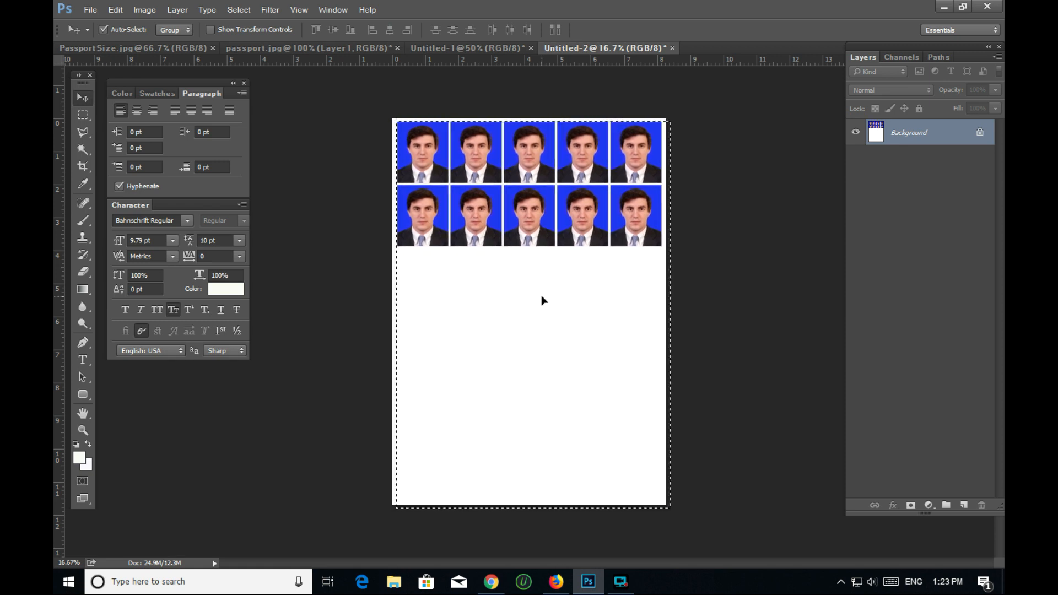
{"action": "left_click", "coordinate": [270, 9]}
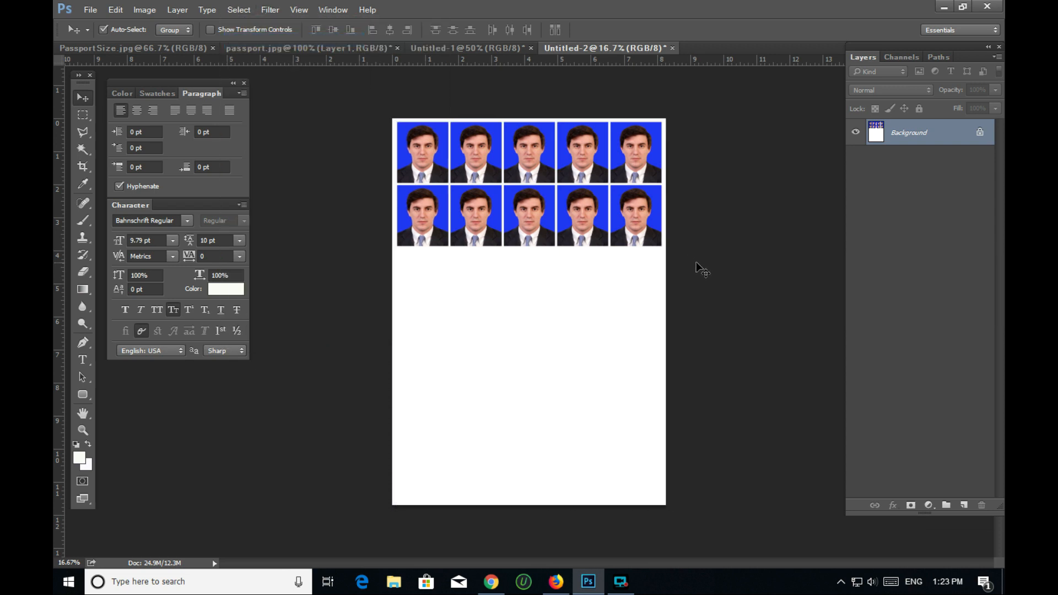
{"action": "mouse_move", "coordinate": [463, 207]}
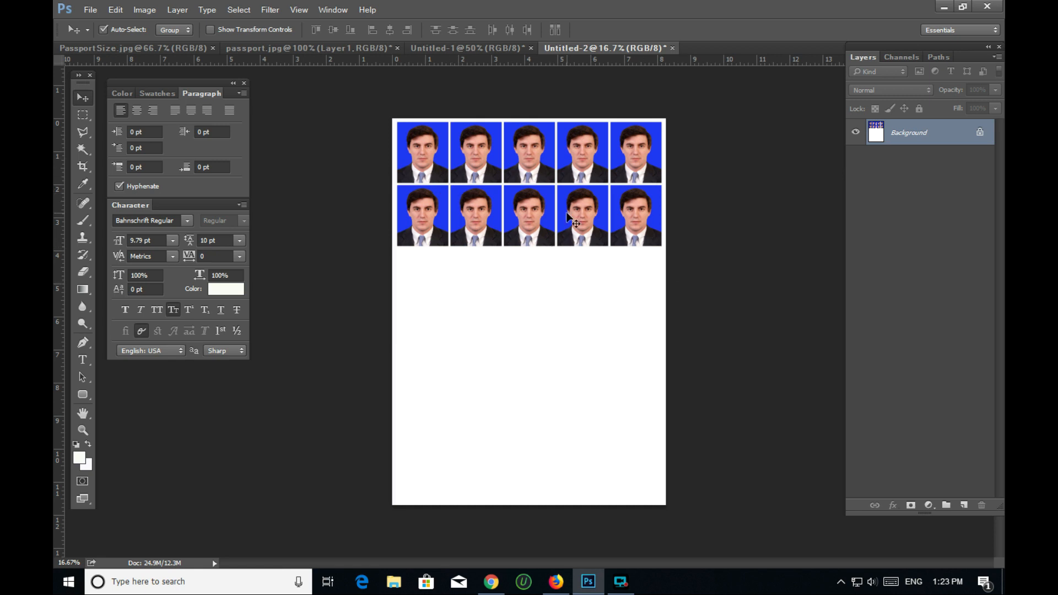
{"action": "mouse_move", "coordinate": [561, 123]}
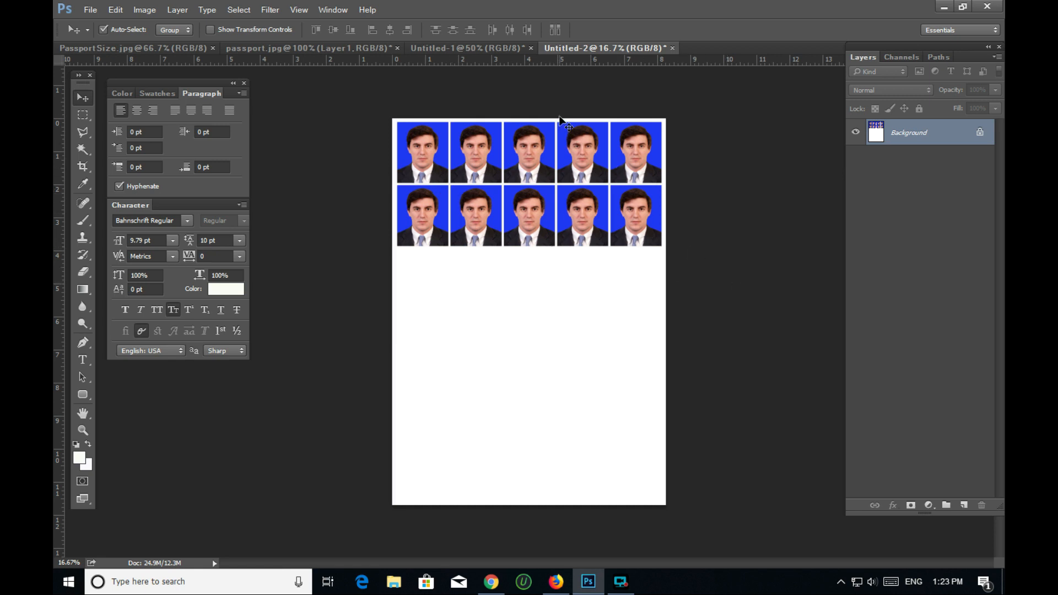
{"action": "mouse_move", "coordinate": [503, 276]}
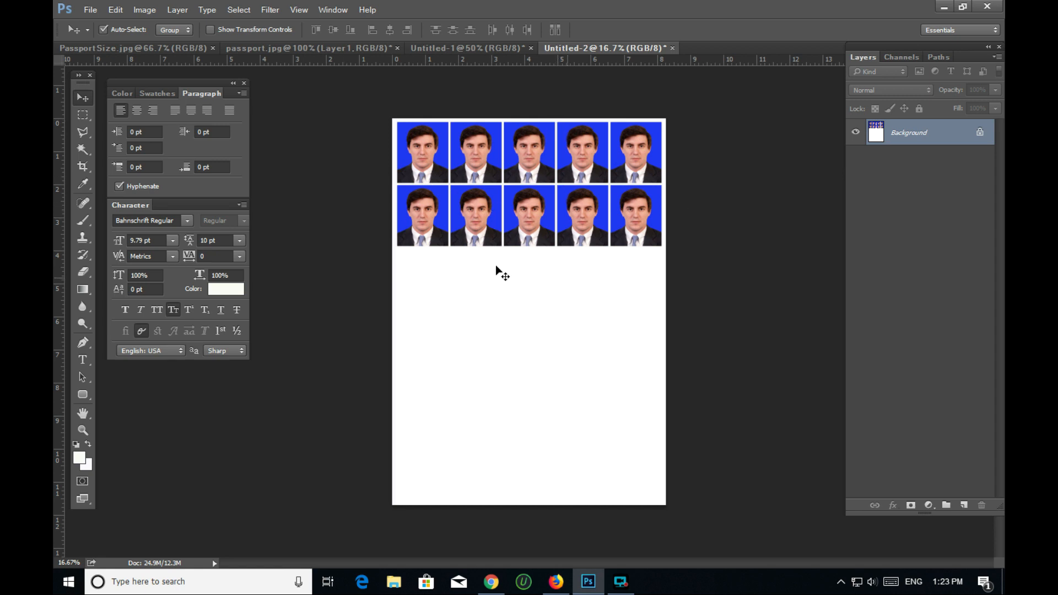
{"action": "mouse_move", "coordinate": [410, 410]}
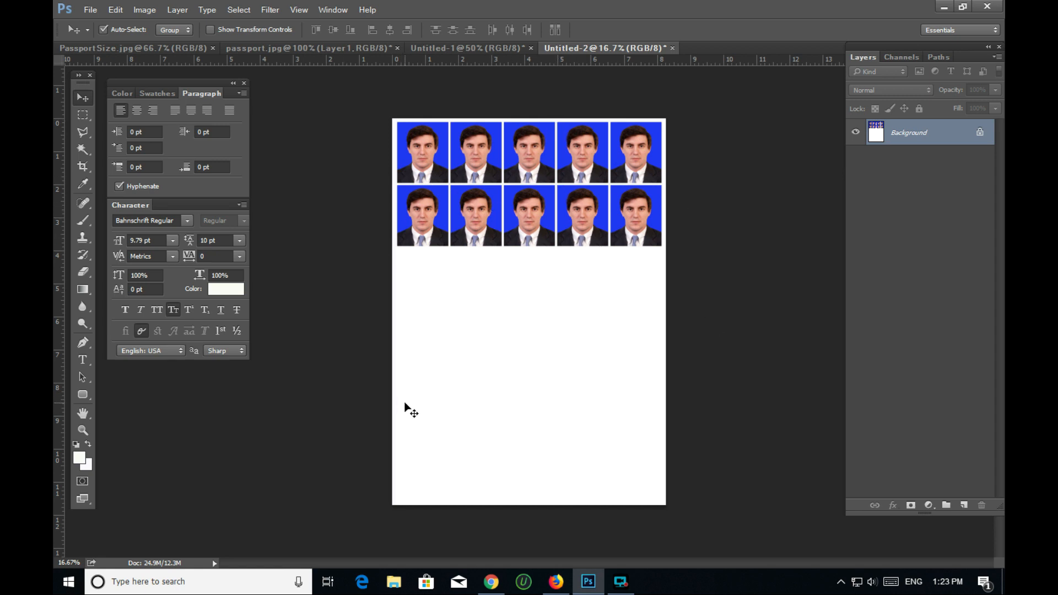
{"action": "mouse_move", "coordinate": [90, 470]}
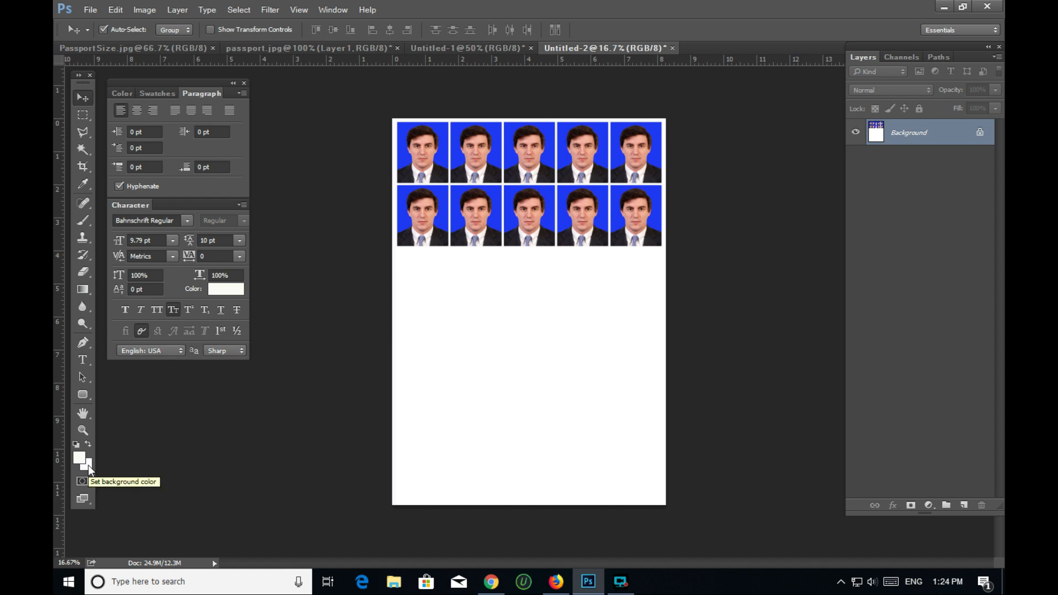
{"action": "mouse_move", "coordinate": [526, 321]}
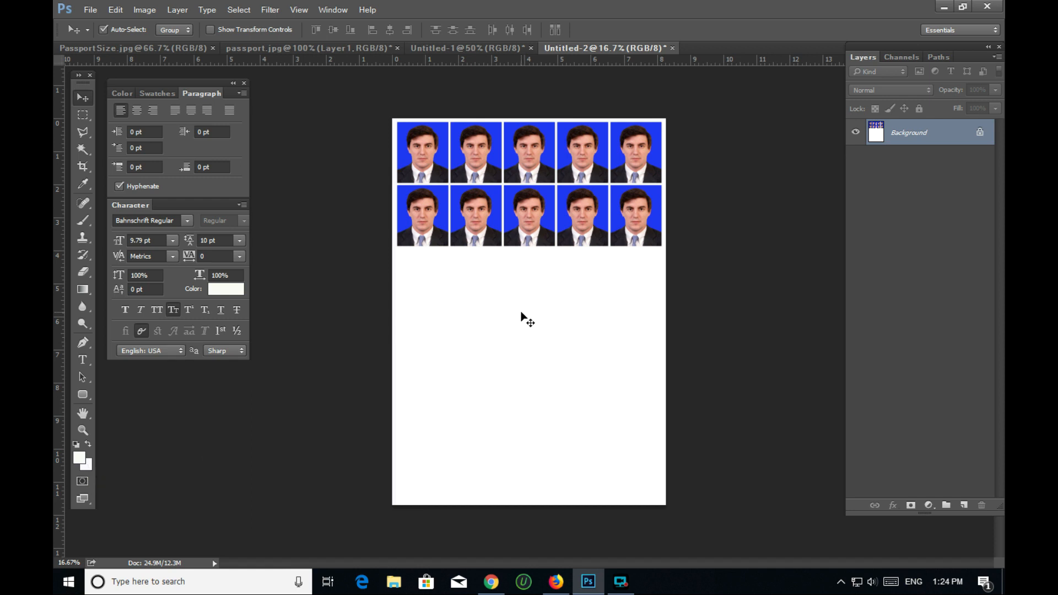
{"action": "mouse_move", "coordinate": [562, 223]}
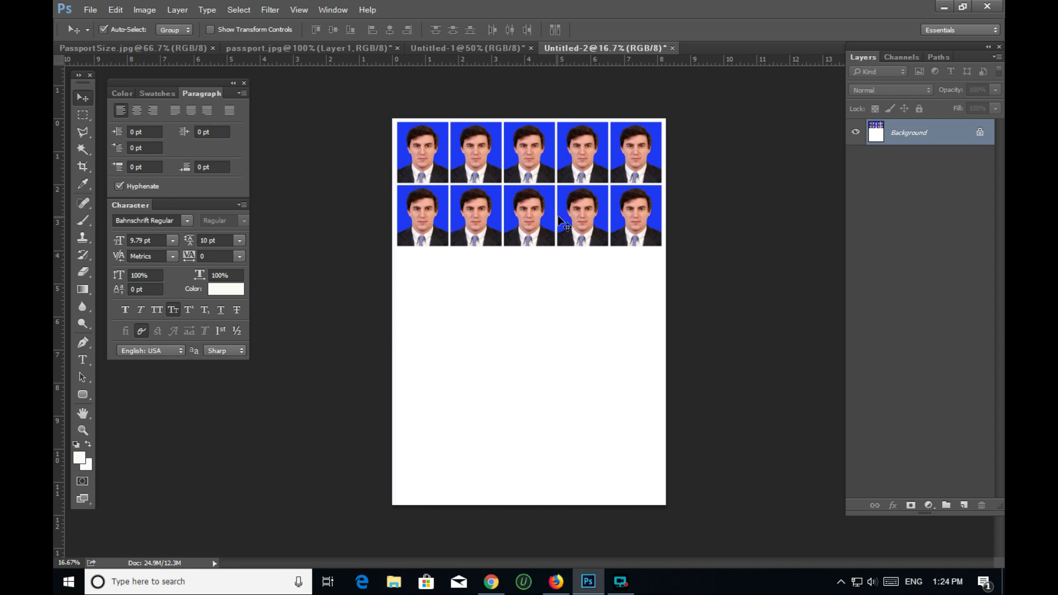
{"action": "mouse_move", "coordinate": [369, 270]}
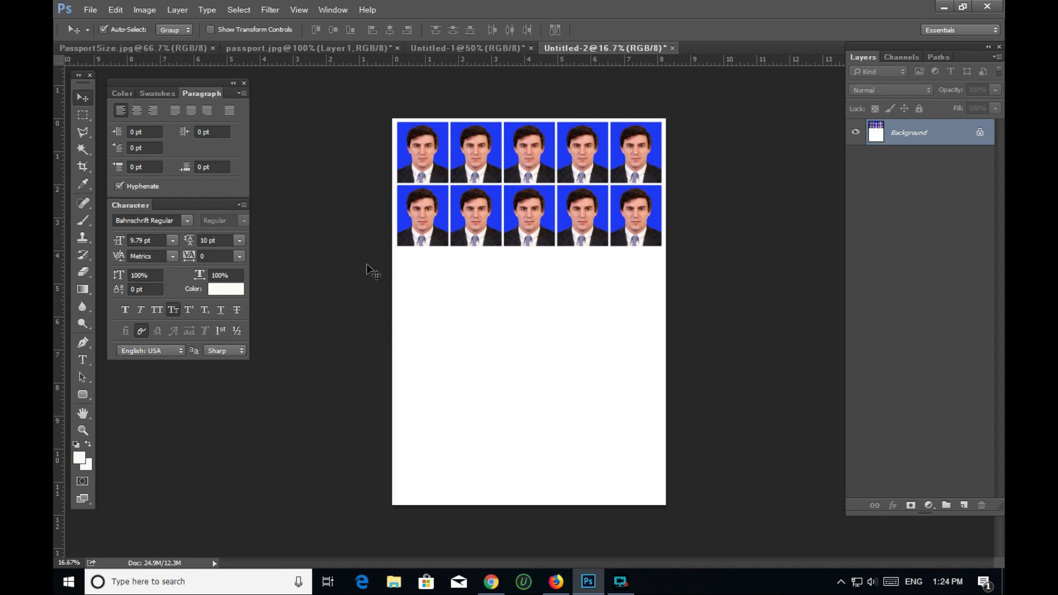
Step: Undo the grid shift, sample the photos' blue as background colour, and select the whole canvas
{"action": "key", "text": "ctrl+a"}
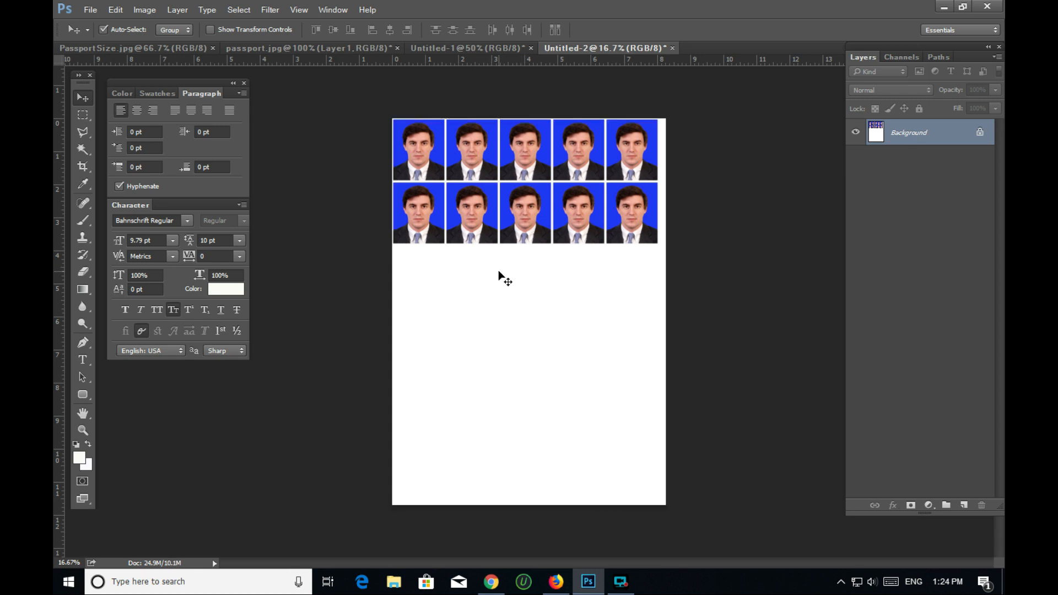
{"action": "mouse_move", "coordinate": [438, 169]}
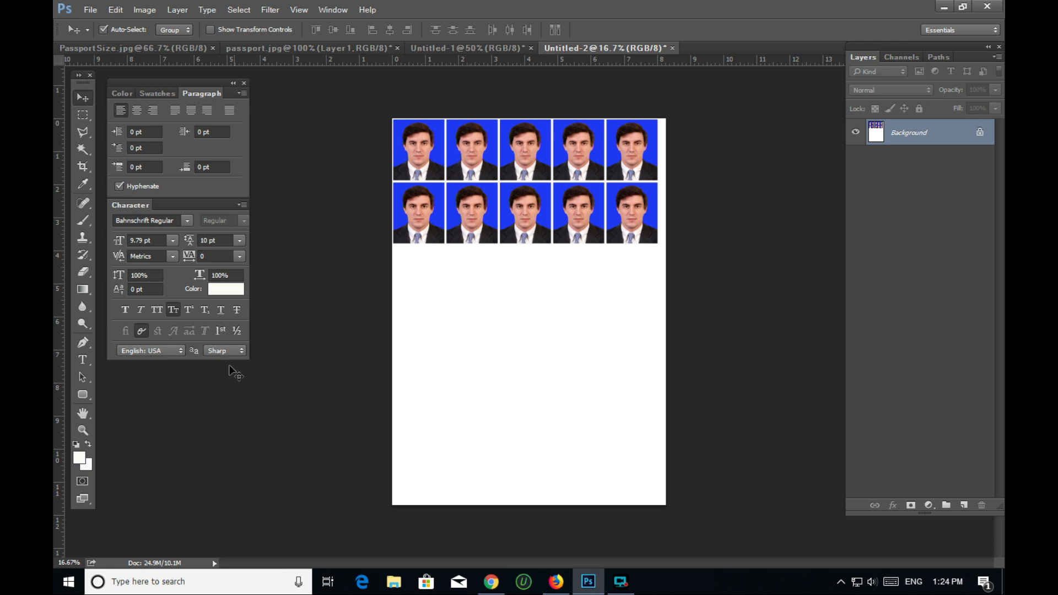
{"action": "left_click", "coordinate": [84, 467]}
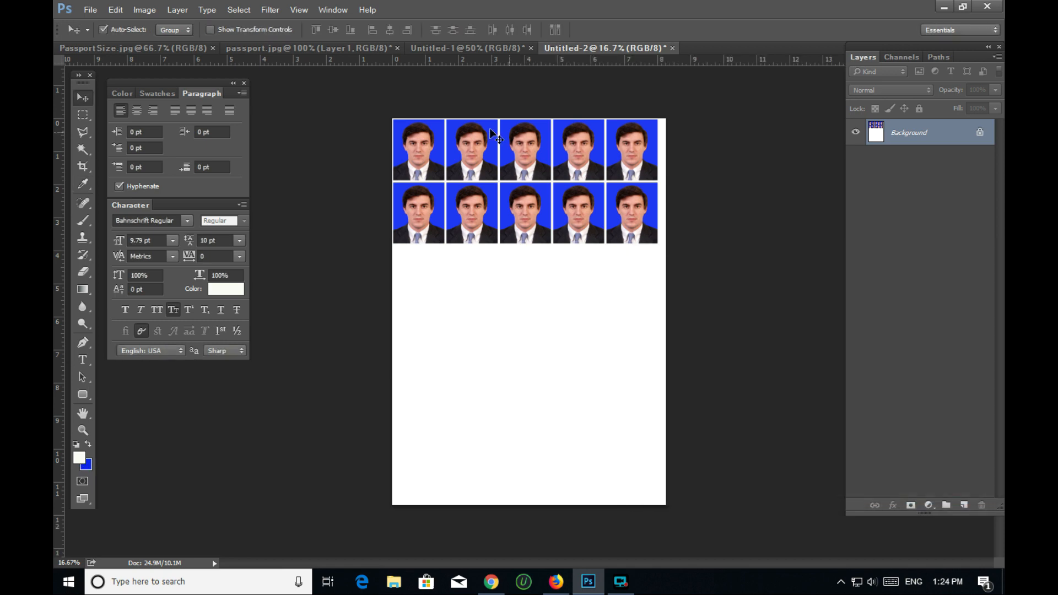
{"action": "left_click", "coordinate": [238, 9]}
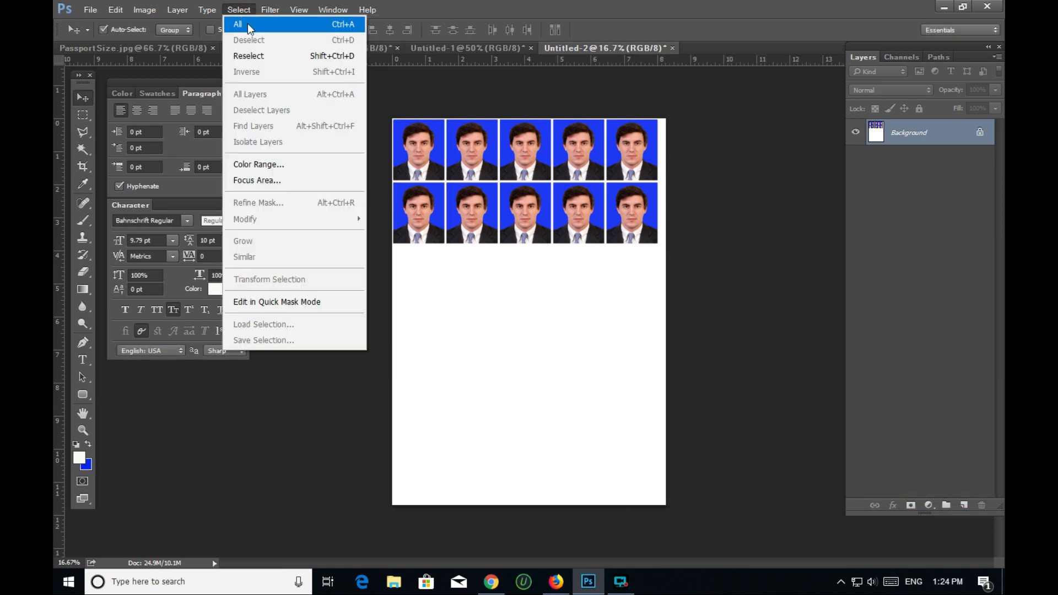
{"action": "left_click", "coordinate": [237, 23]}
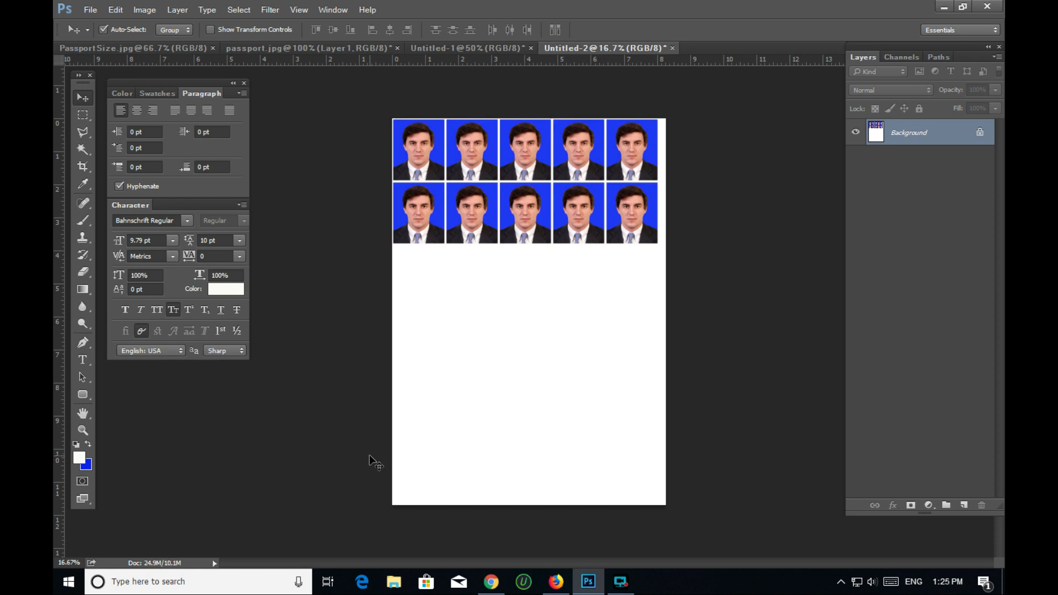
Step: Select all and set the background colour back to white
{"action": "key", "text": "ctrl+a"}
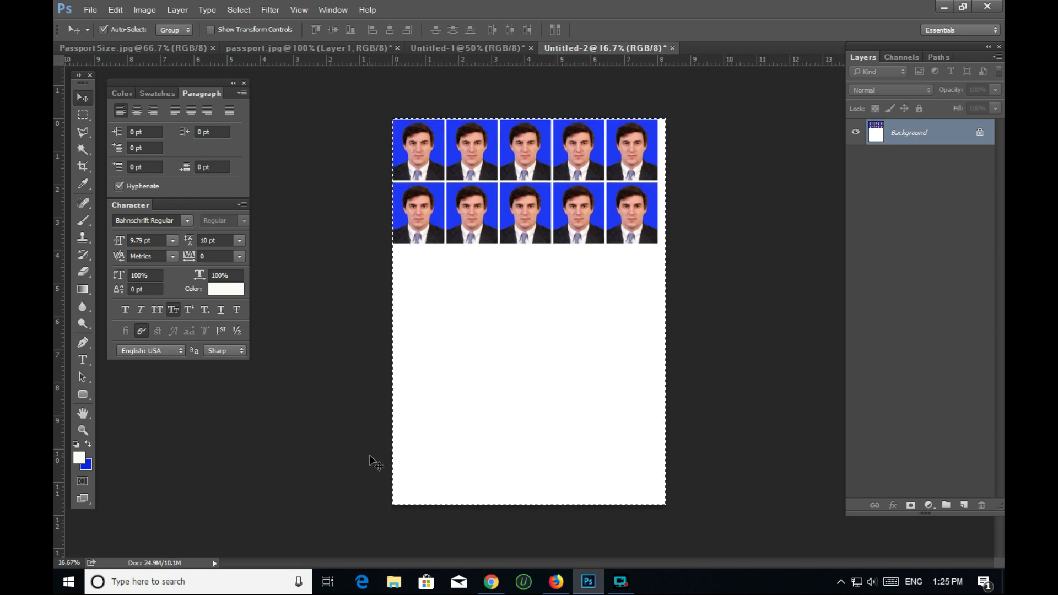
{"action": "left_click", "coordinate": [87, 467]}
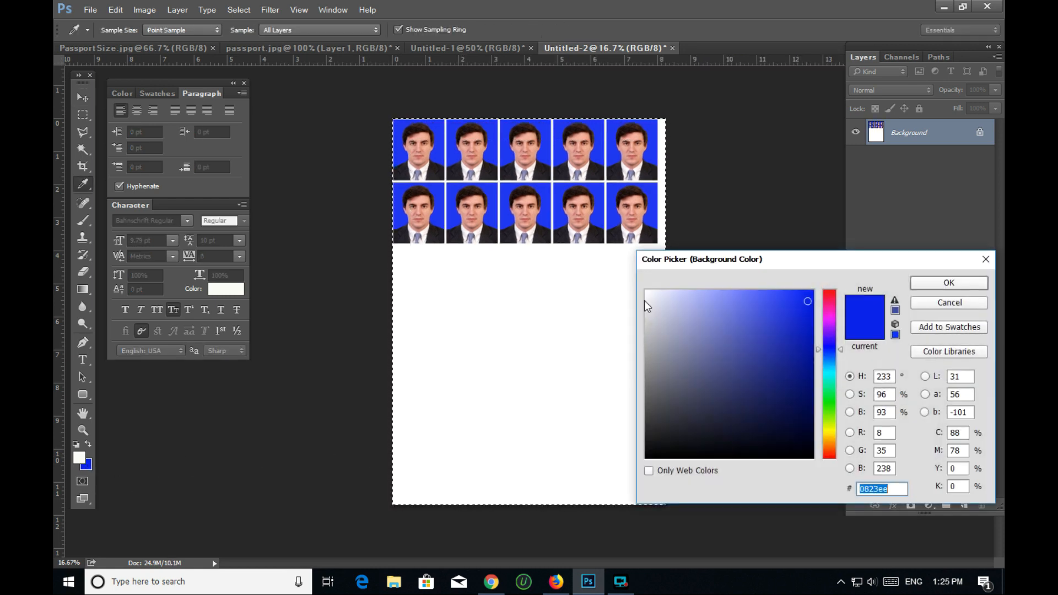
{"action": "left_click", "coordinate": [947, 282]}
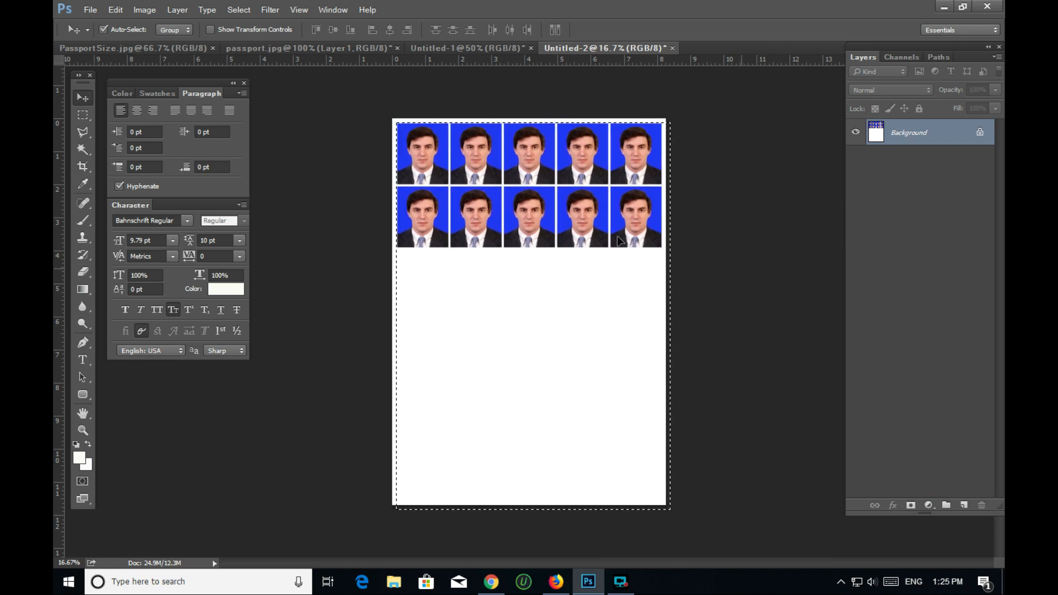
Step: Deselect the page-wide selection around the passport sheet
{"action": "left_click", "coordinate": [238, 9]}
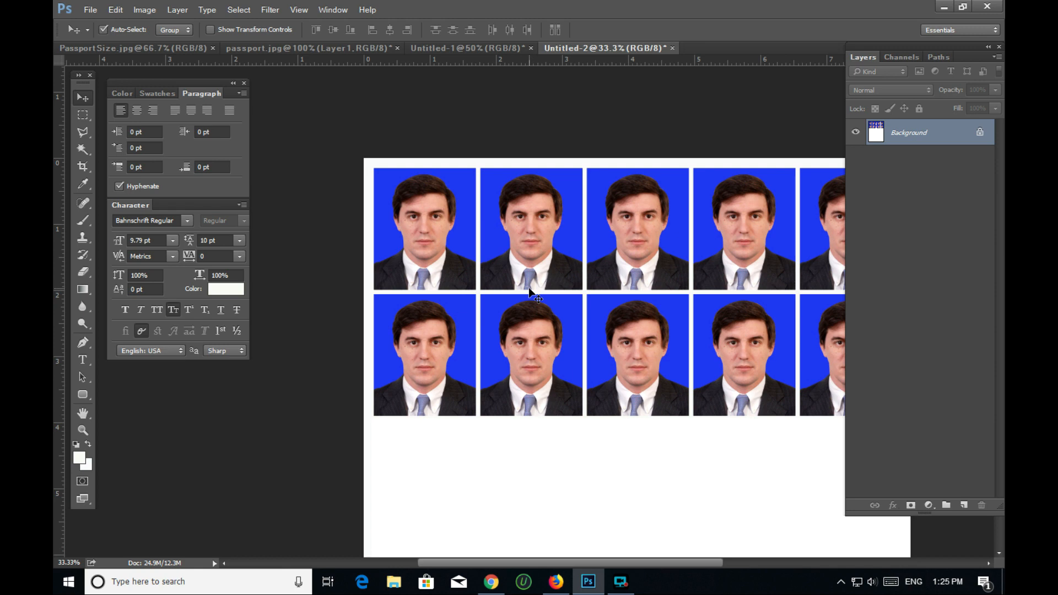
{"action": "mouse_move", "coordinate": [658, 280]}
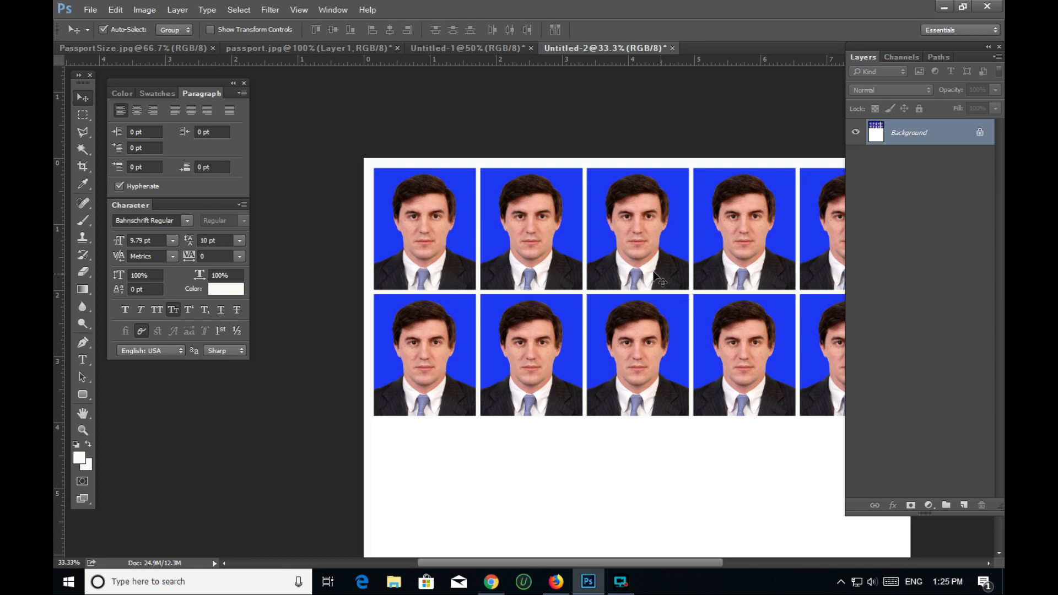
{"action": "mouse_move", "coordinate": [527, 250]}
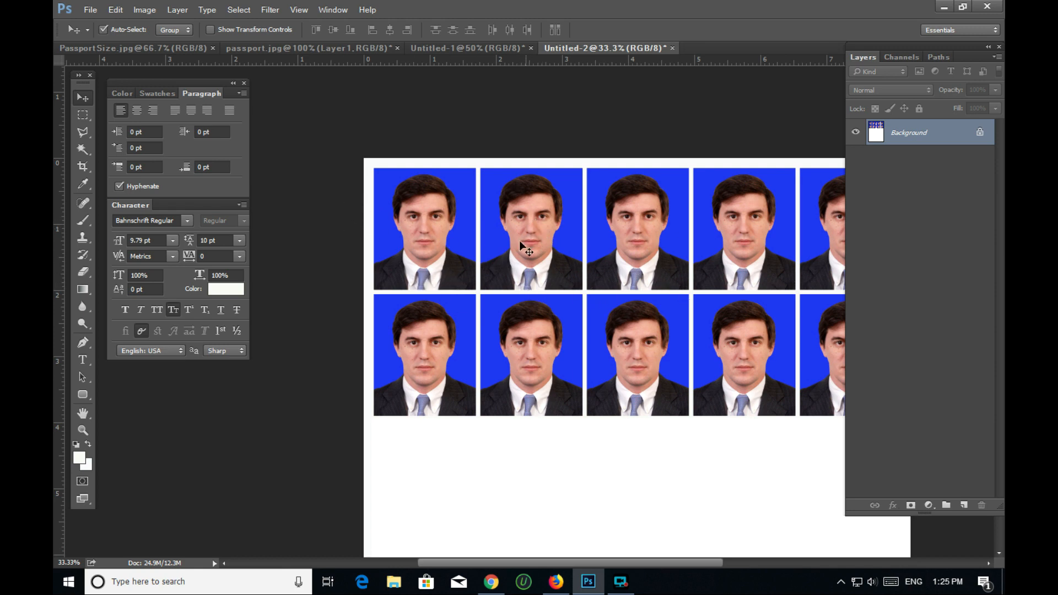
{"action": "mouse_move", "coordinate": [762, 354]}
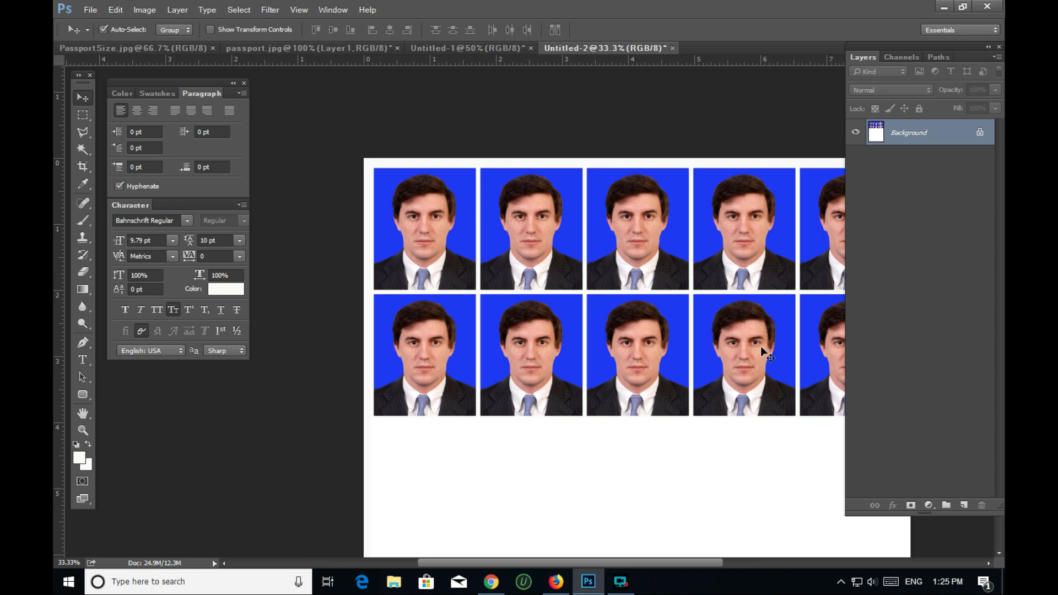